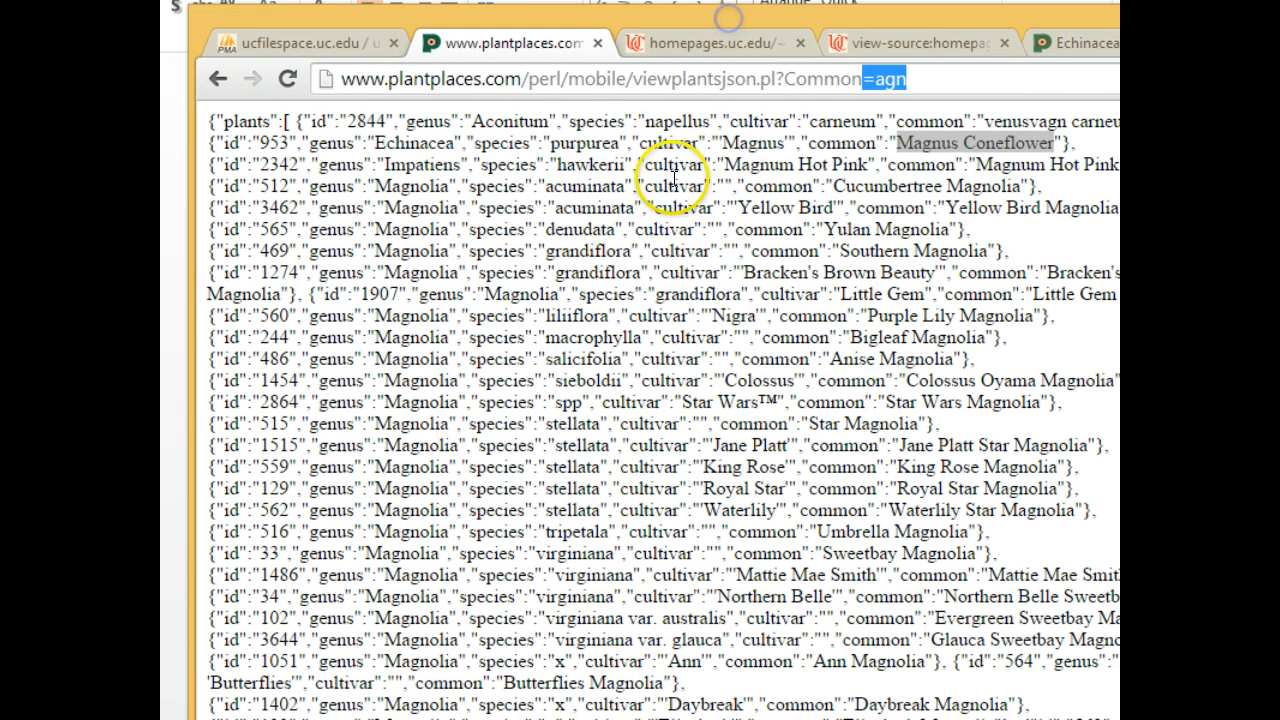
pyautogui.moveTo(424, 298)
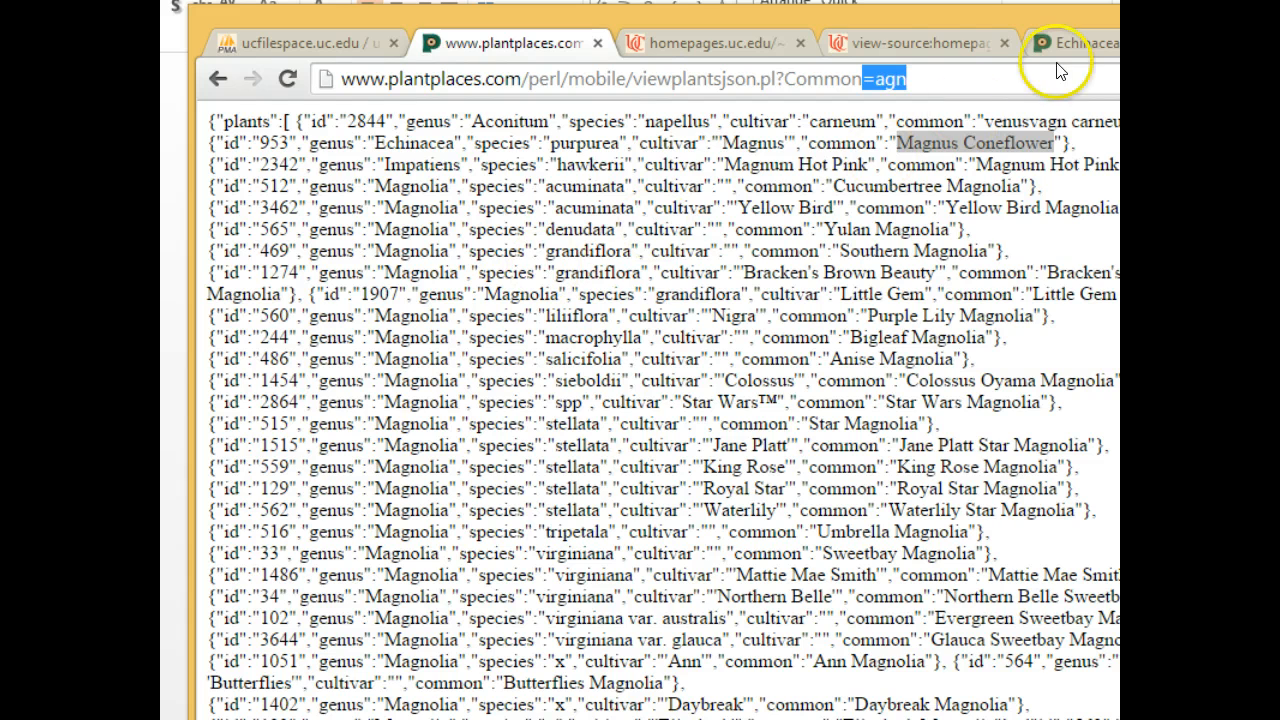
# - Compare the script's rendered comma-separated output with its view-source tab, ending on the rendered page
pyautogui.click(710, 42)
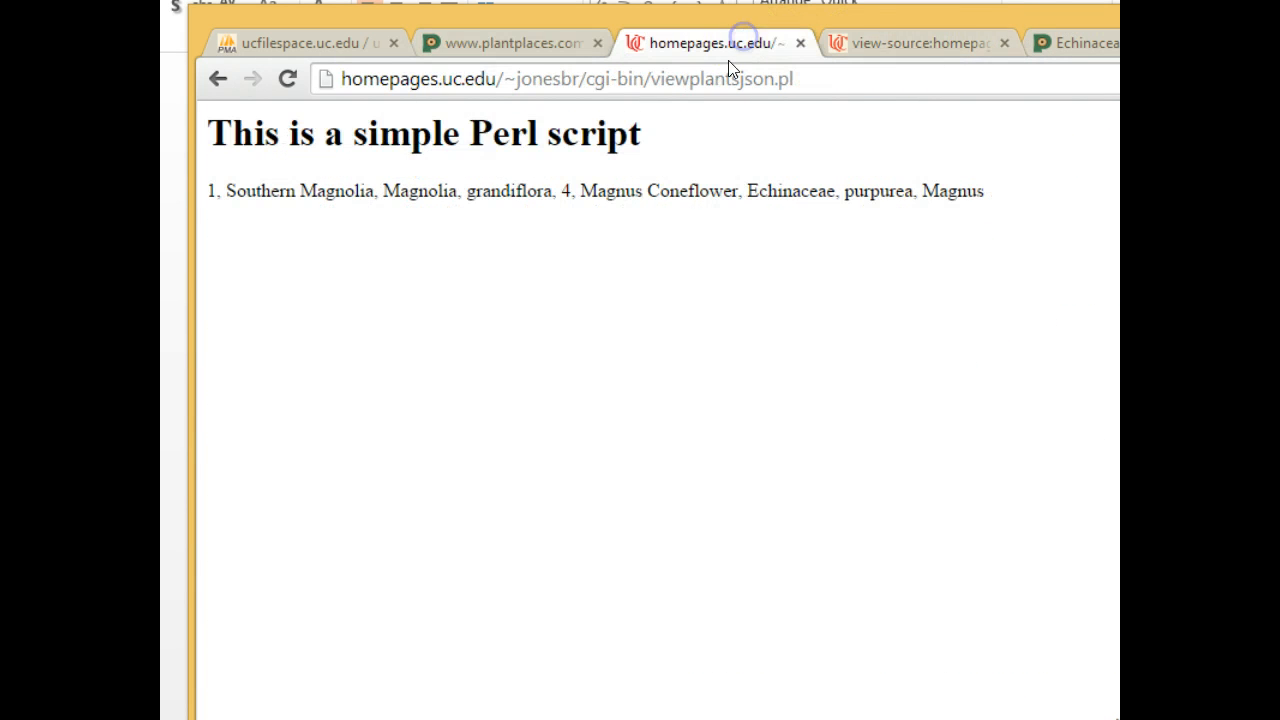
pyautogui.click(916, 44)
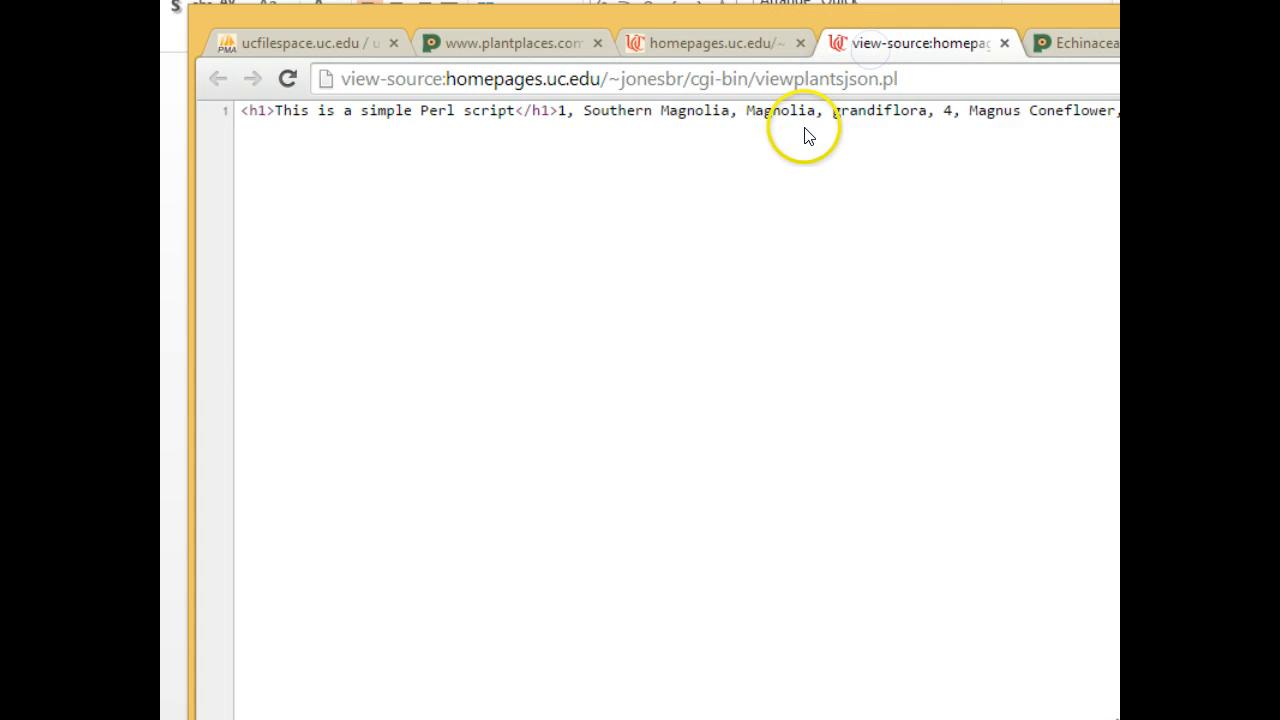
pyautogui.click(710, 44)
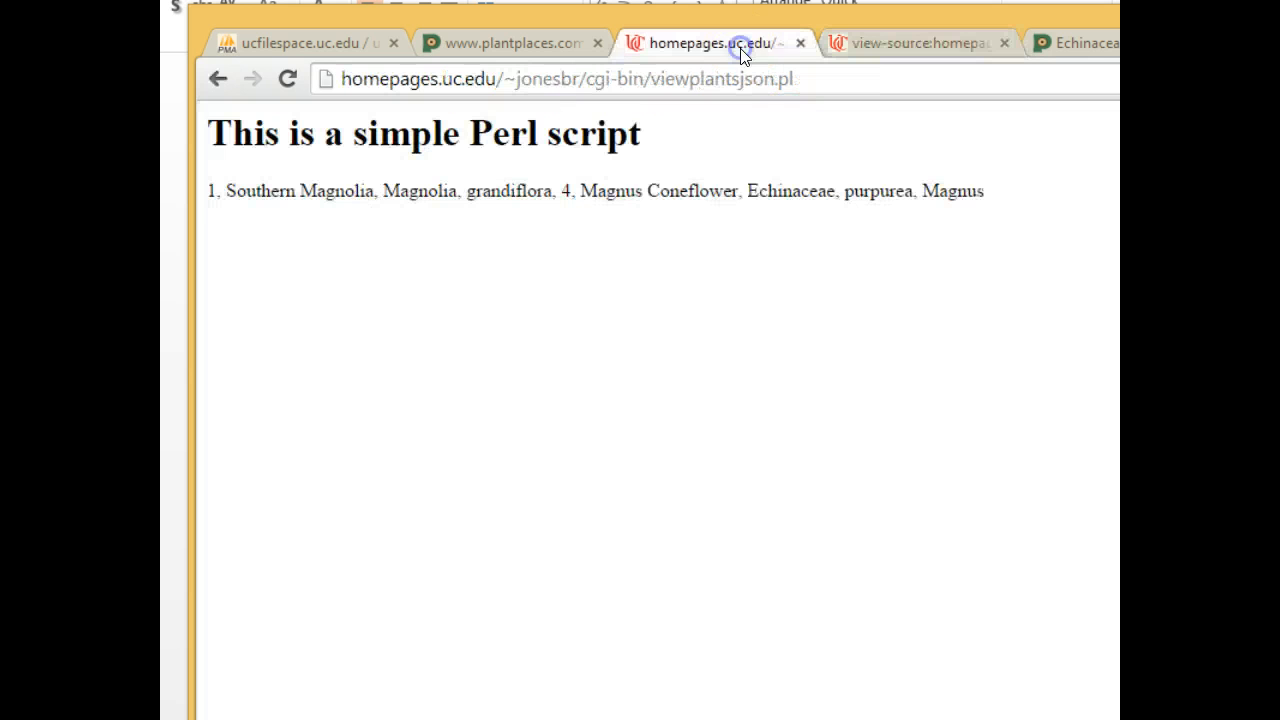
pyautogui.moveTo(916, 44)
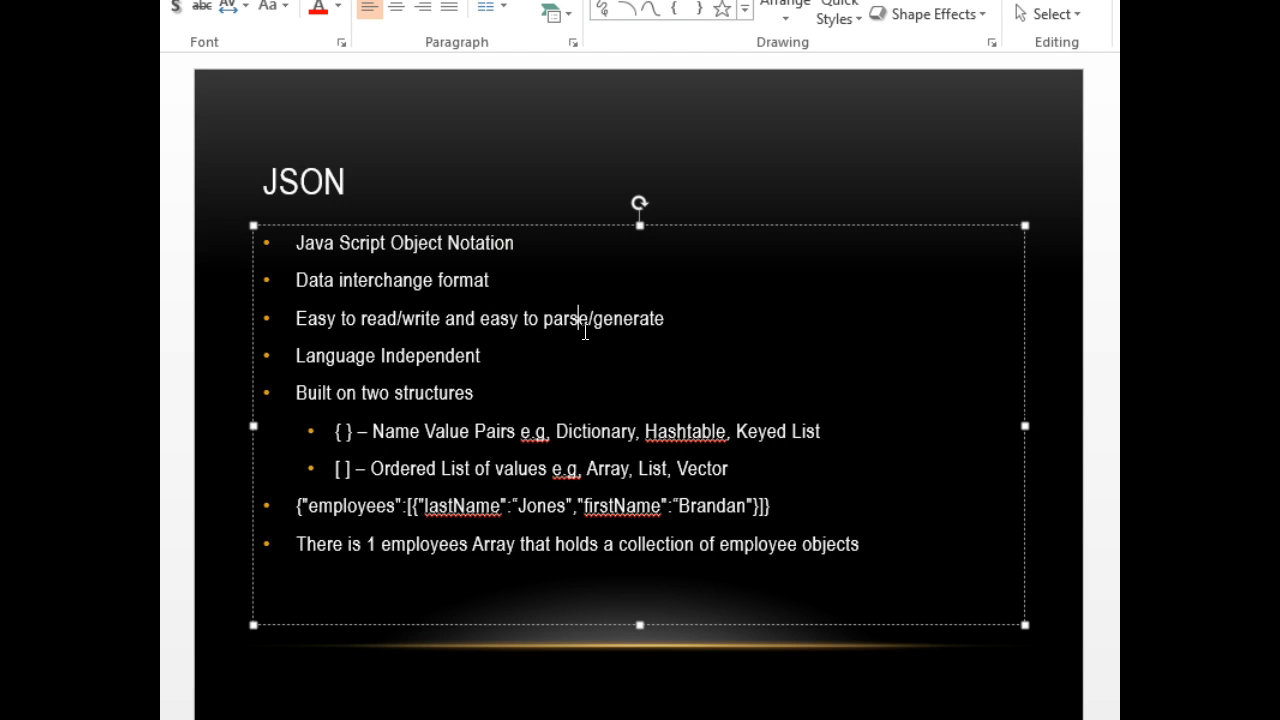
pyautogui.moveTo(336, 428)
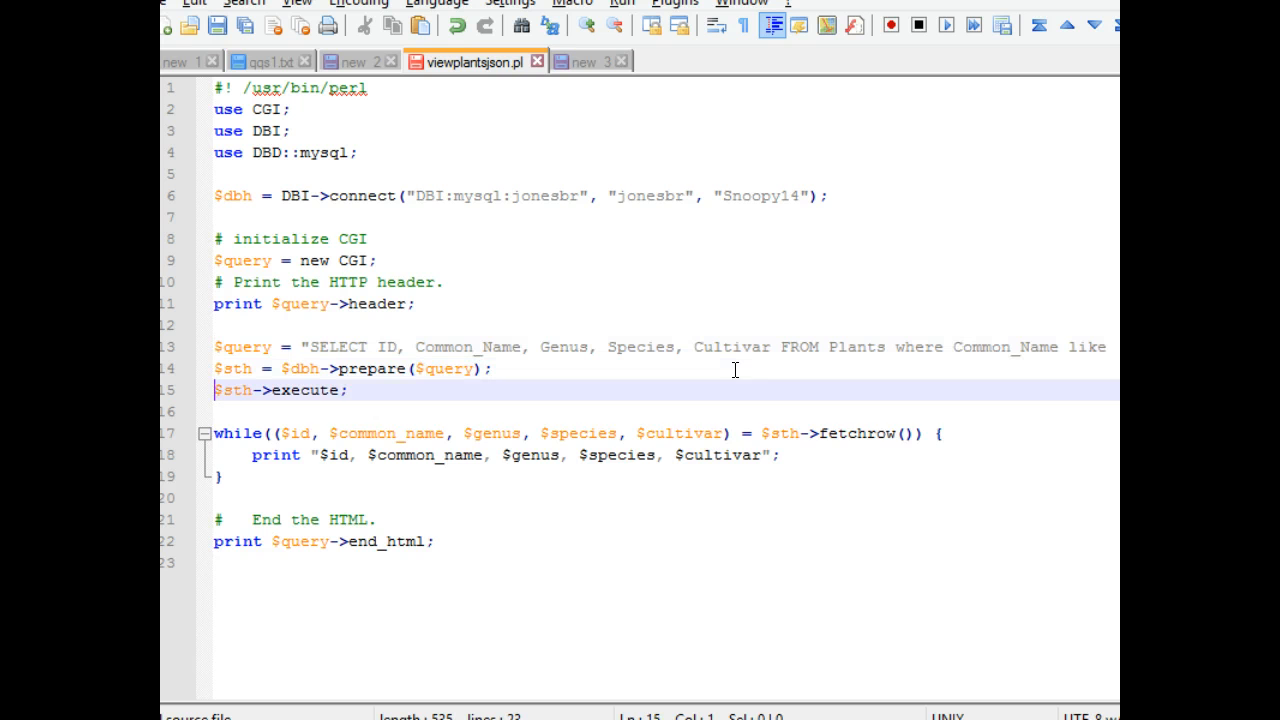
# - Add a print "{"; line before the row loop
pyautogui.press('Return')
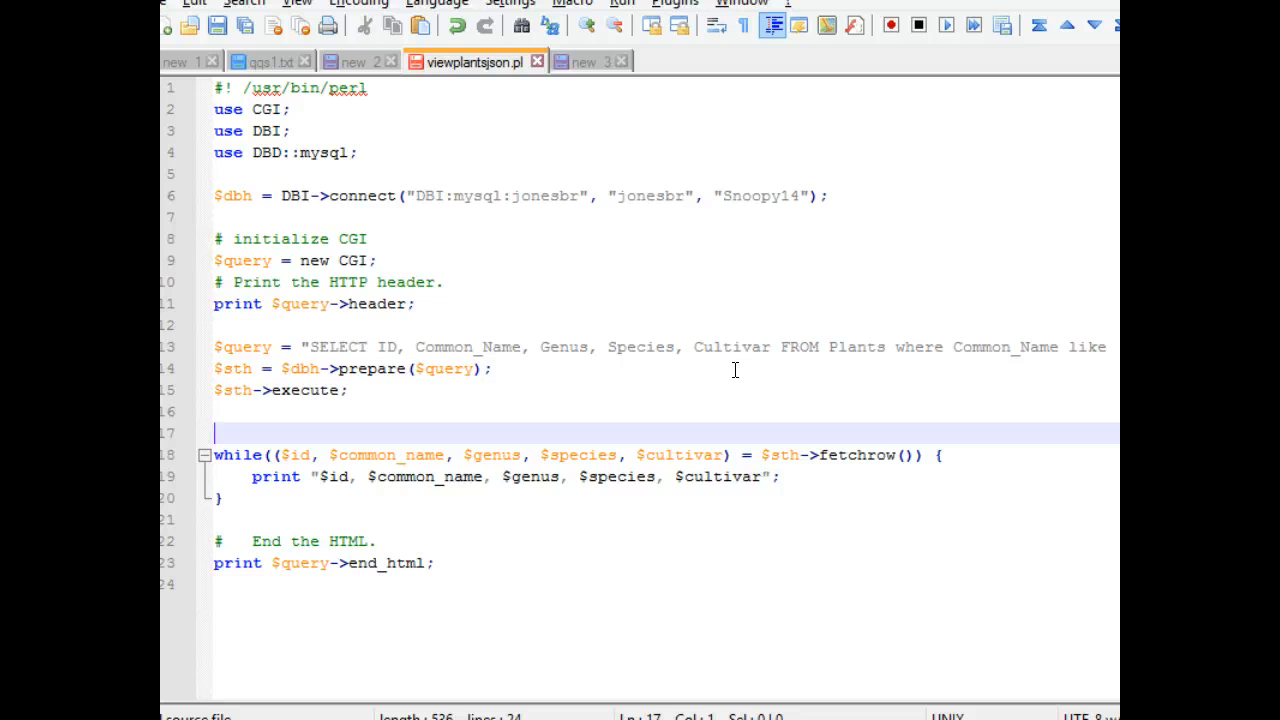
pyautogui.write('print')
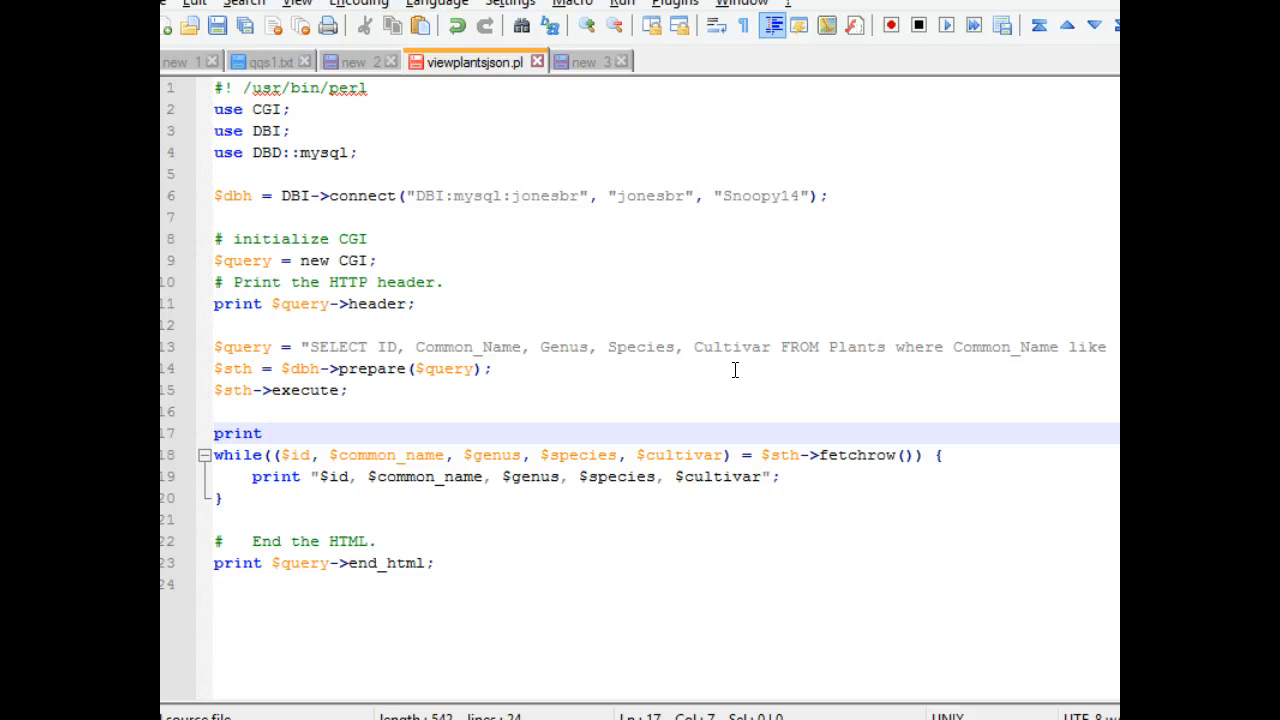
pyautogui.write('""')
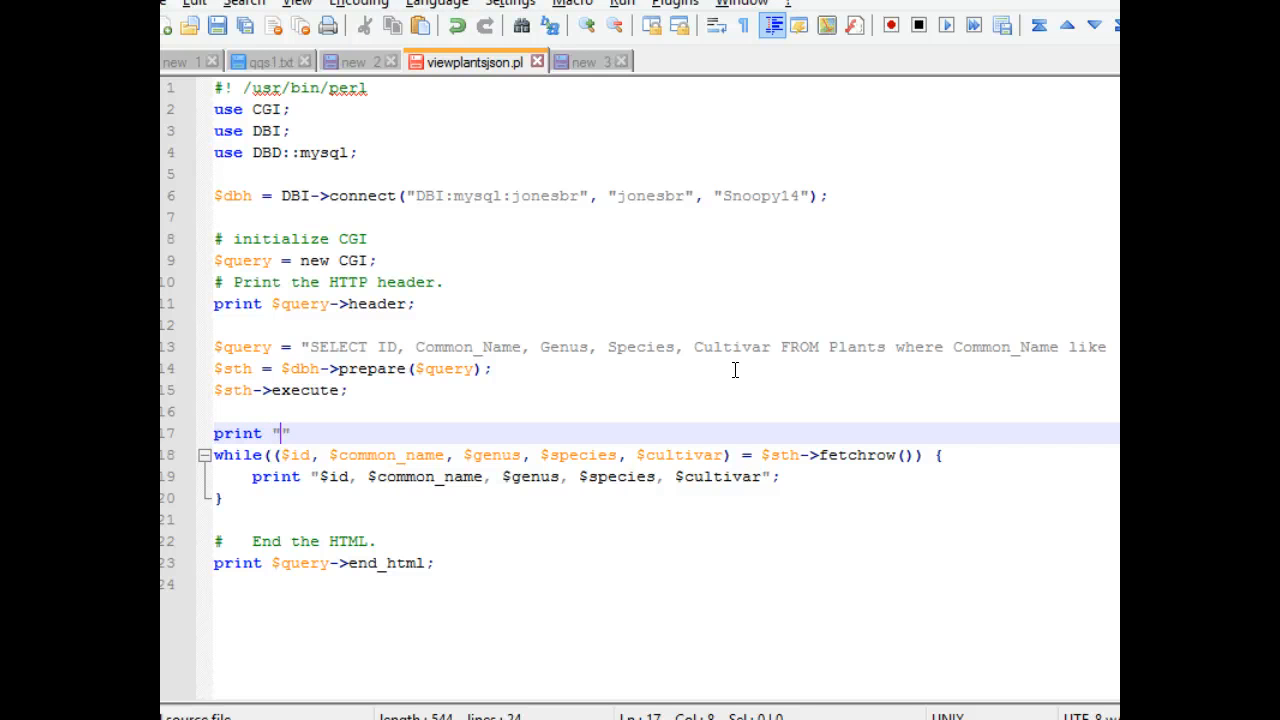
pyautogui.write('{ }')
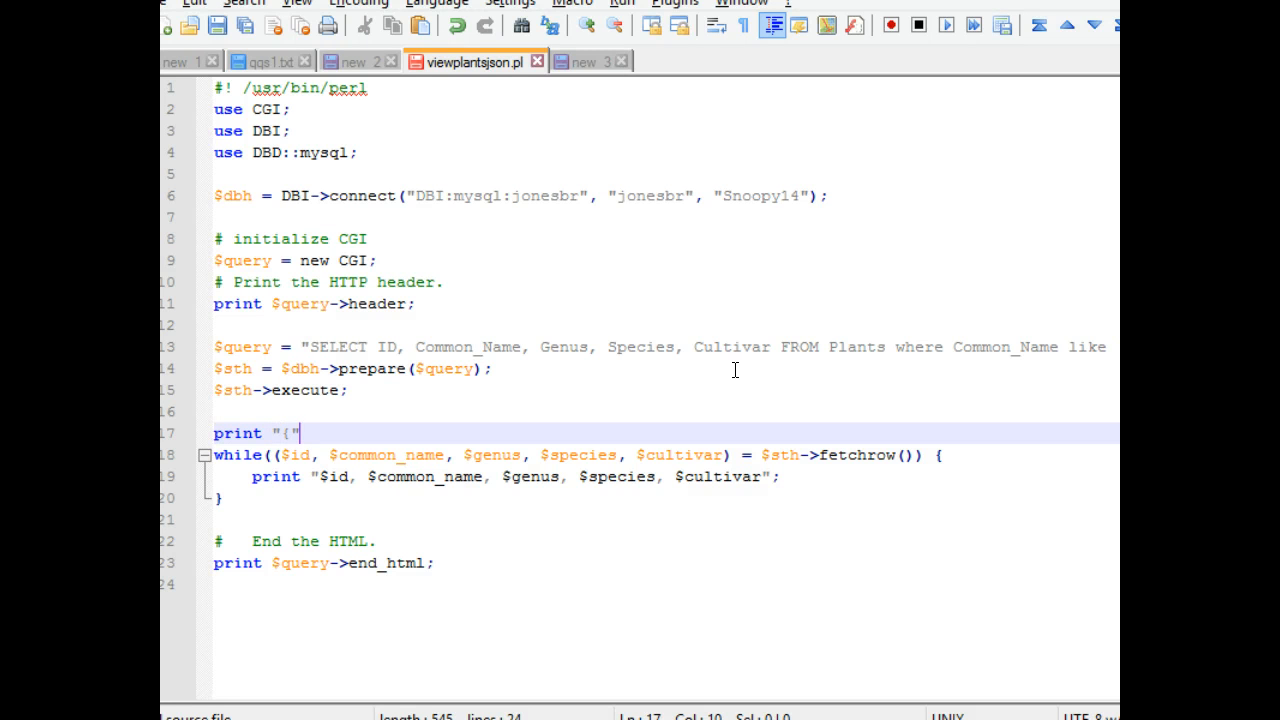
pyautogui.write(';')
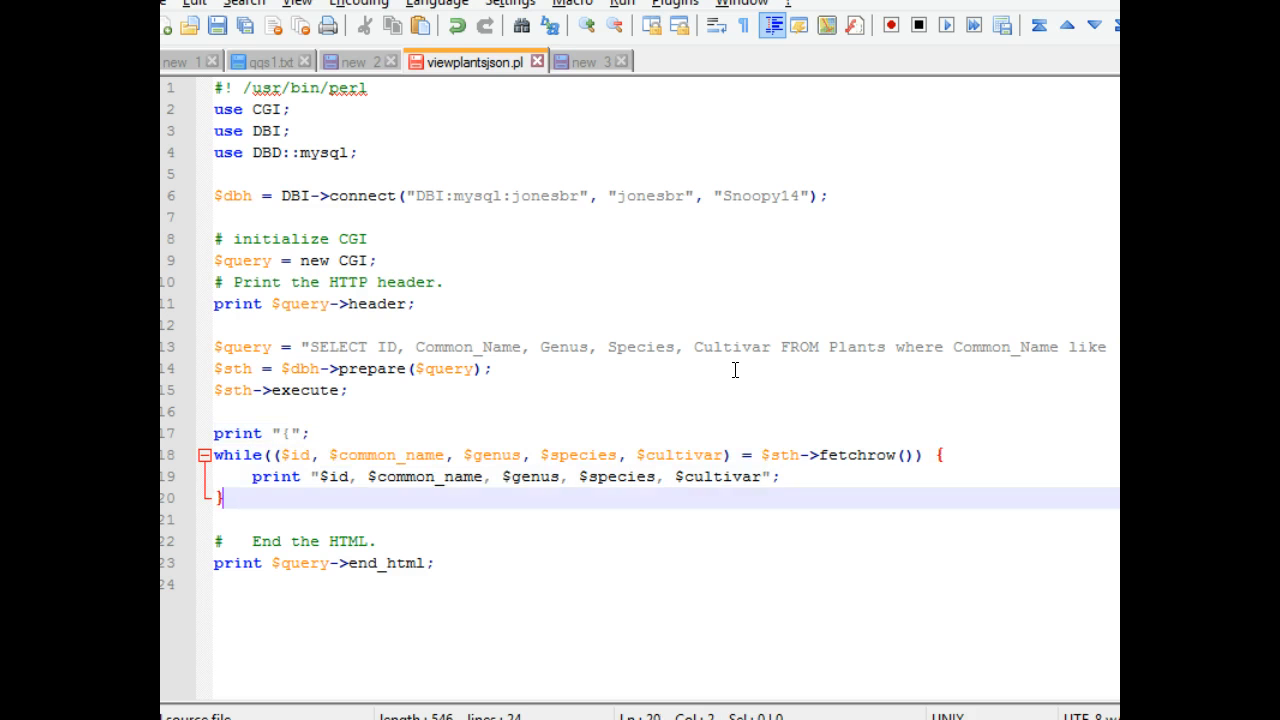
# - Add a print "}"; line after the row loop closes
pyautogui.press('Return')
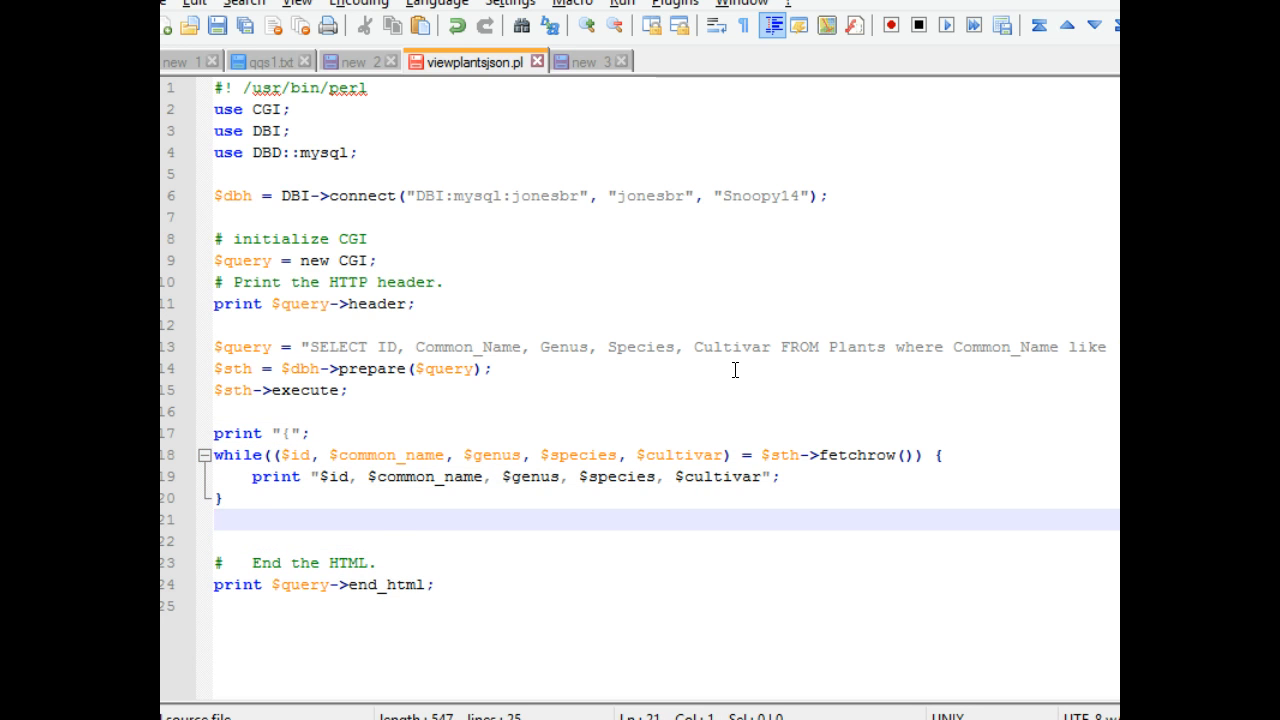
pyautogui.write('print')
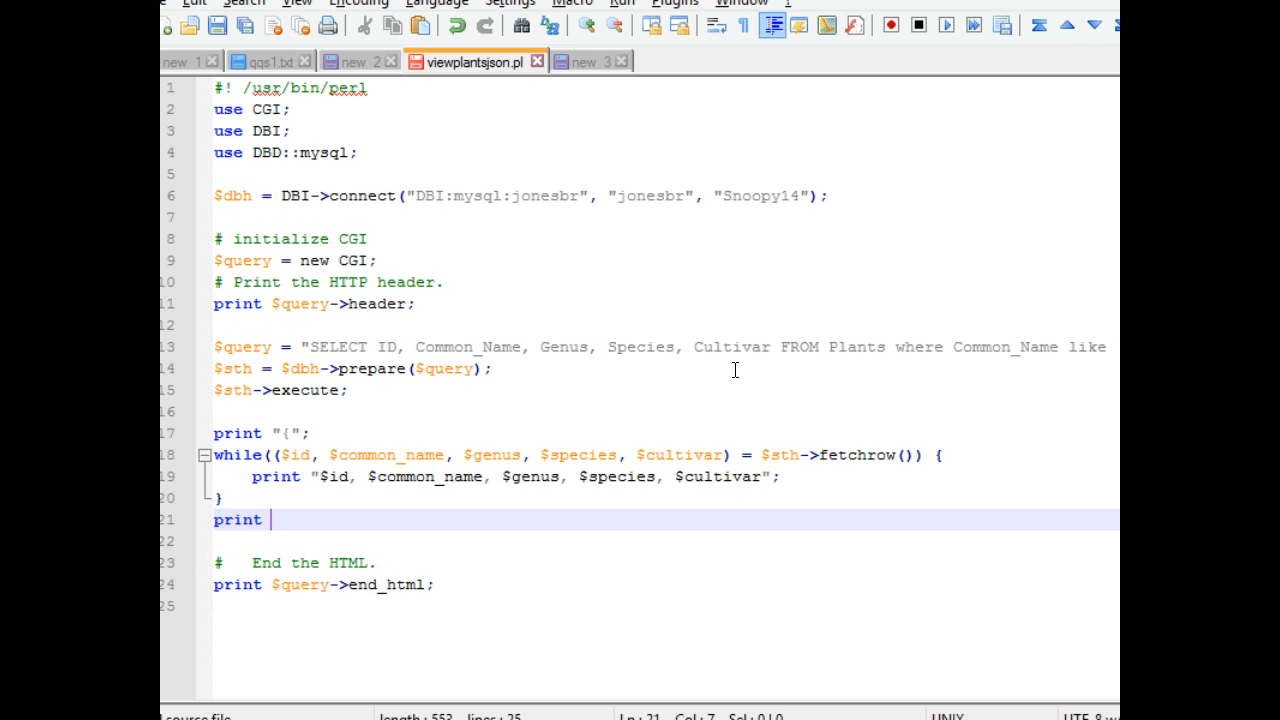
pyautogui.write('"]"')
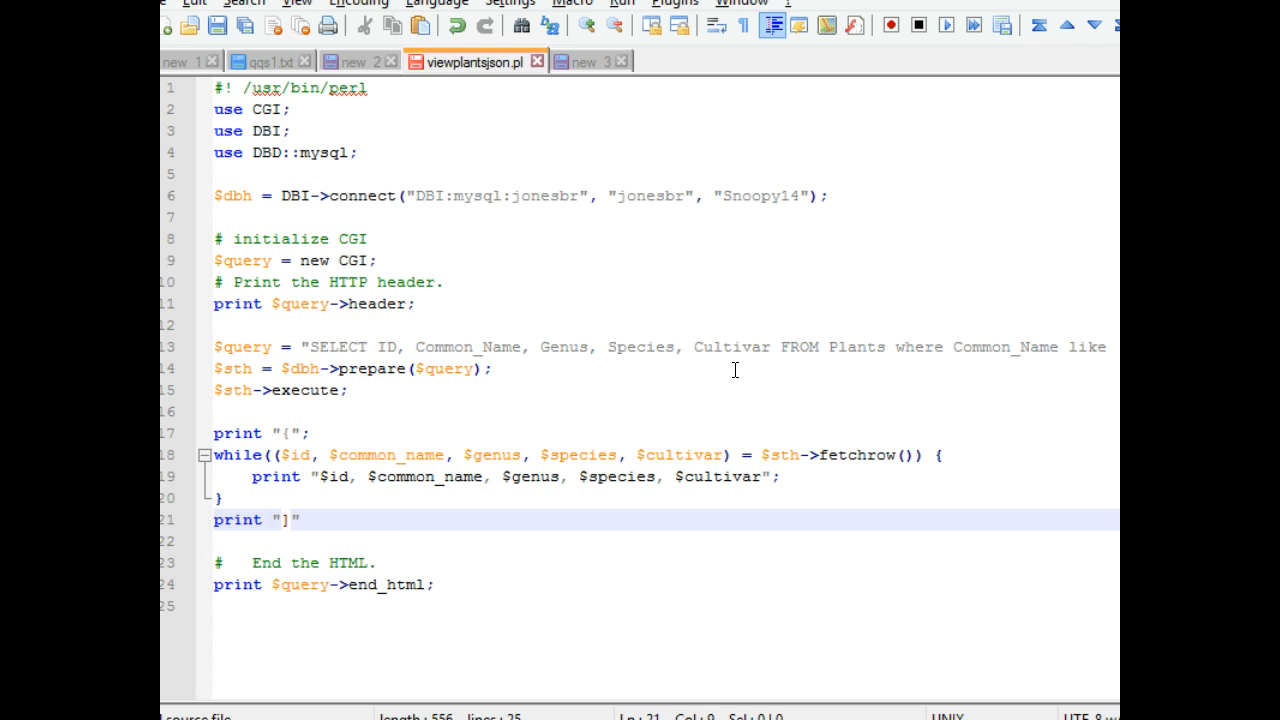
pyautogui.write('}";')
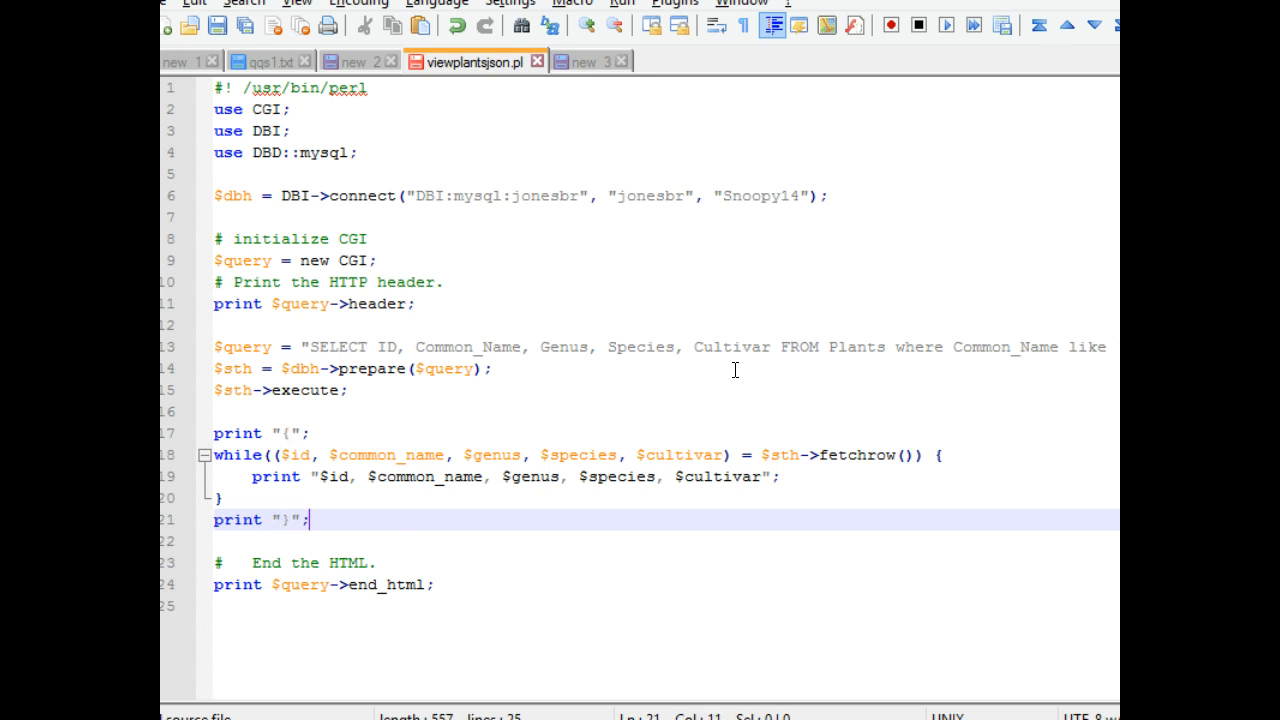
pyautogui.click(312, 456)
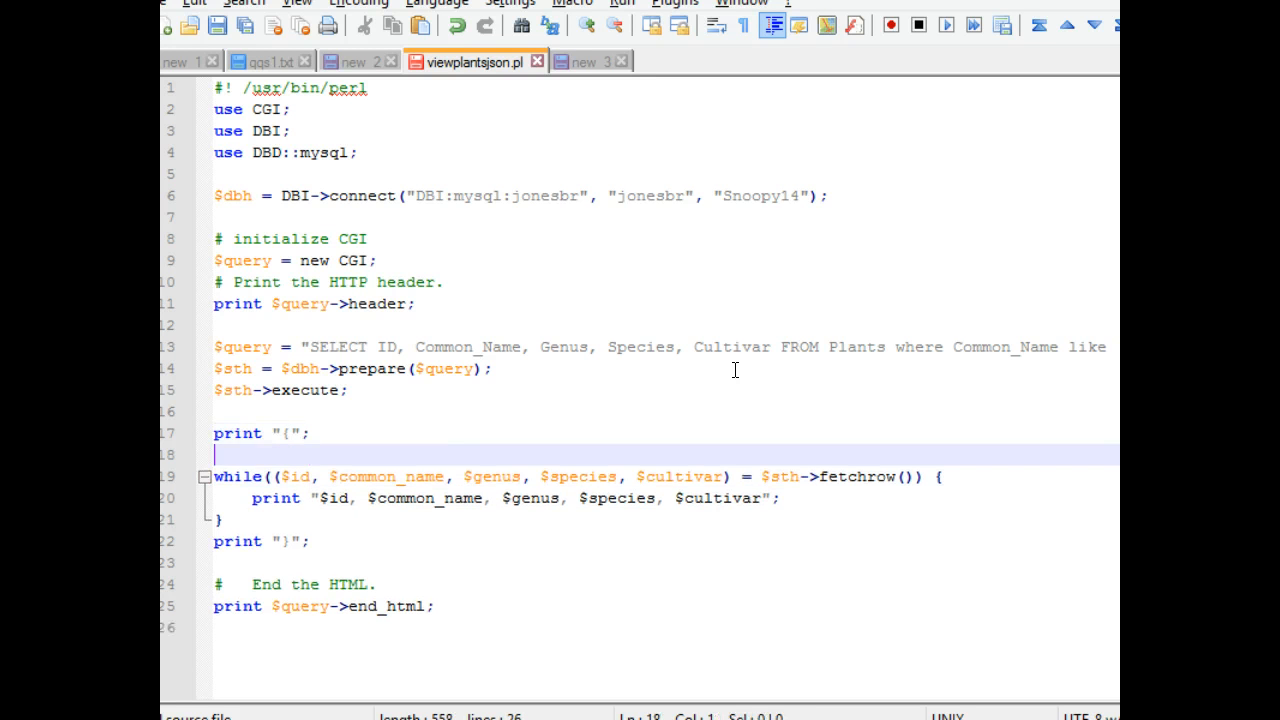
# - Add a print line for the escaped \"plants\": key after the opening brace
pyautogui.write('print "pla')
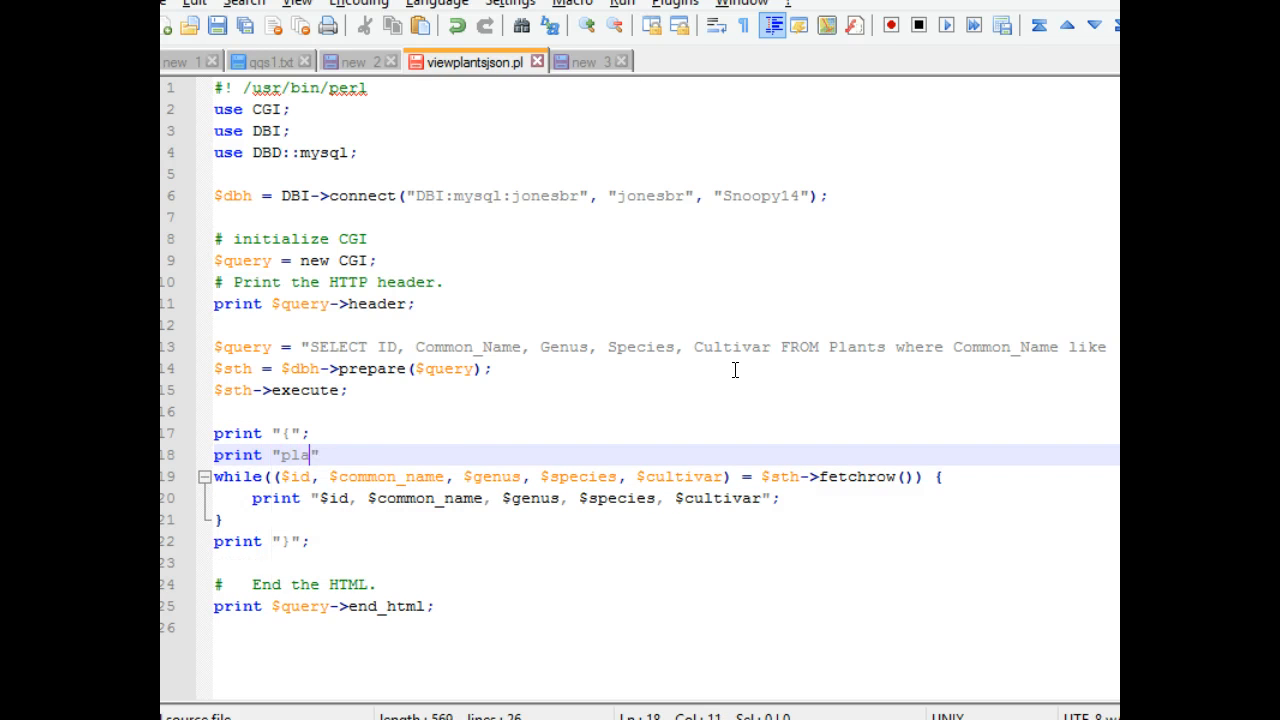
pyautogui.write('nts')
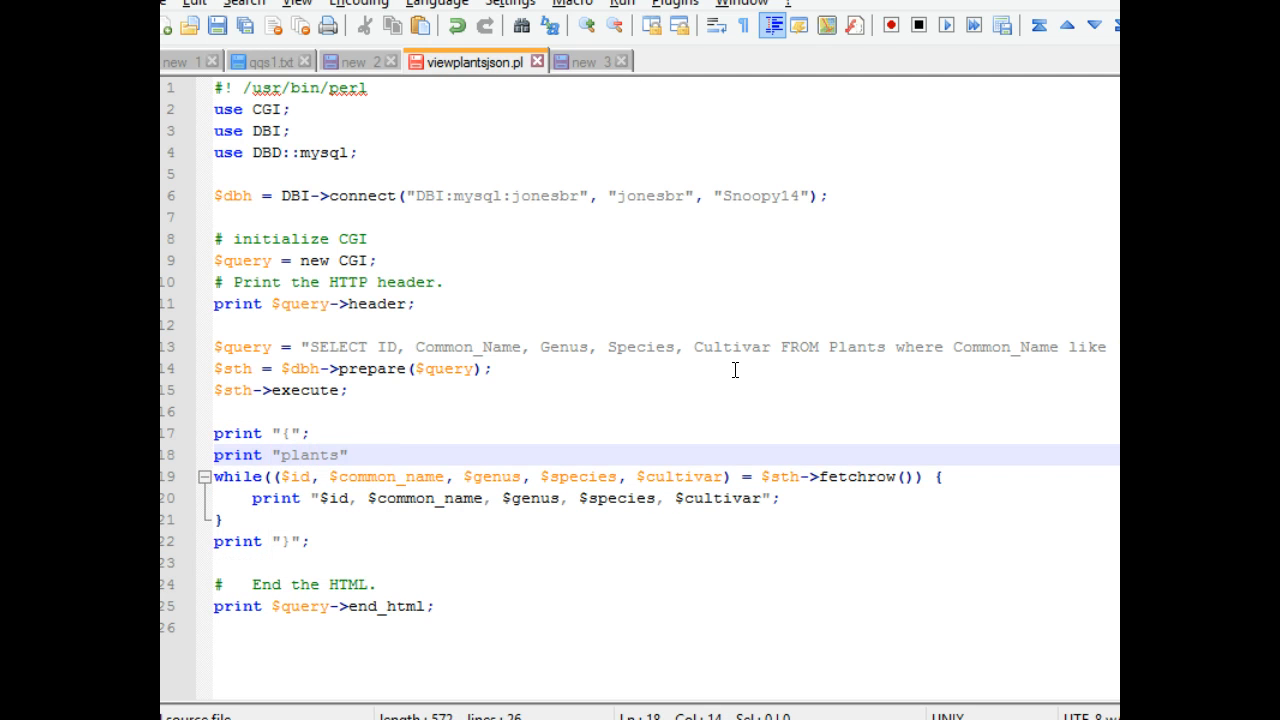
pyautogui.click(298, 456)
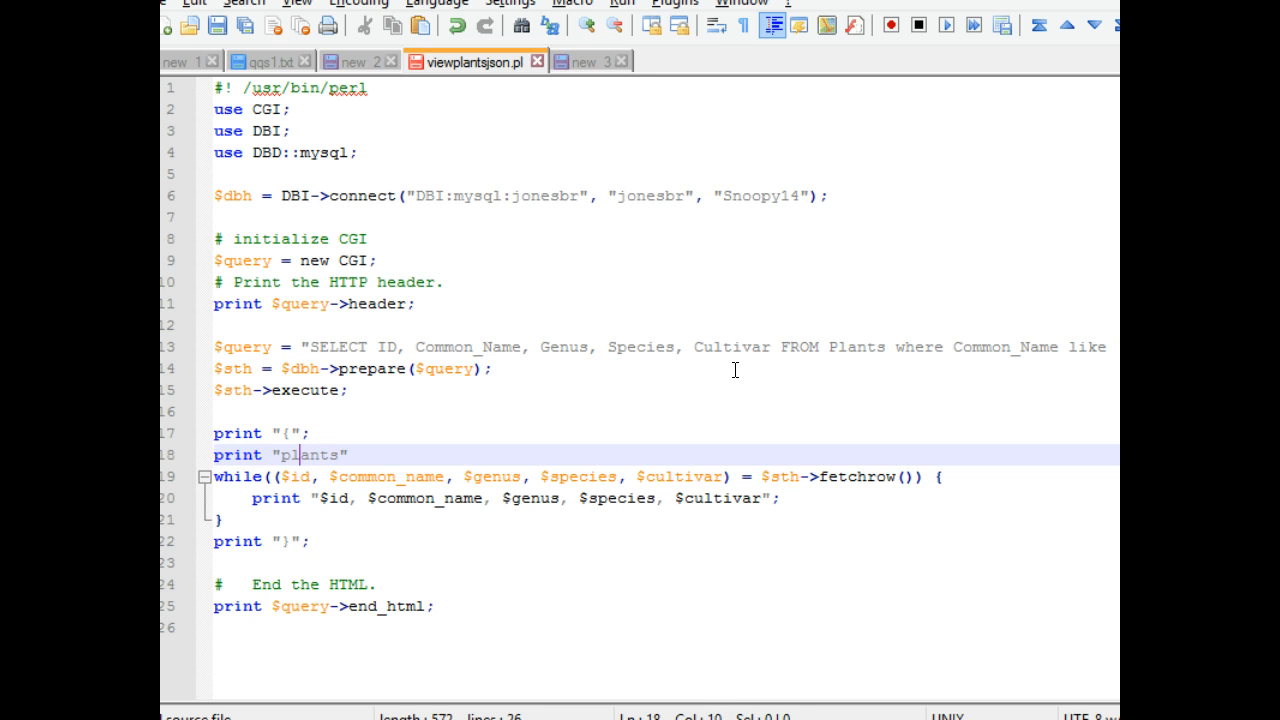
pyautogui.write('\\"')
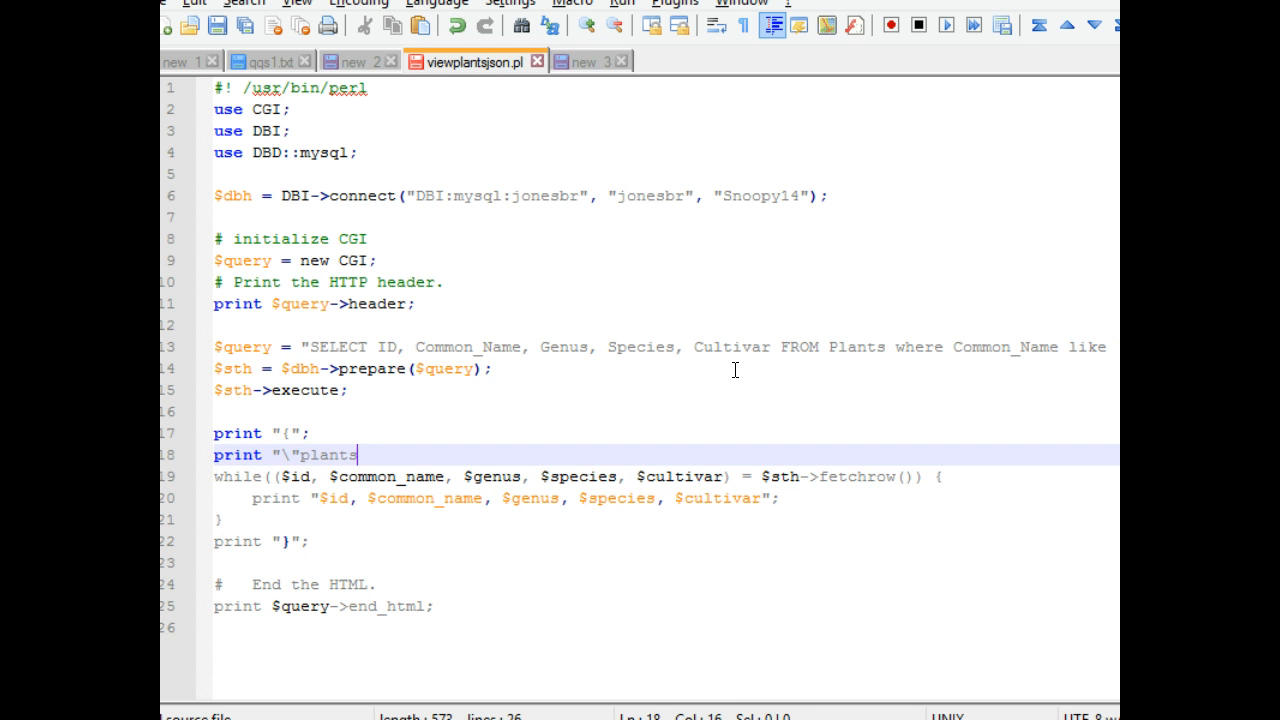
pyautogui.write('\\"')
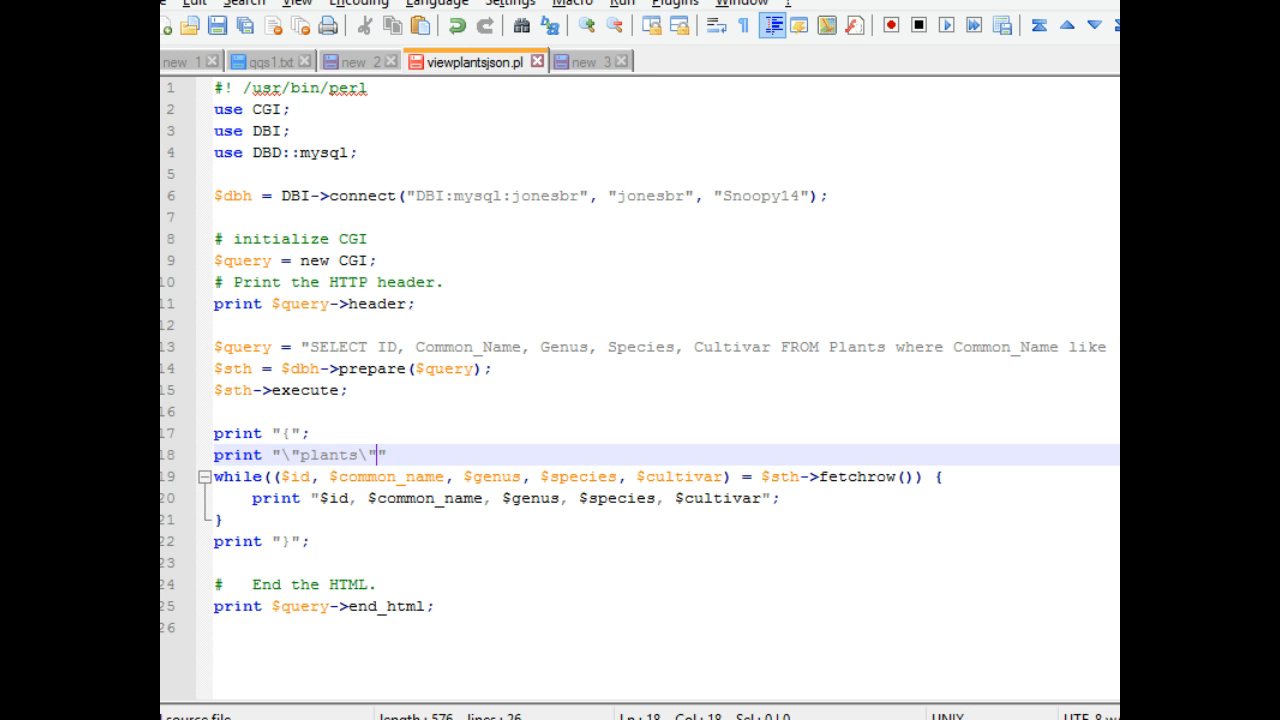
pyautogui.moveTo(960, 234)
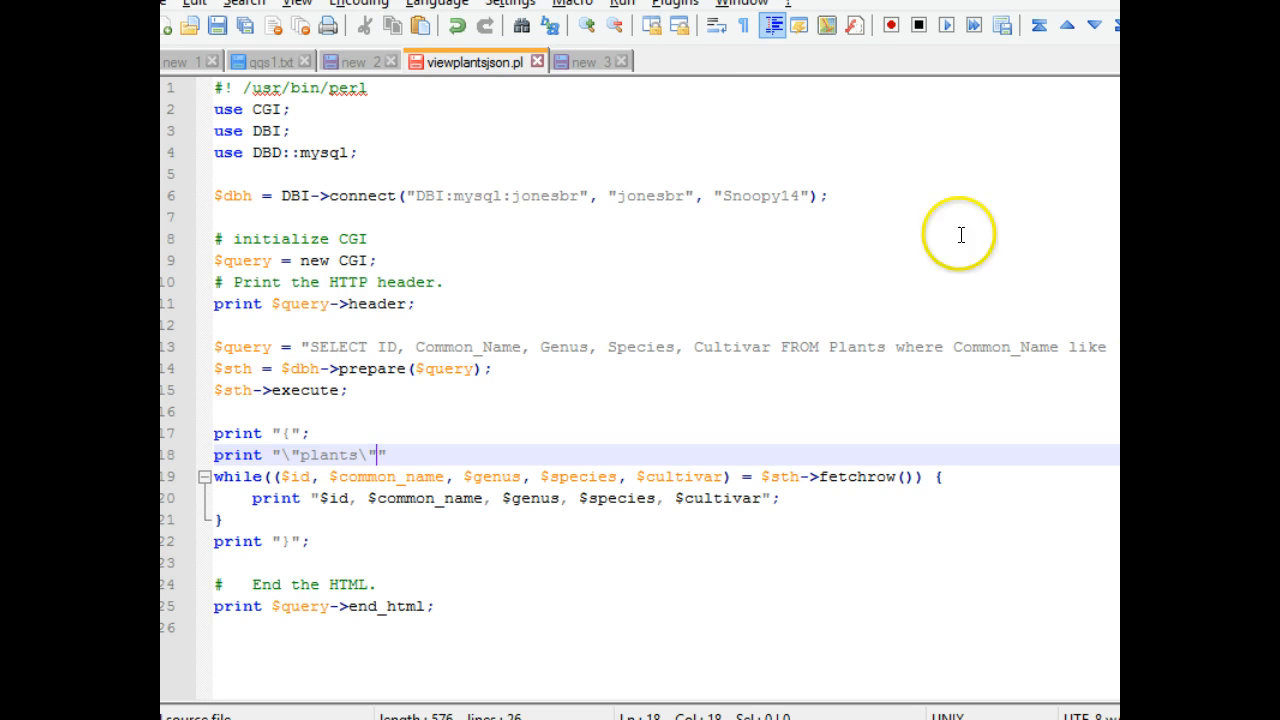
pyautogui.click(284, 432)
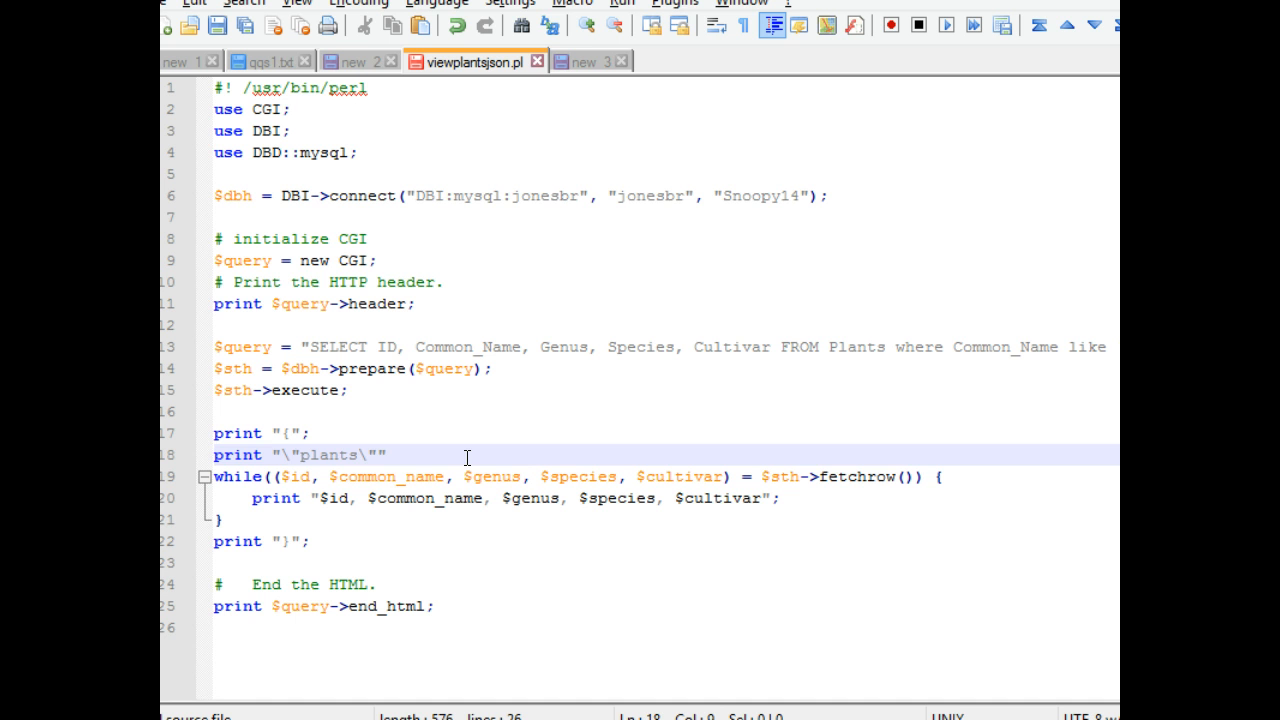
pyautogui.click(384, 456)
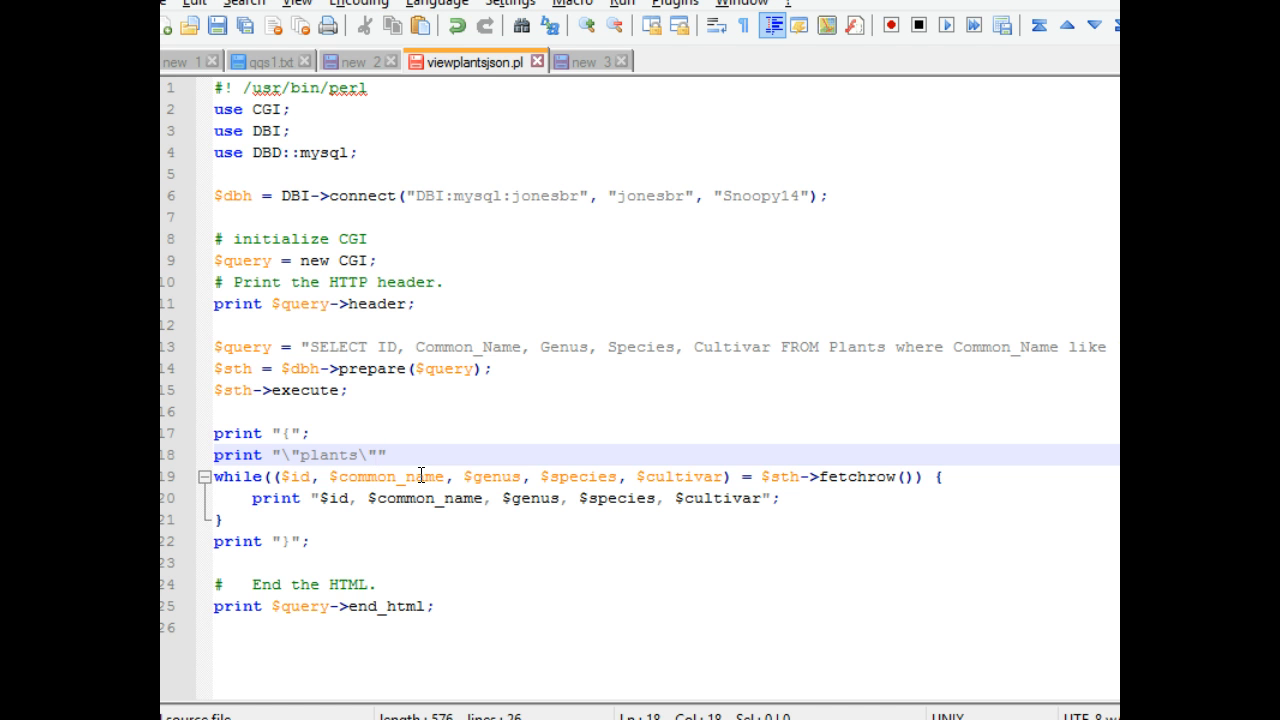
pyautogui.write(':')
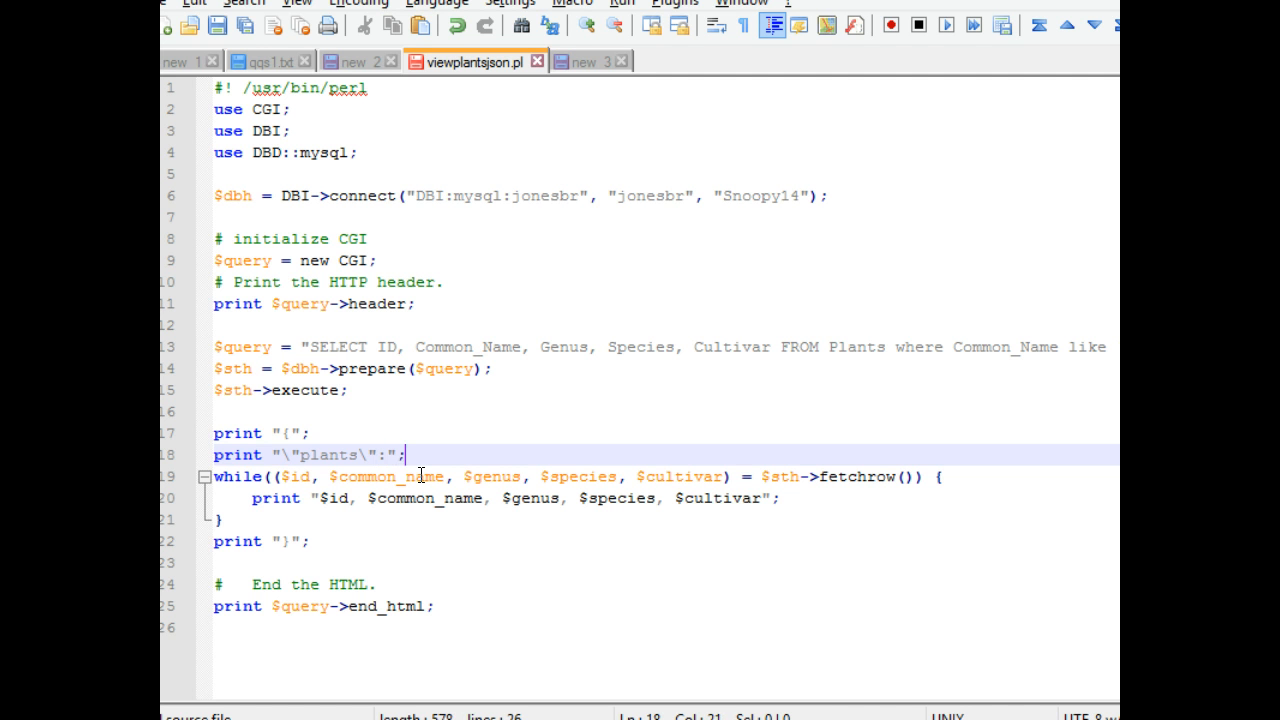
# - Add print "["; before the loop and print "]"; after it, inside the braces
pyautogui.write('print "')
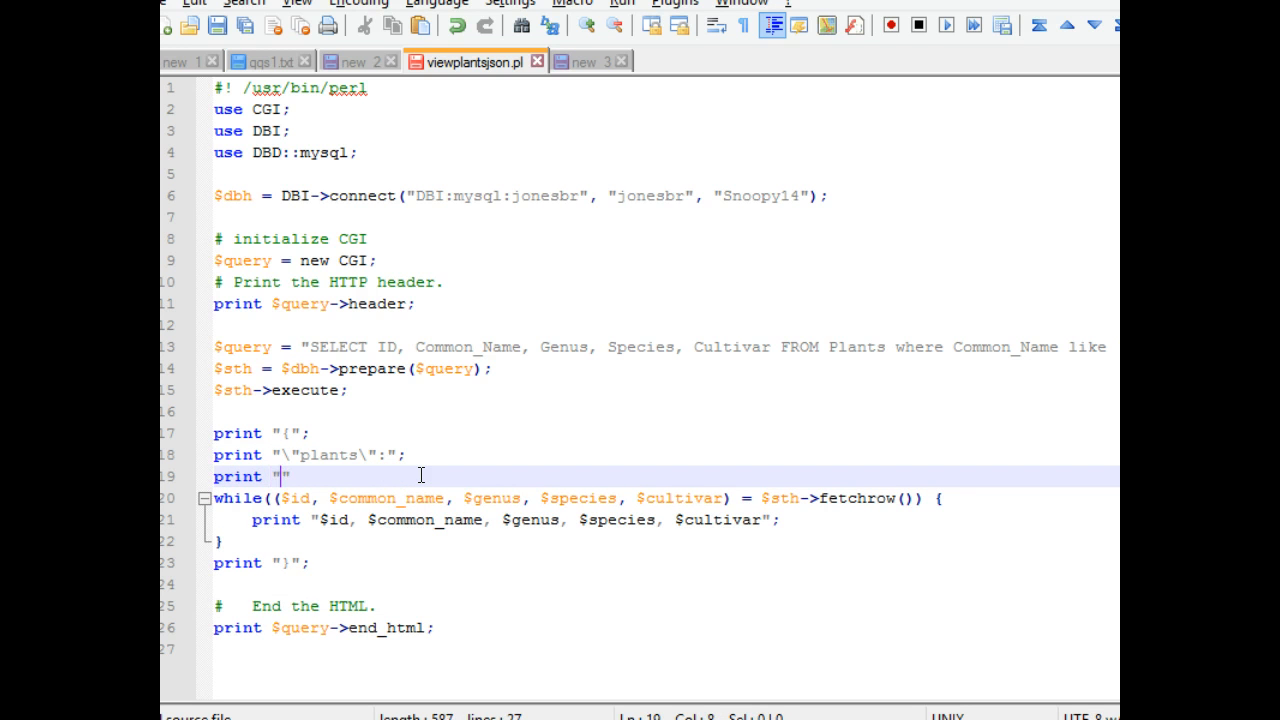
pyautogui.write('[')
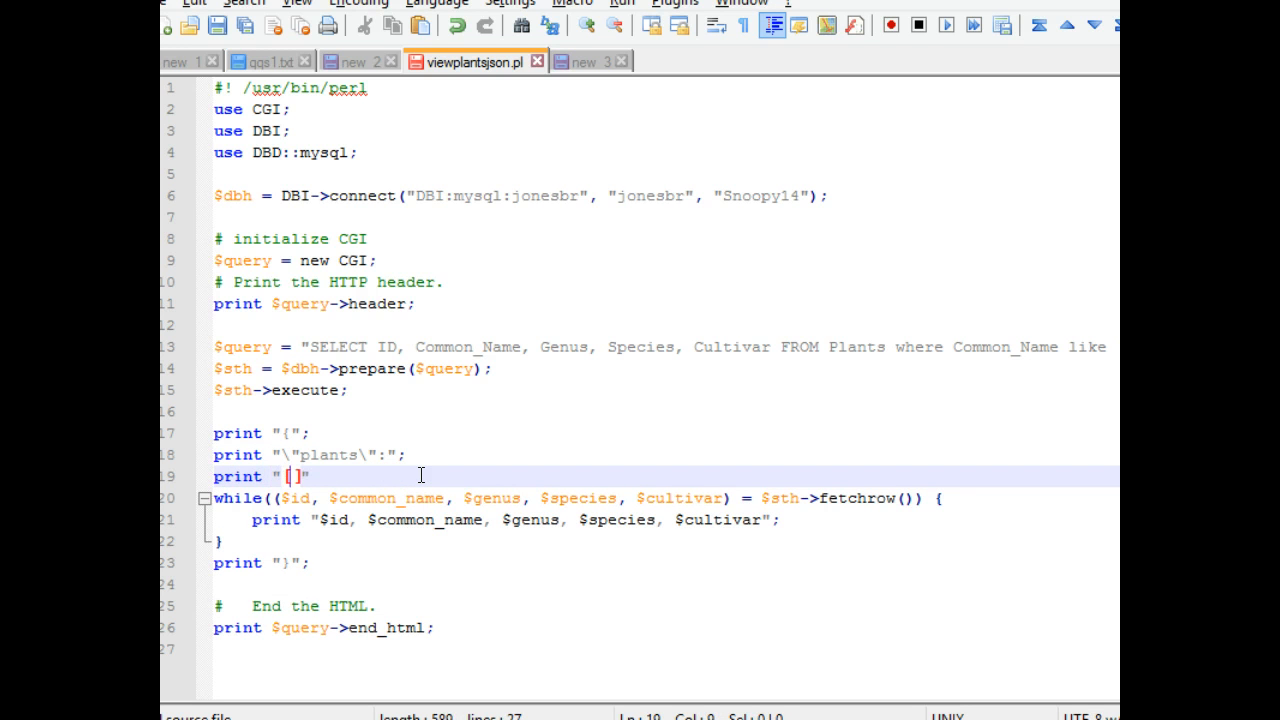
pyautogui.write('[')
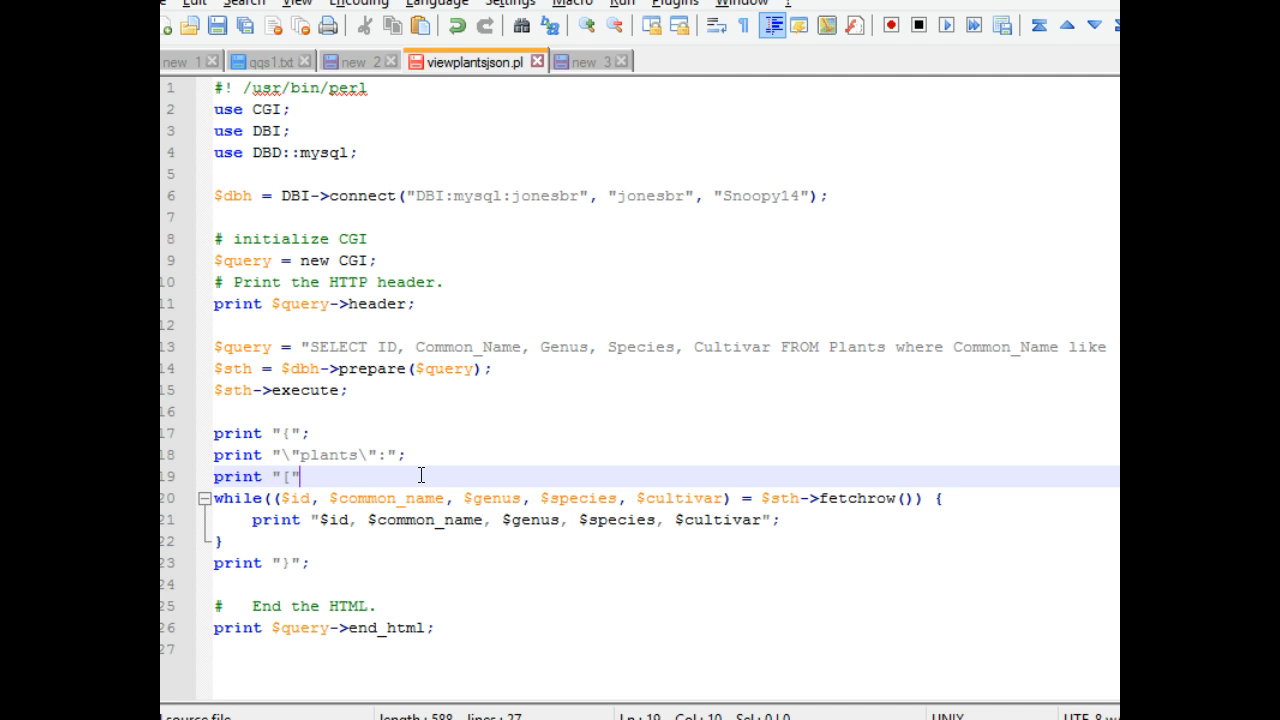
pyautogui.write(';')
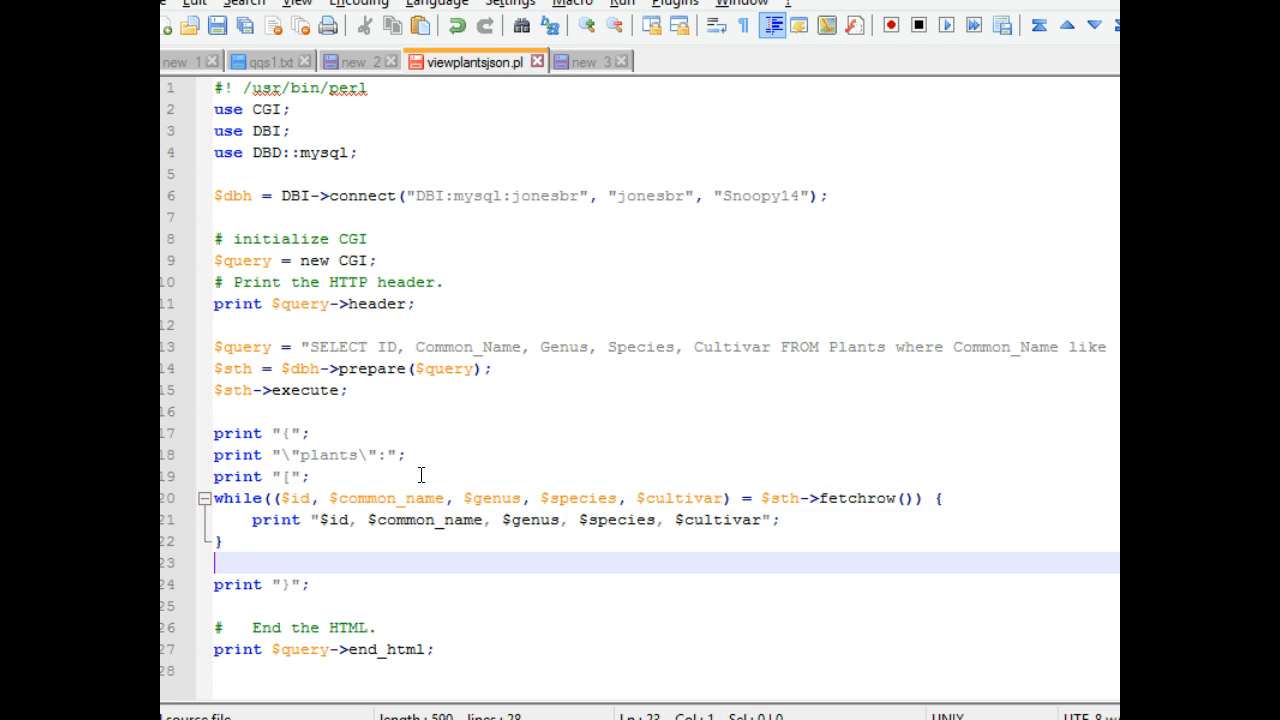
pyautogui.write('print "')
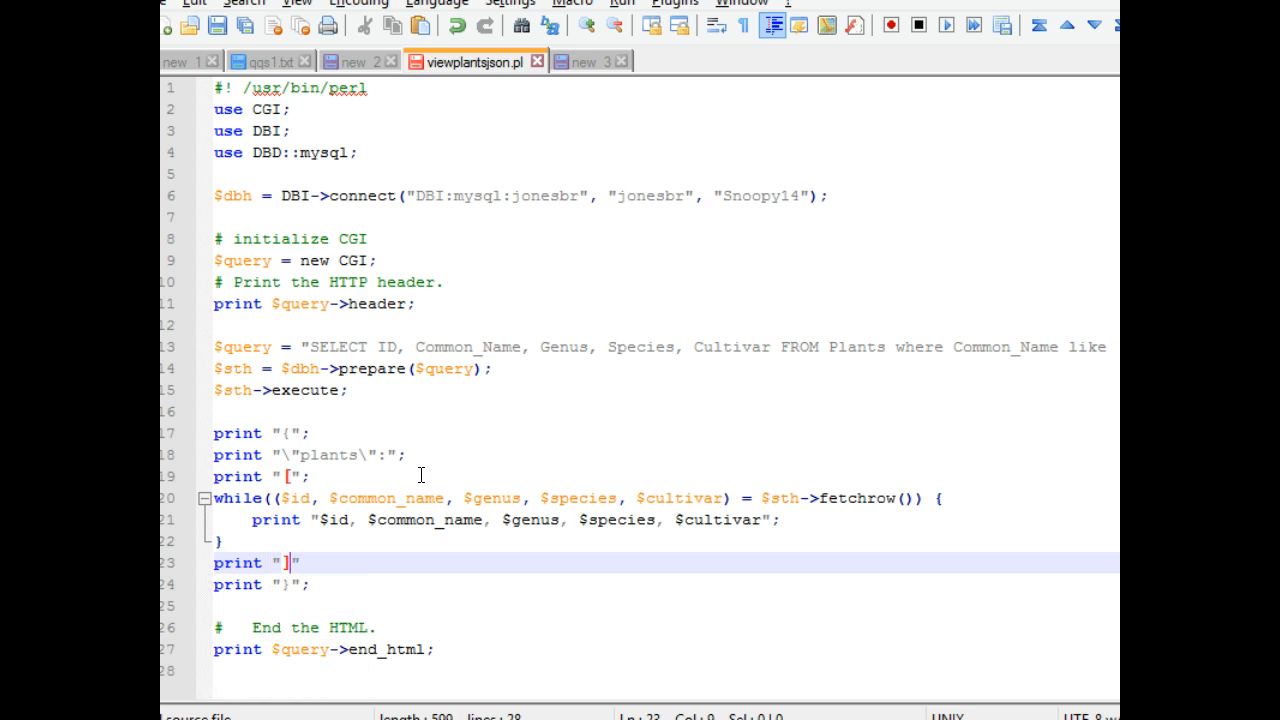
pyautogui.write(';')
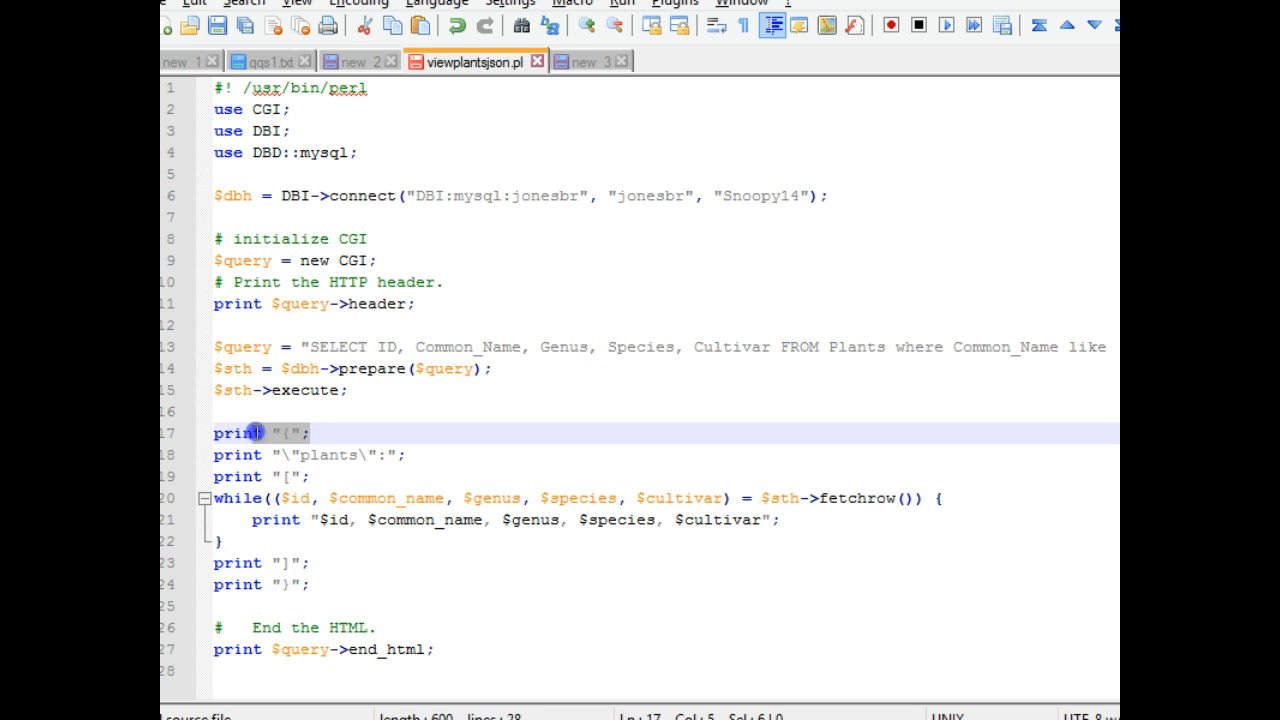
# - Add \n escapes ending the opening-bracket print and the row print
pyautogui.click(278, 584)
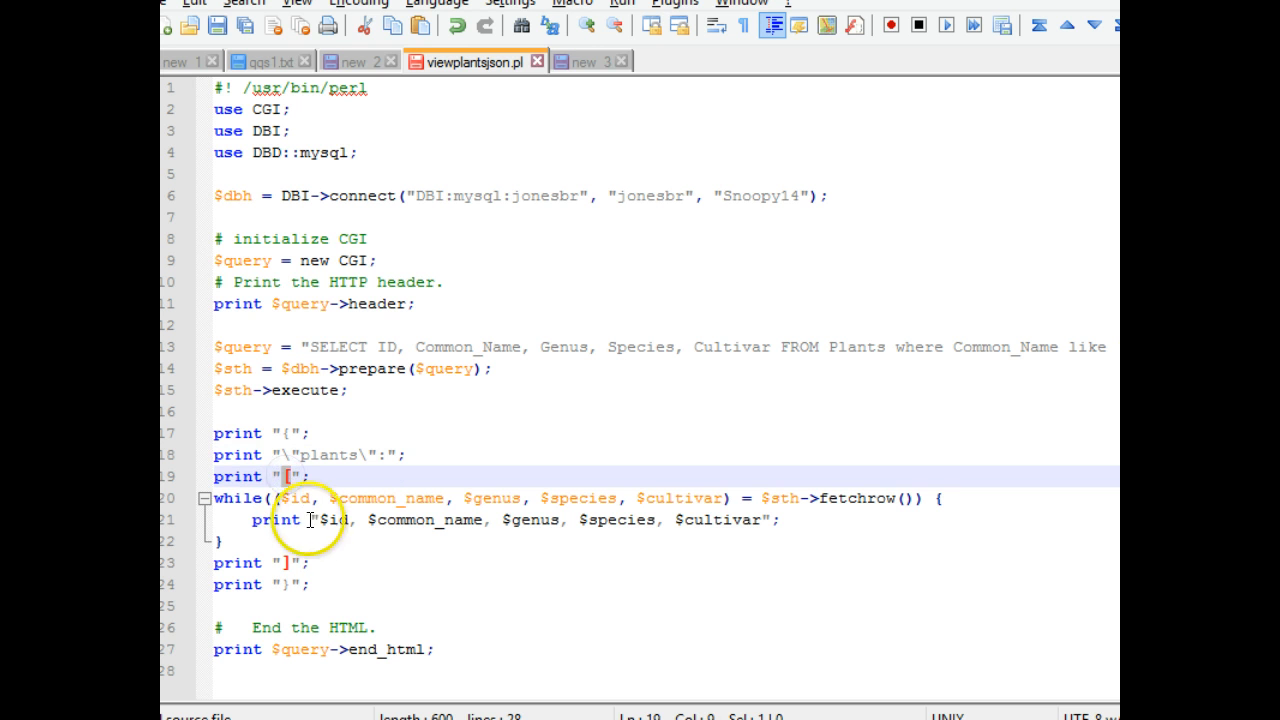
pyautogui.click(290, 562)
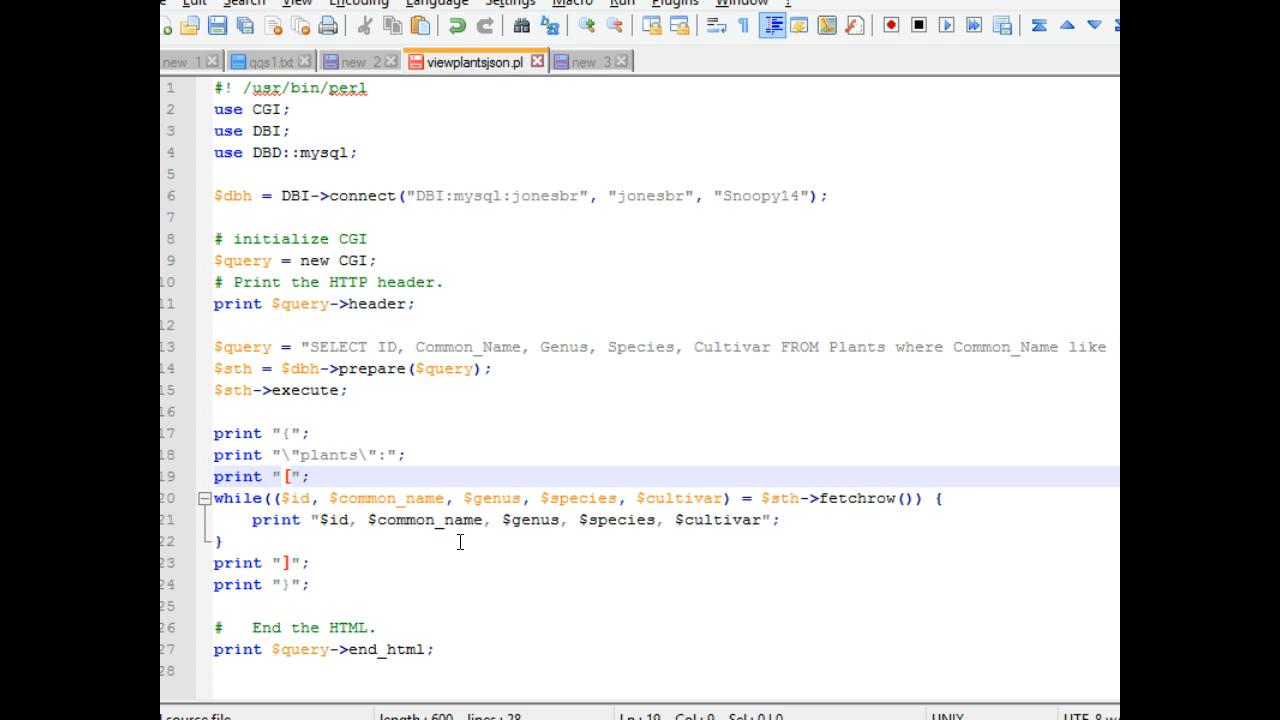
pyautogui.write('\\n')
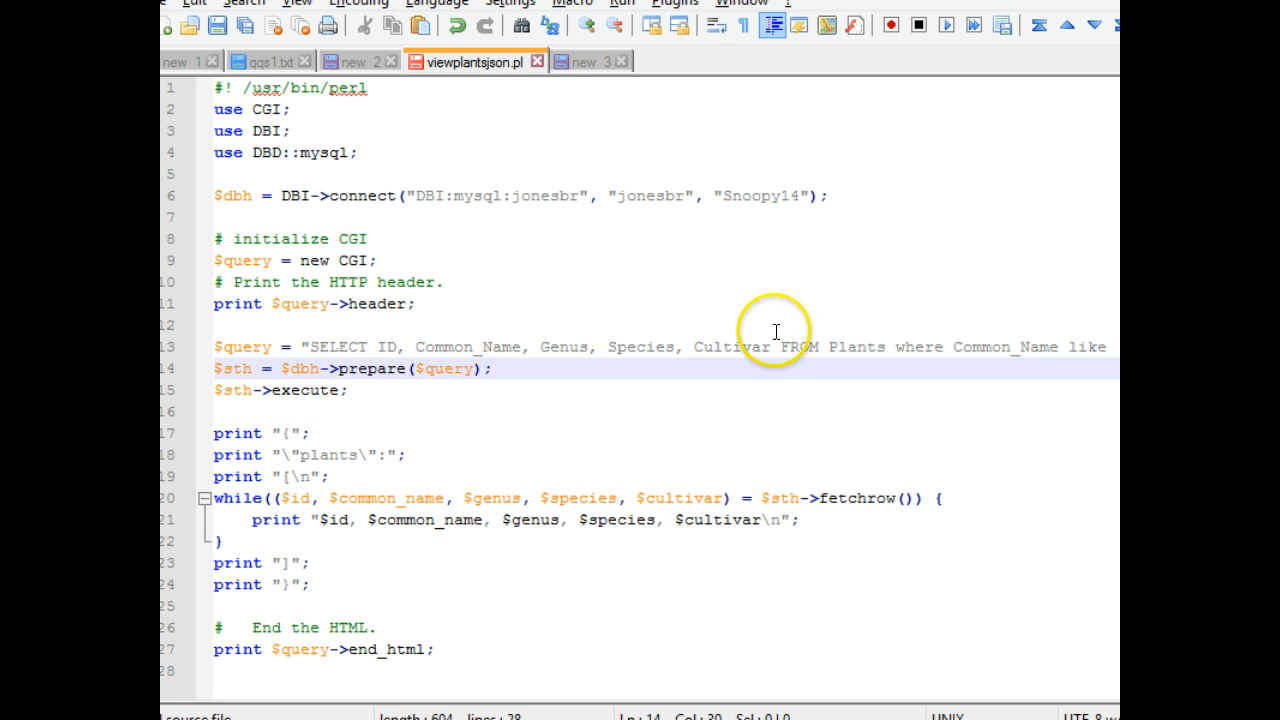
pyautogui.moveTo(764, 304)
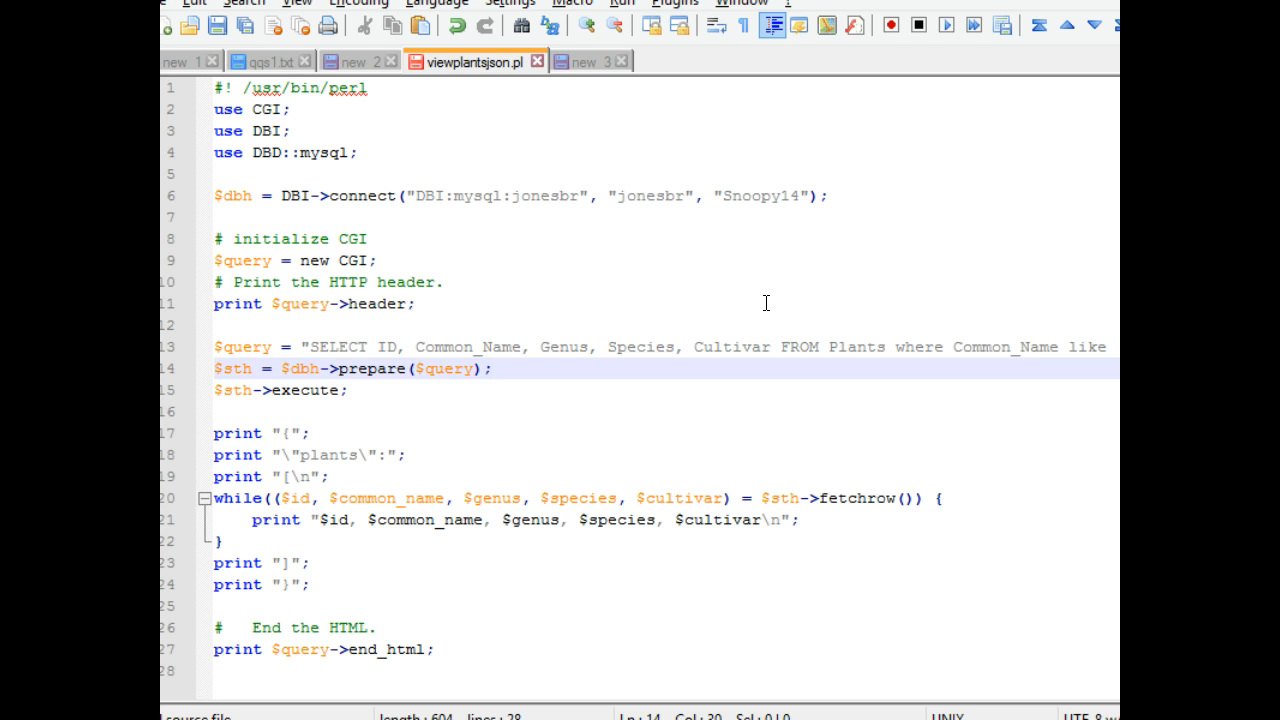
pyautogui.moveTo(218, 26)
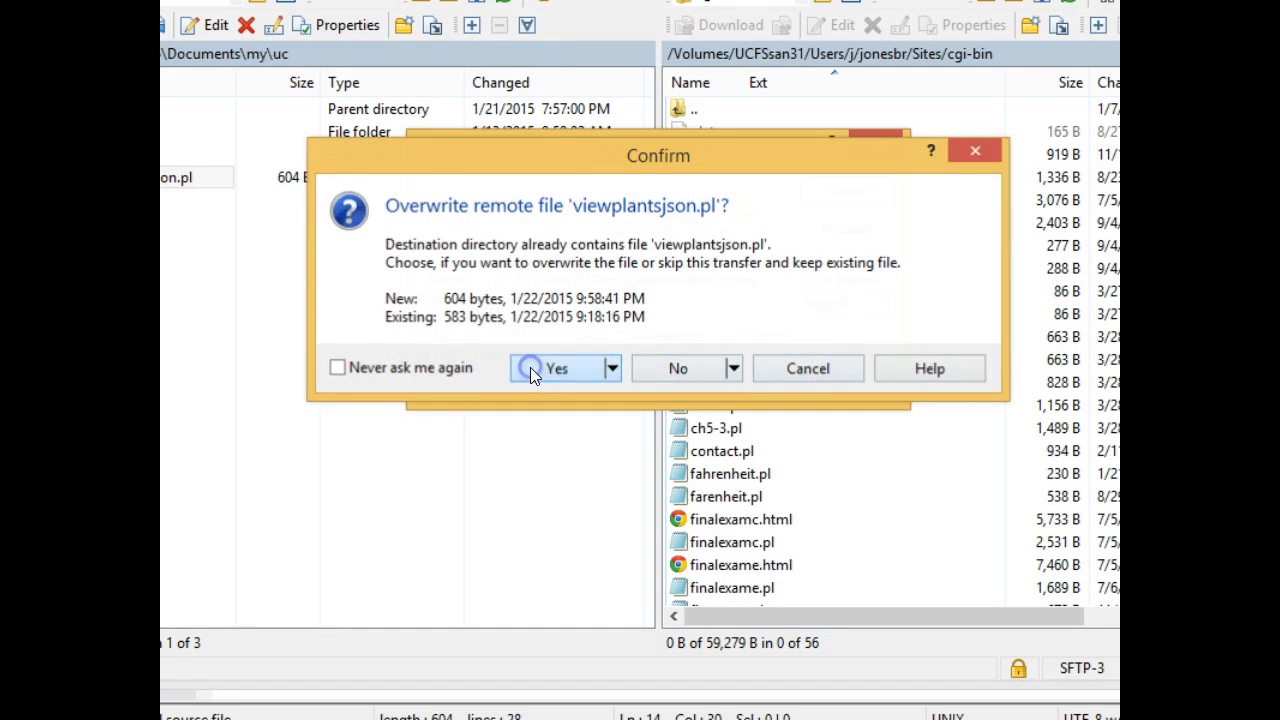
# - Confirm overwriting the remote viewplantsjson.pl with the updated version
pyautogui.click(556, 368)
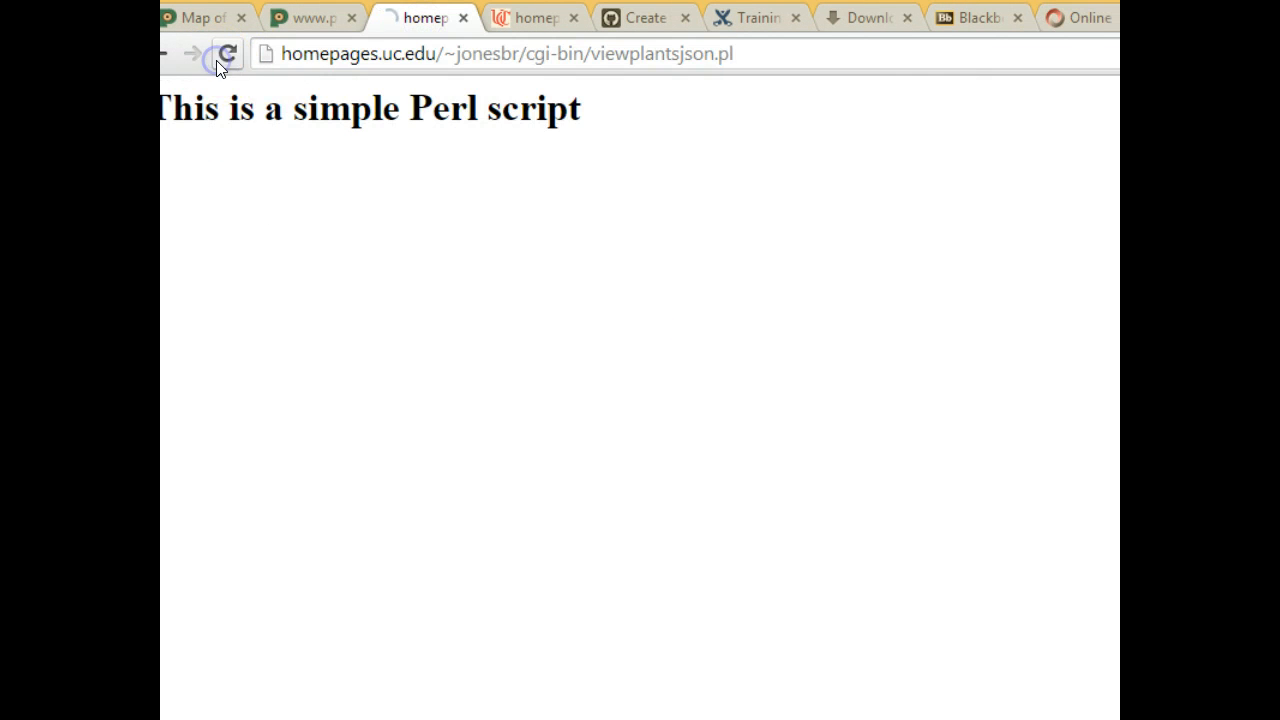
# - Reload the script page and point out the unquoted first plant id in the plants array
pyautogui.click(228, 54)
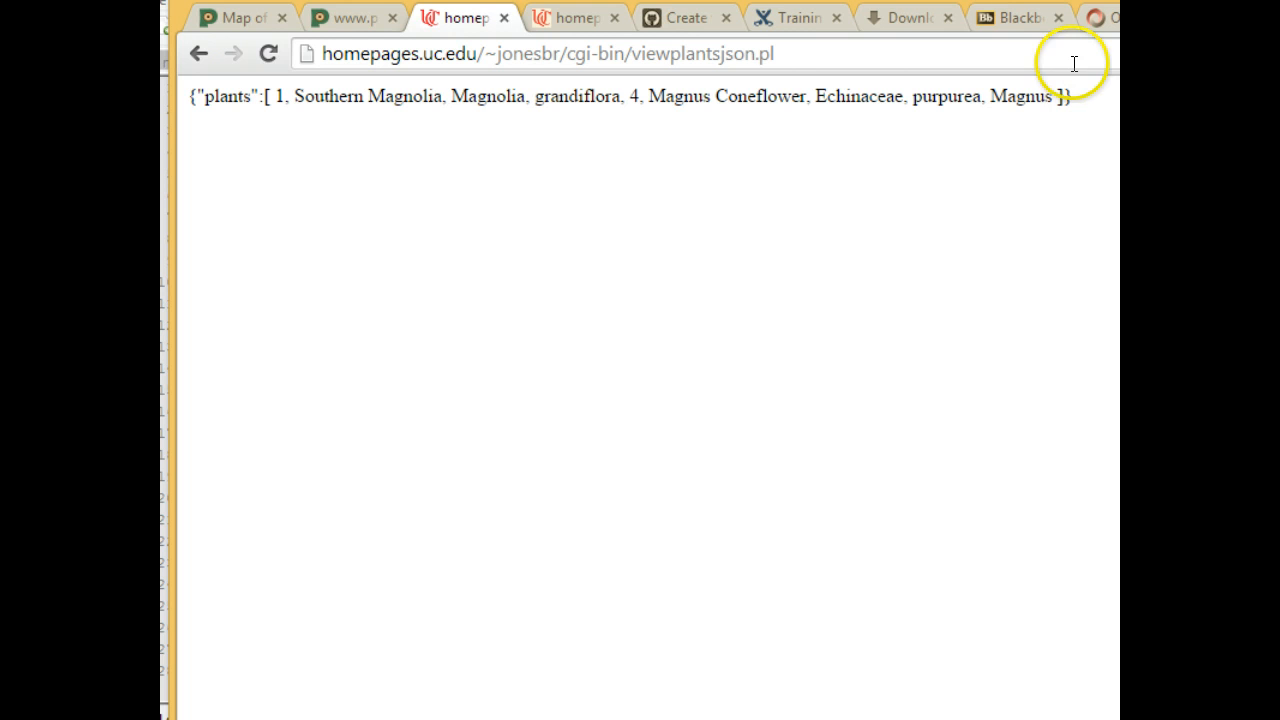
pyautogui.moveTo(290, 88)
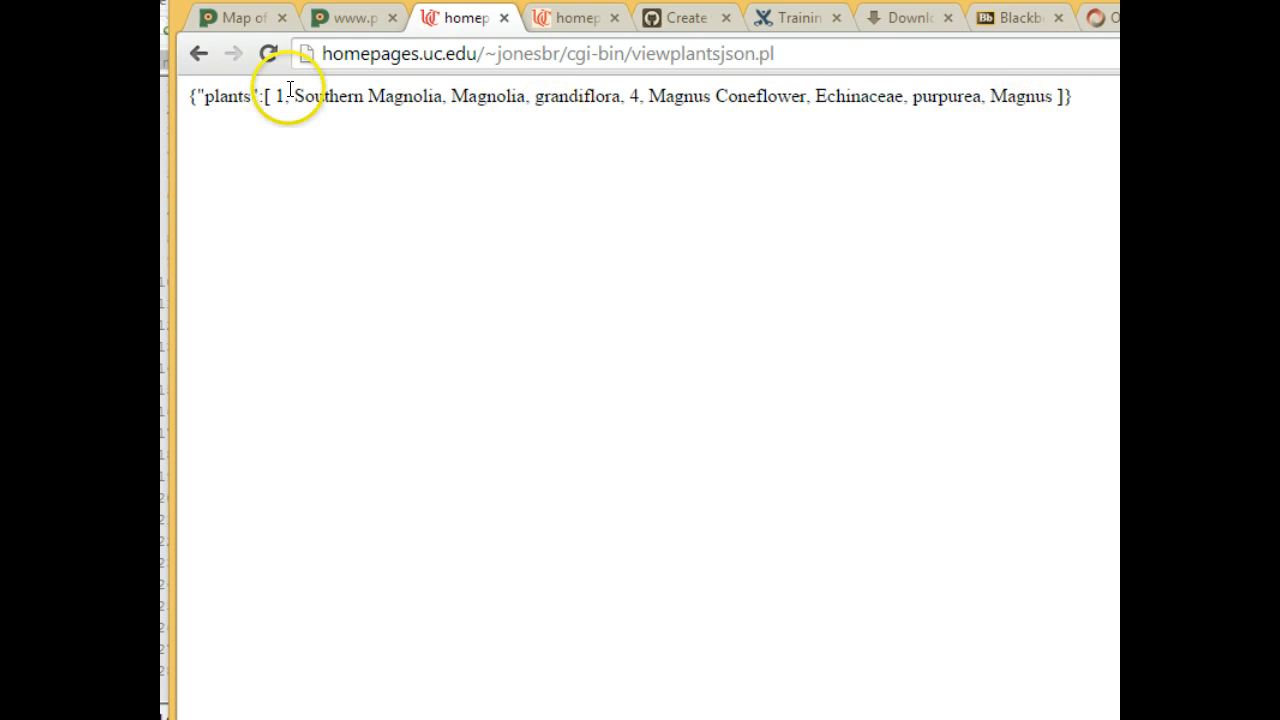
pyautogui.moveTo(280, 96); pyautogui.dragTo(690, 96)
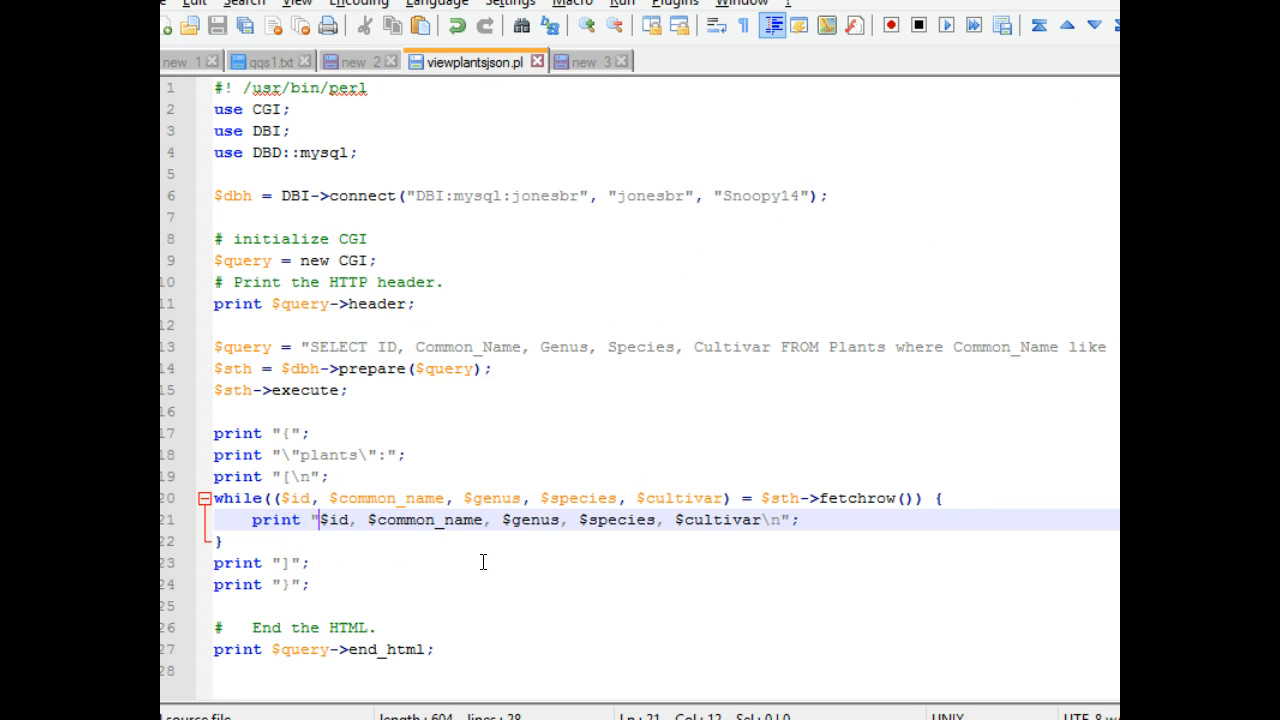
# - Wrap each row's output in { } and remove its \n escape
pyautogui.write('{')
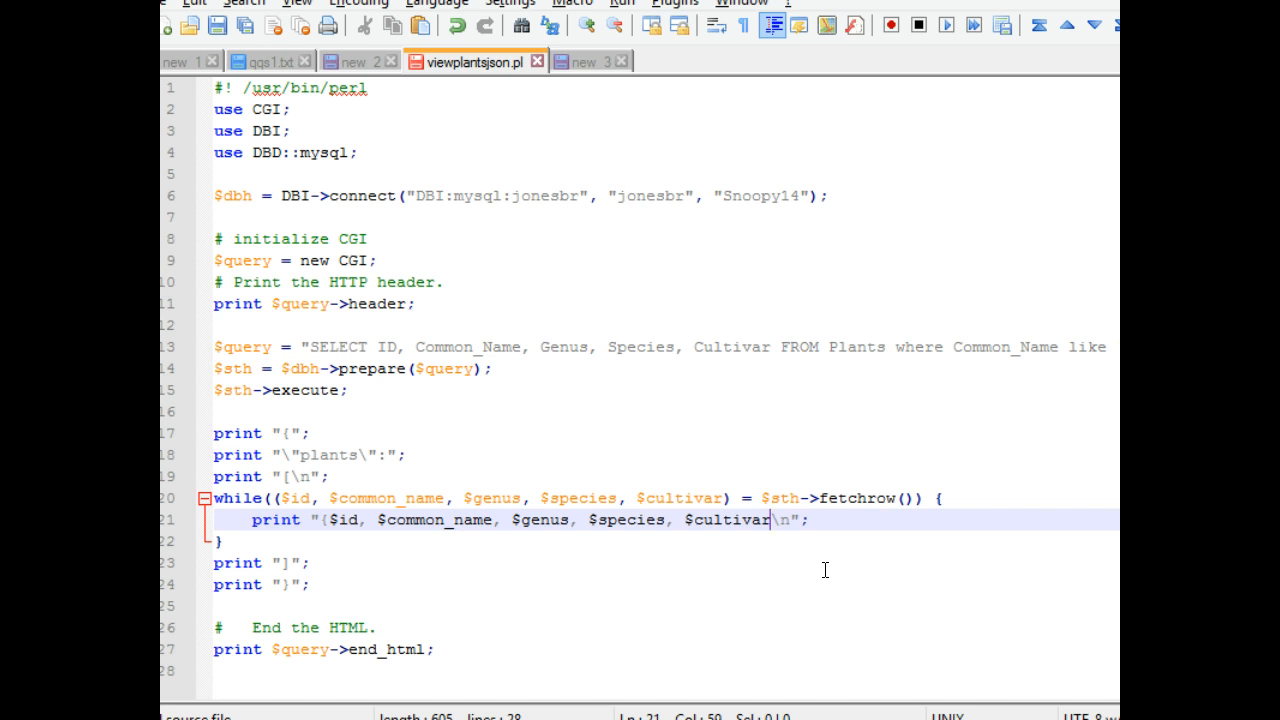
pyautogui.write('}')
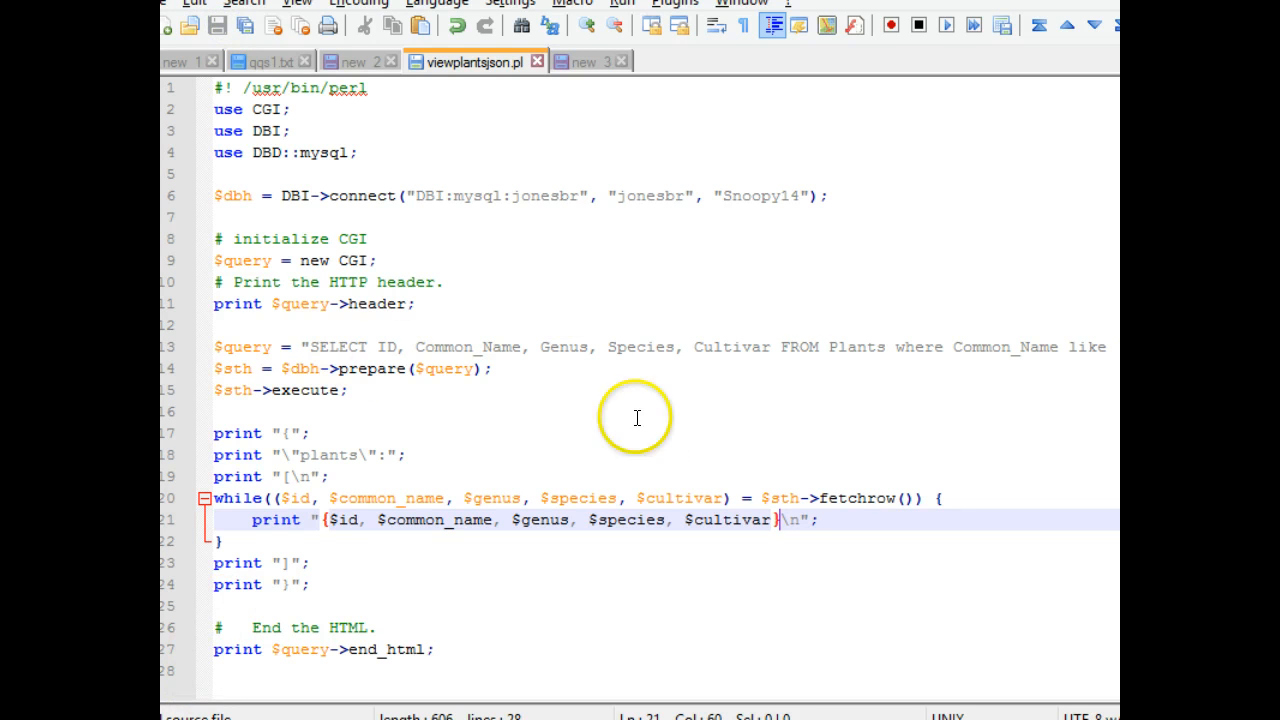
pyautogui.press('BackSpace')
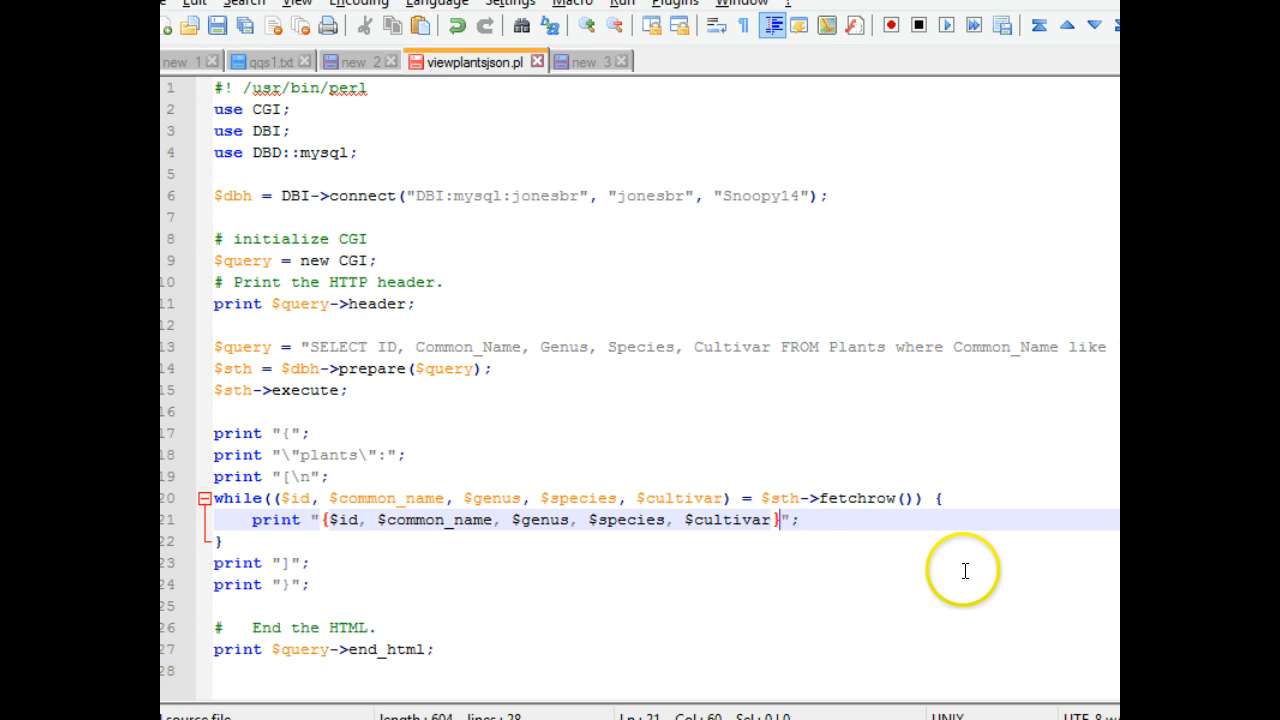
pyautogui.moveTo(328, 522)
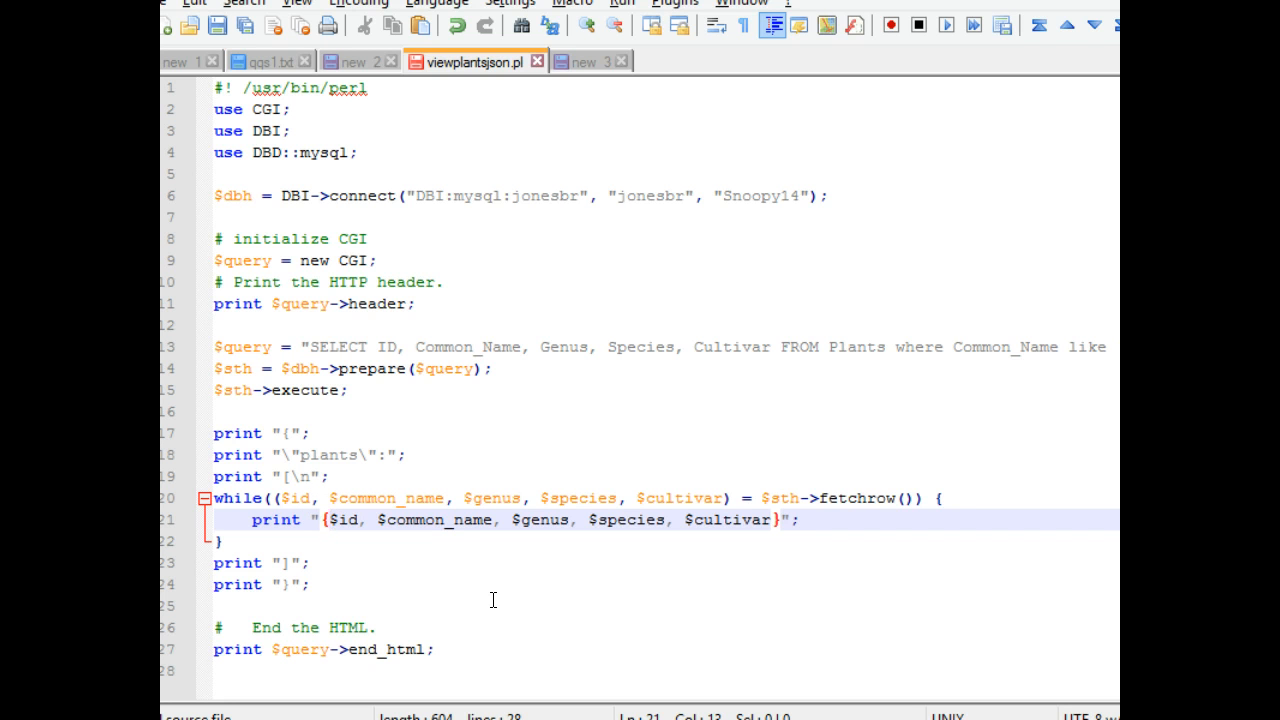
# - Label the row values with escaped quoted keys \"id\": and \"common\":
pyautogui.write('\\"')
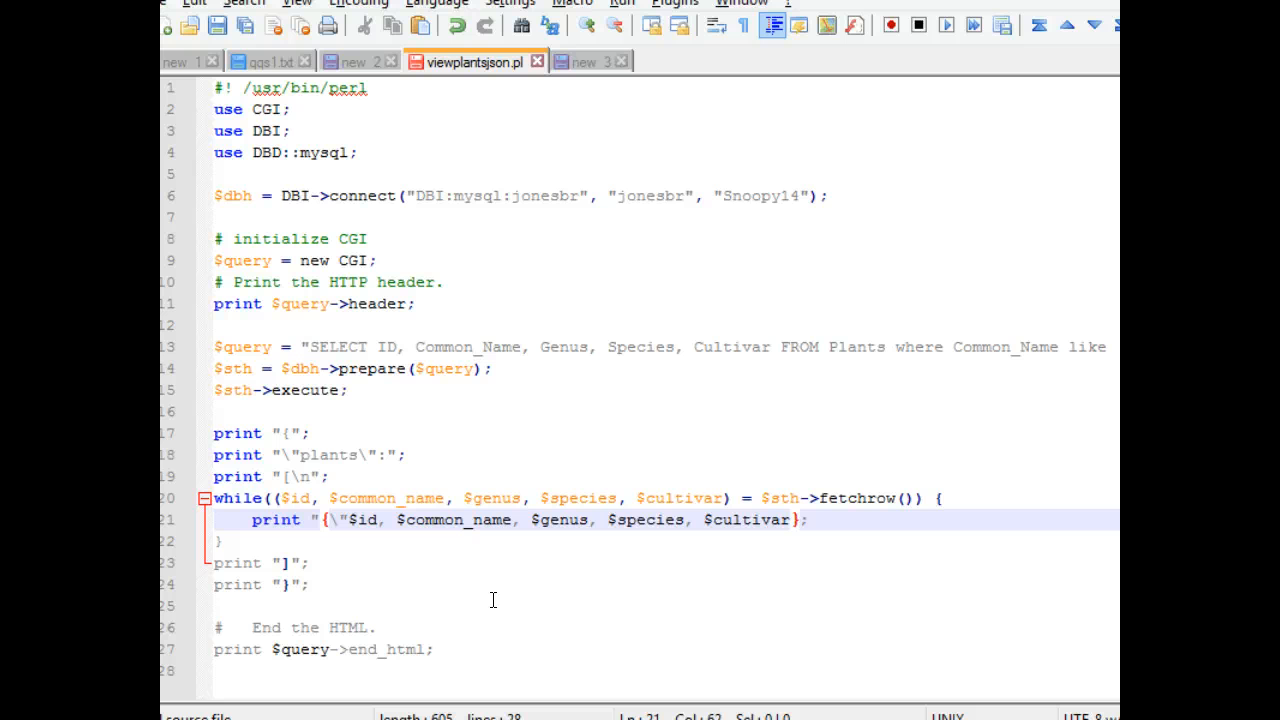
pyautogui.write('i')
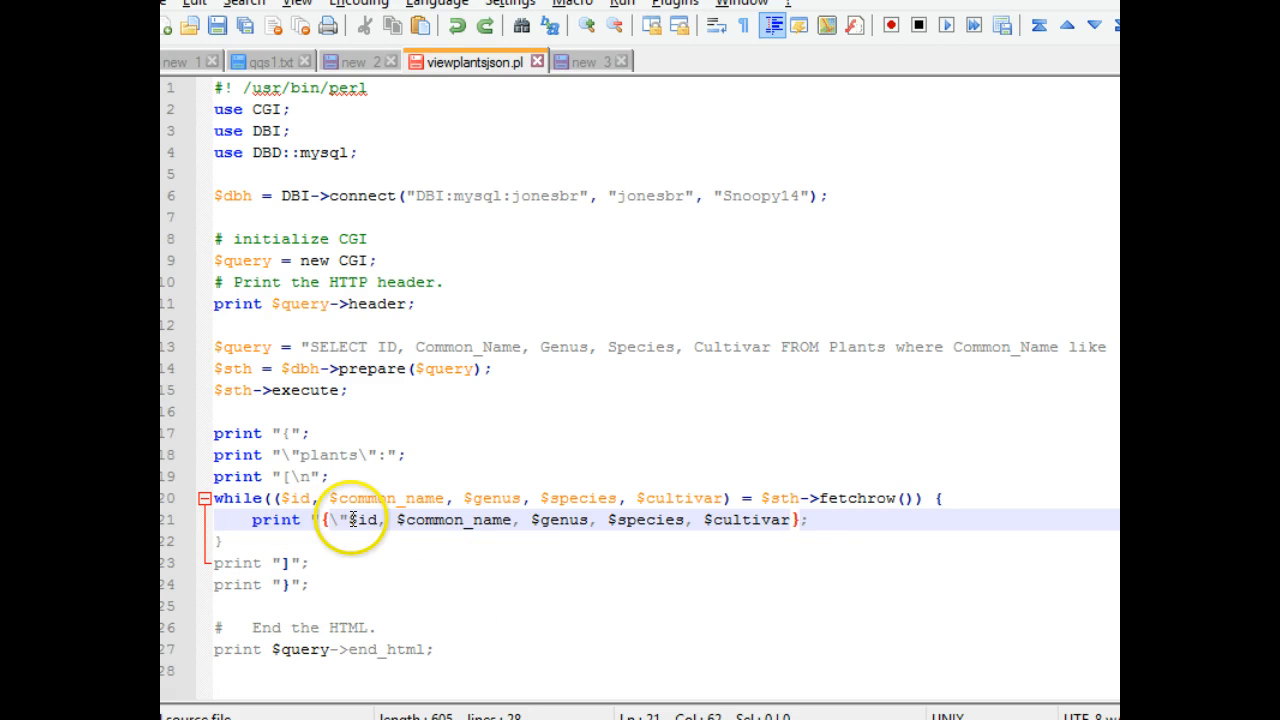
pyautogui.write('id\\":')
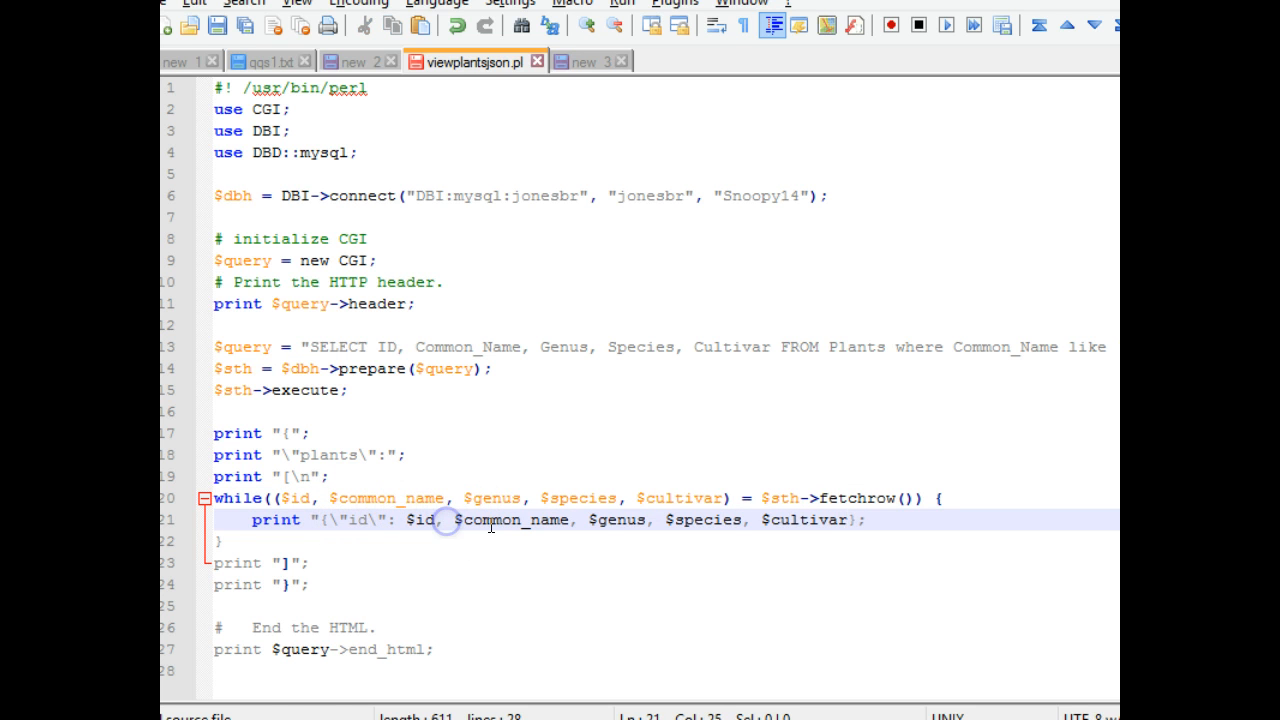
pyautogui.moveTo(782, 582)
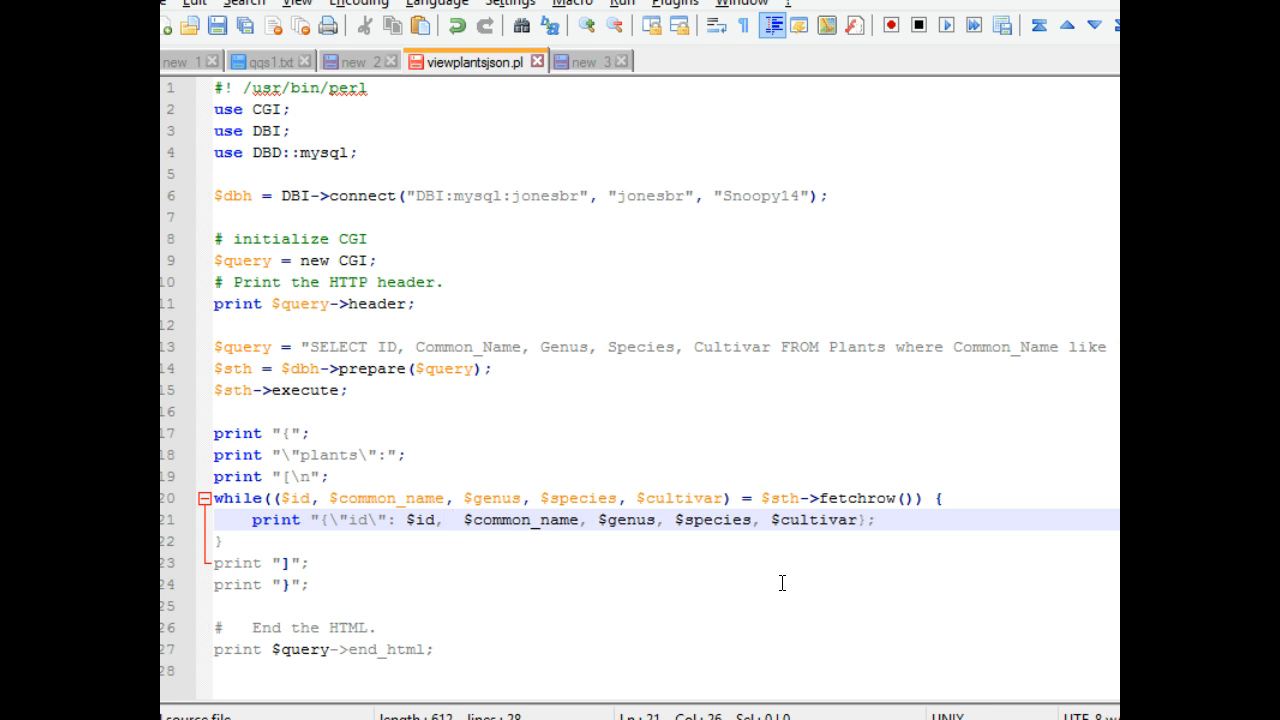
pyautogui.write('\\"')
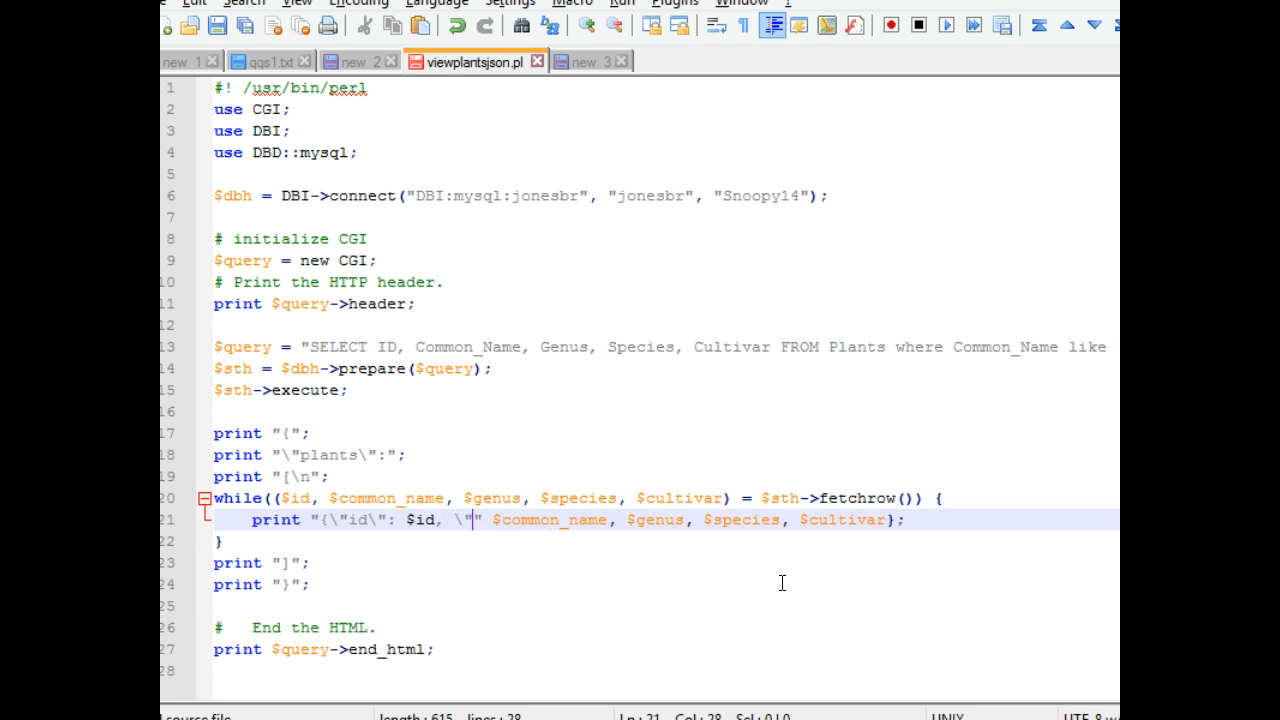
pyautogui.write('common')
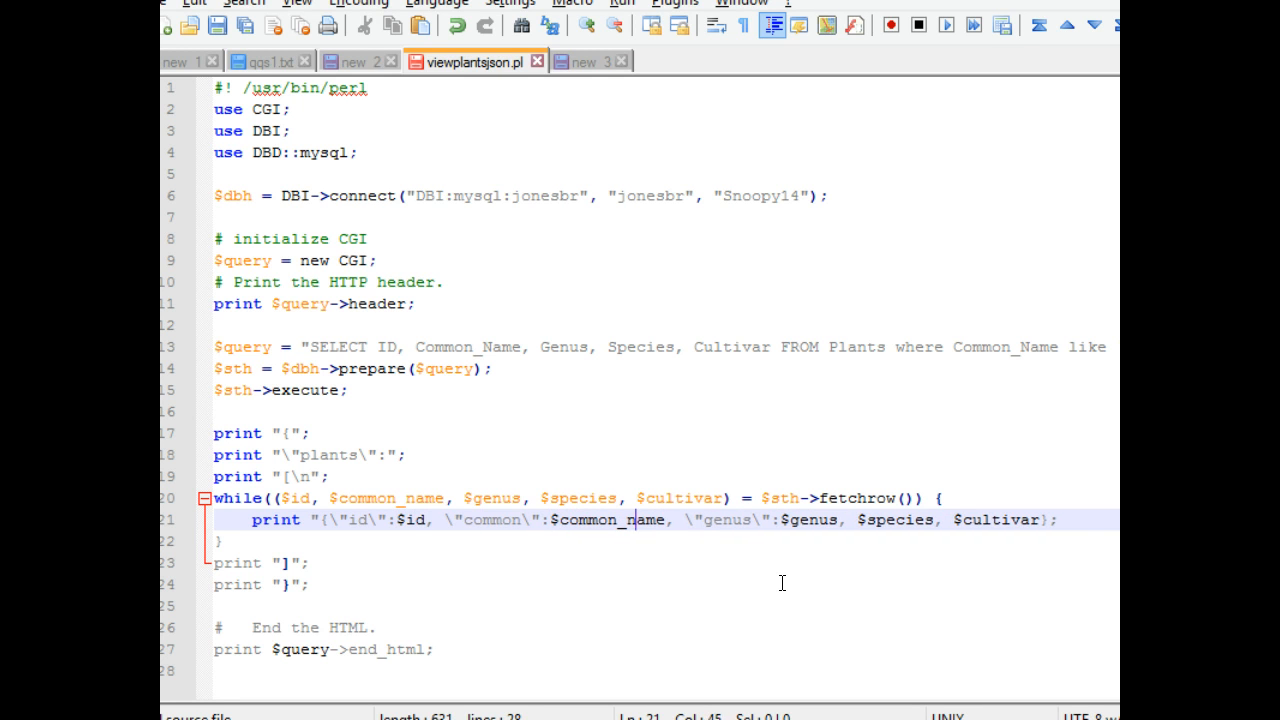
# - Add escaped quoted keys for genus, species and cultivar to the row print
pyautogui.write('\\"species\\":')
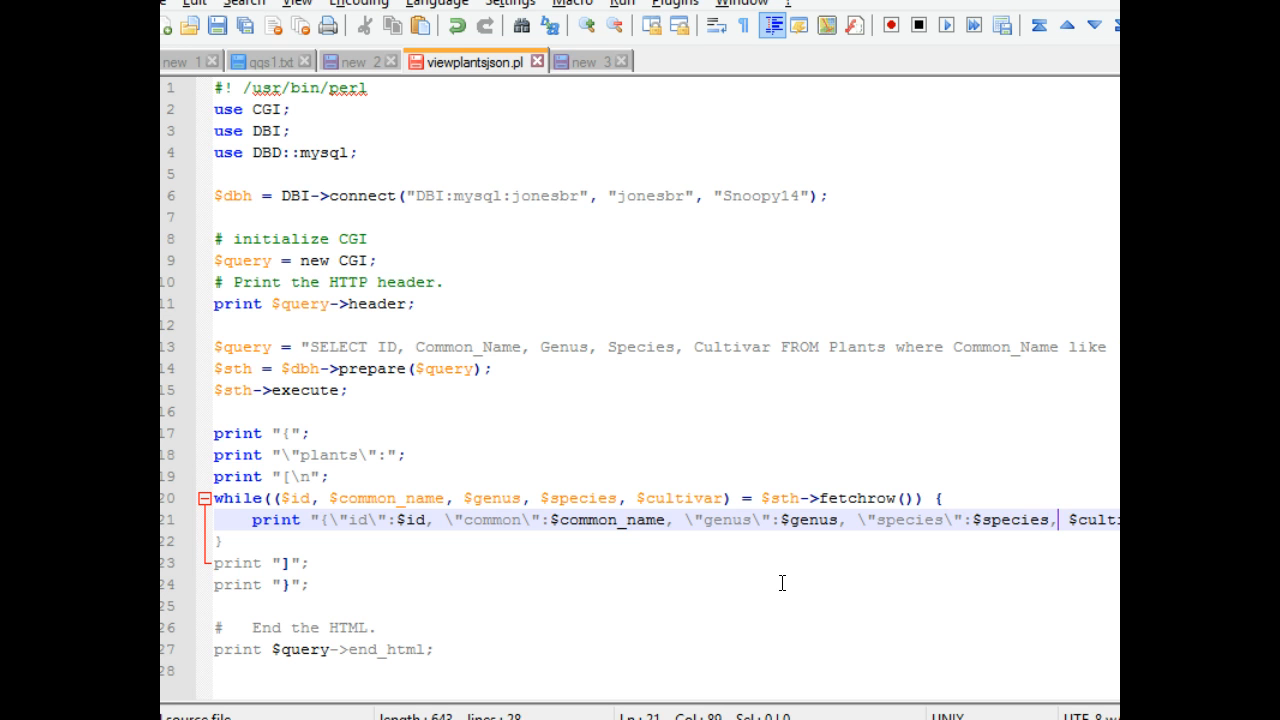
pyautogui.write('\\')
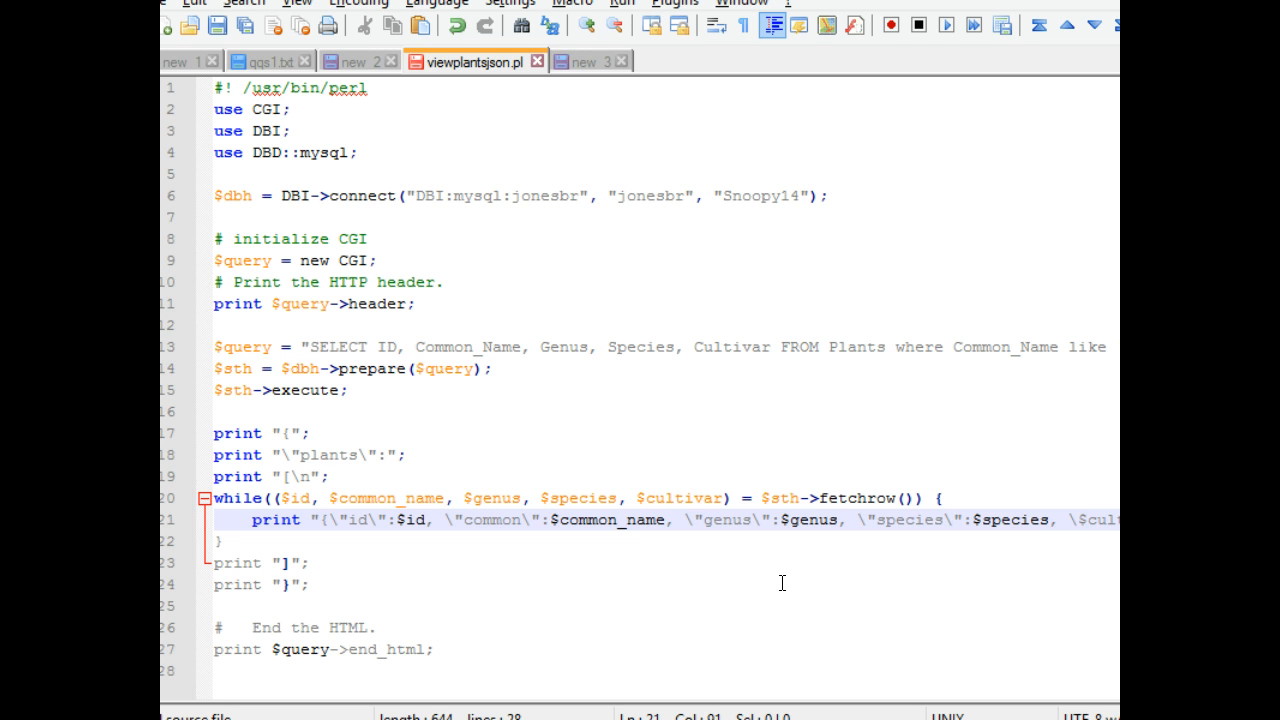
pyautogui.write('cul')
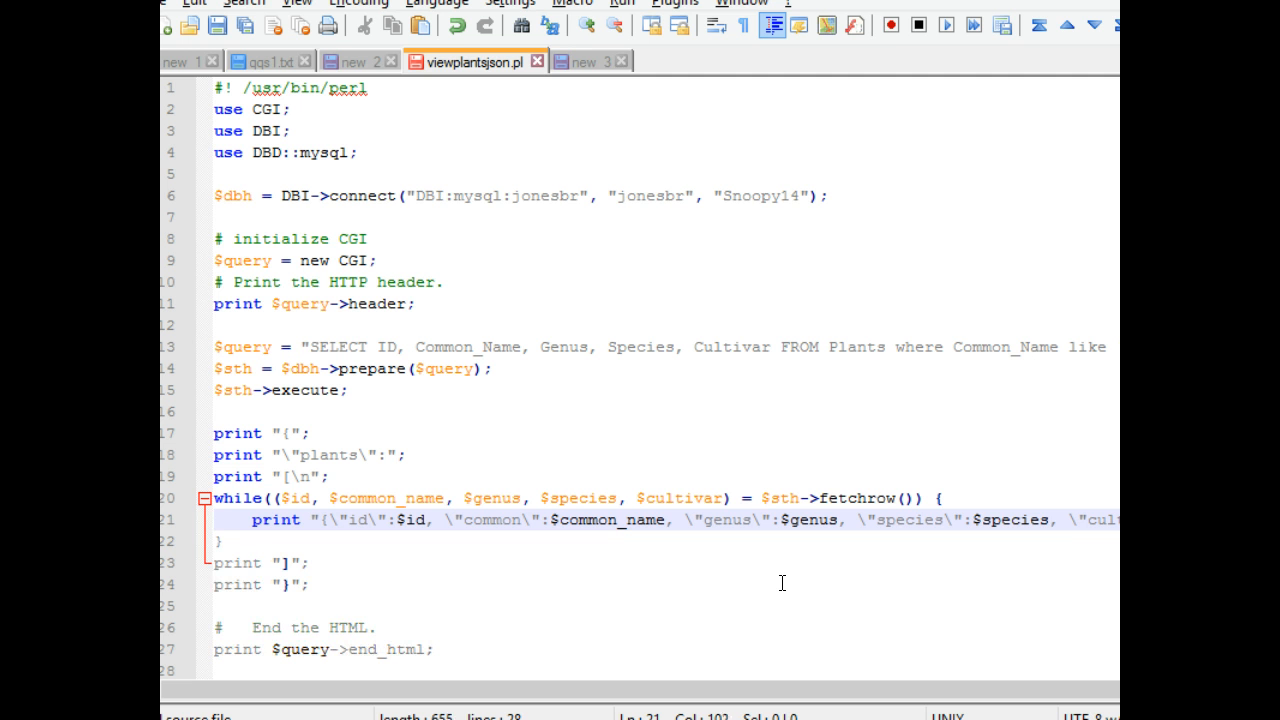
pyautogui.moveTo(488, 336)
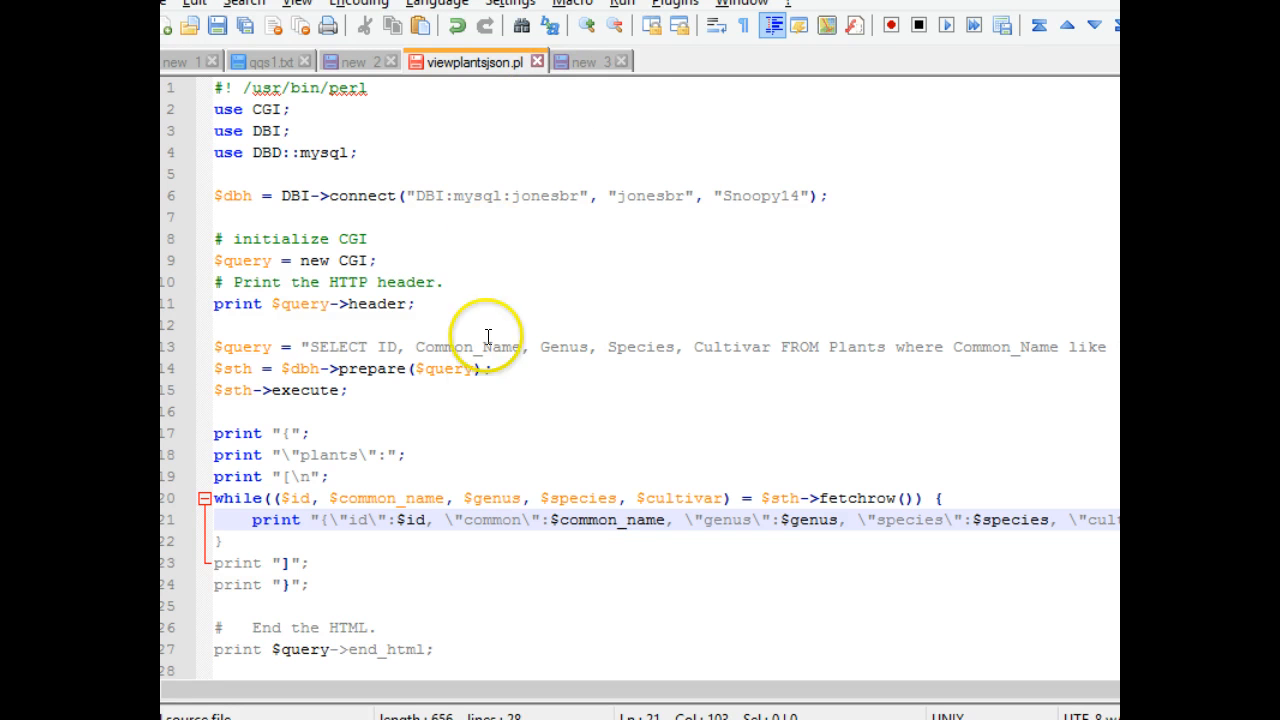
pyautogui.moveTo(450, 282)
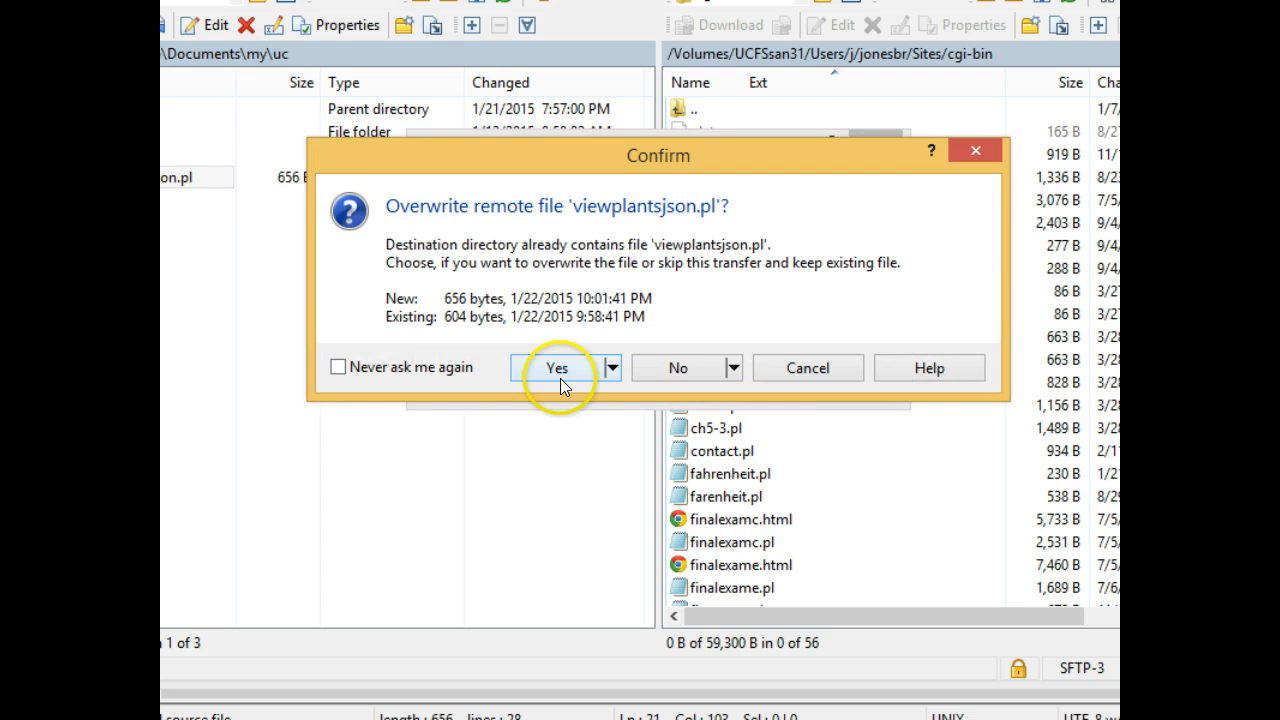
# - Upload the script, fix a missing quote after the server error, and re-send viewplantsjson.pl to cgi-bin
pyautogui.click(556, 368)
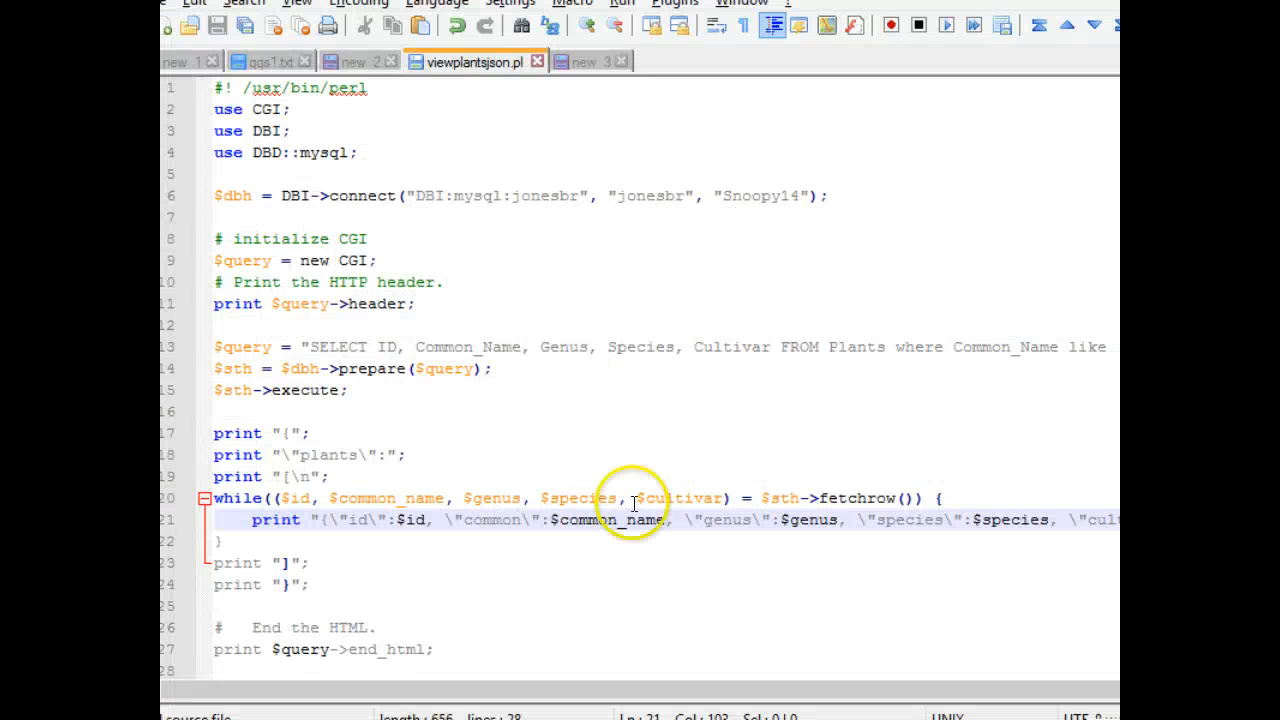
pyautogui.moveTo(604, 536)
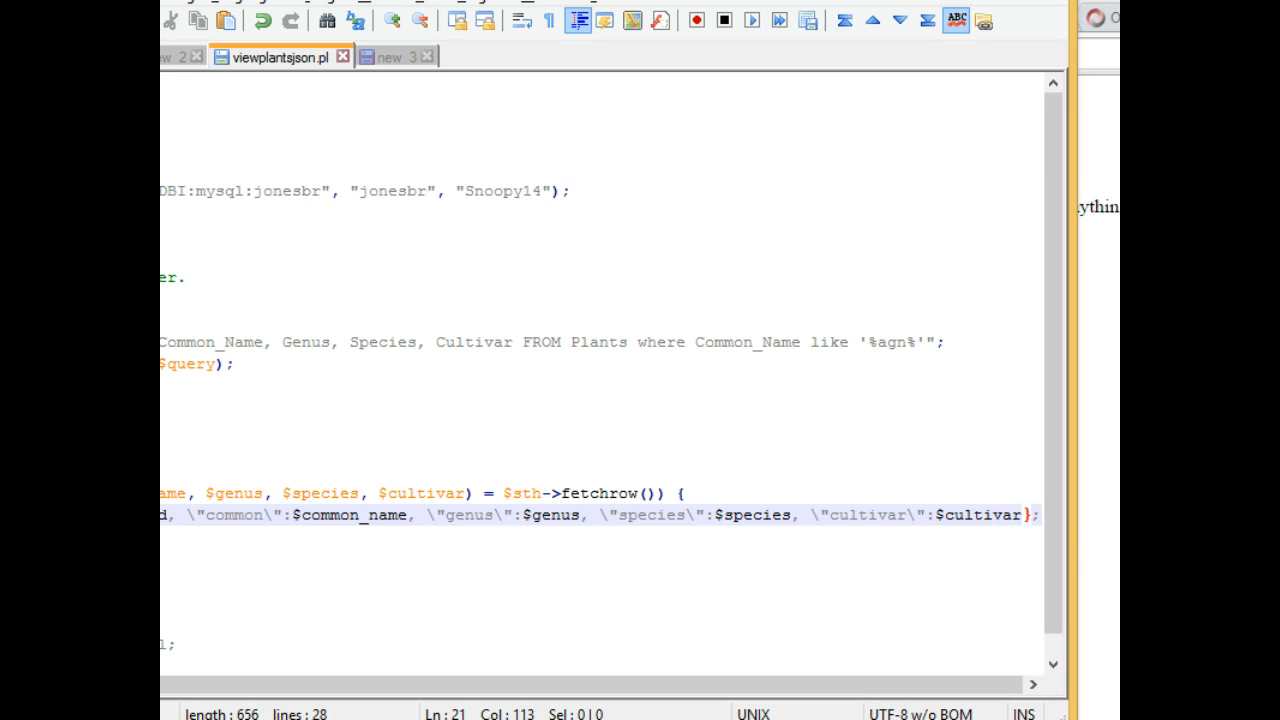
pyautogui.write('"')
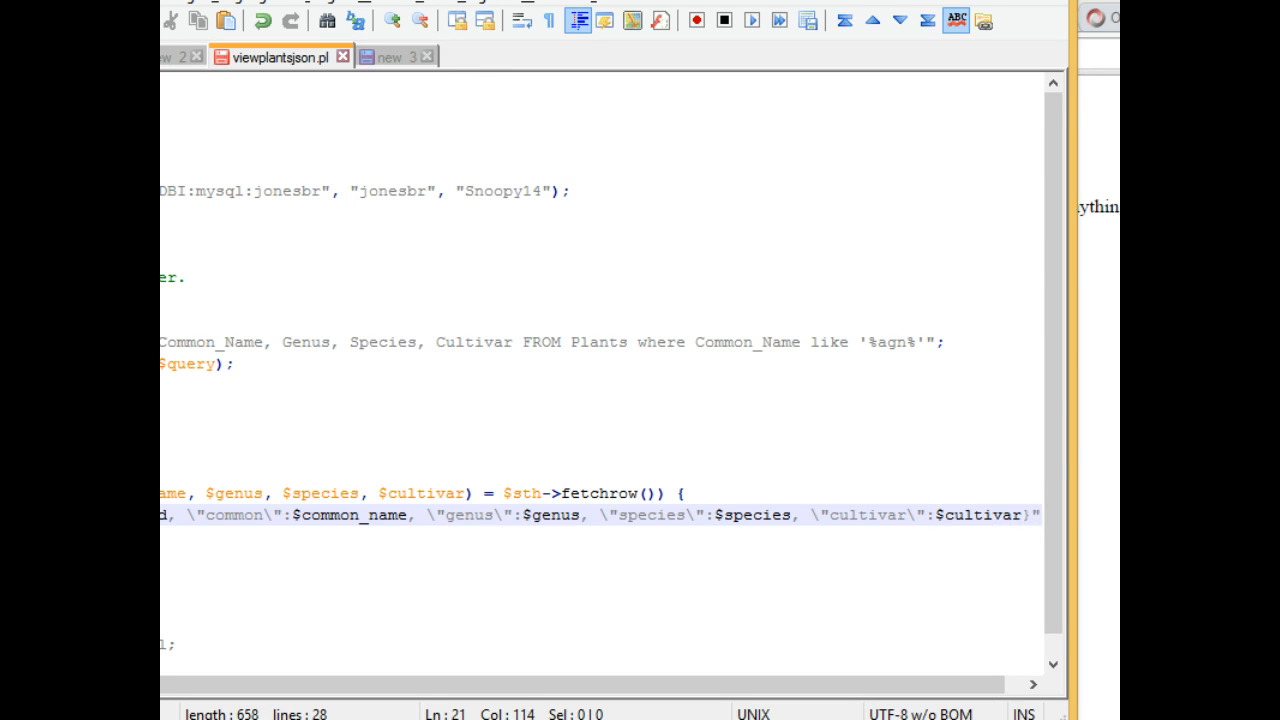
pyautogui.moveTo(316, 180)
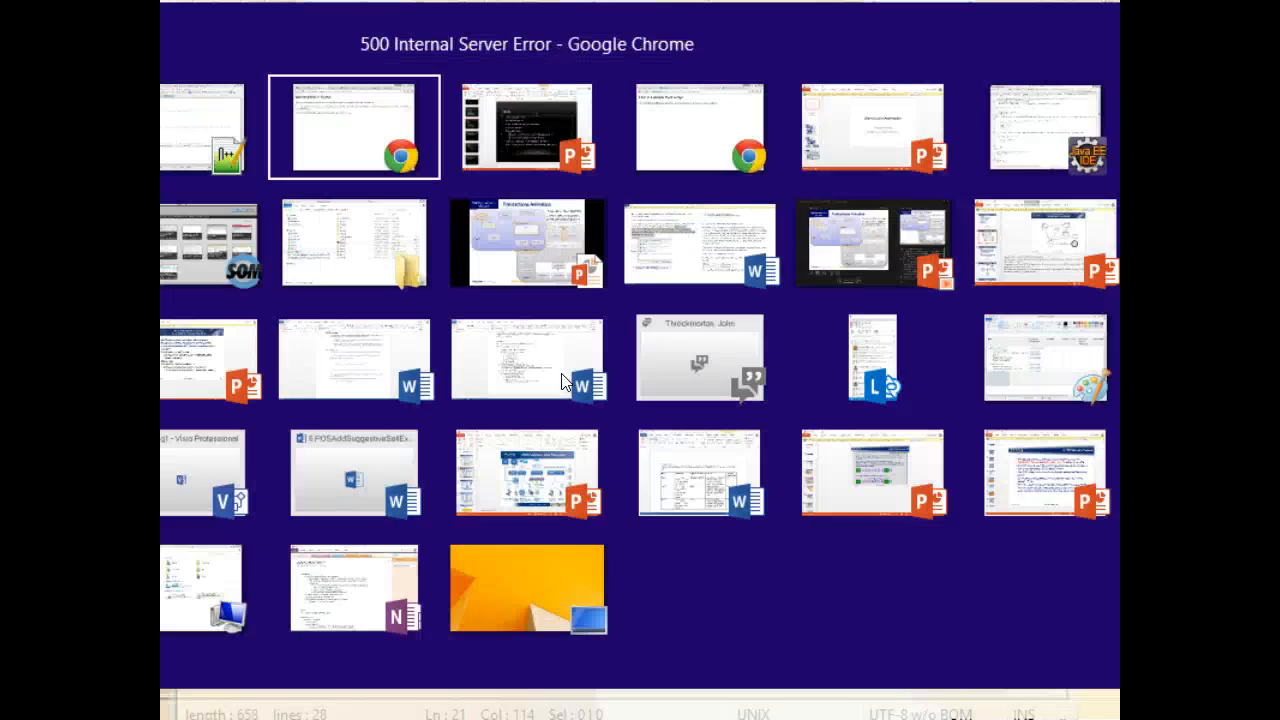
pyautogui.click(352, 126)
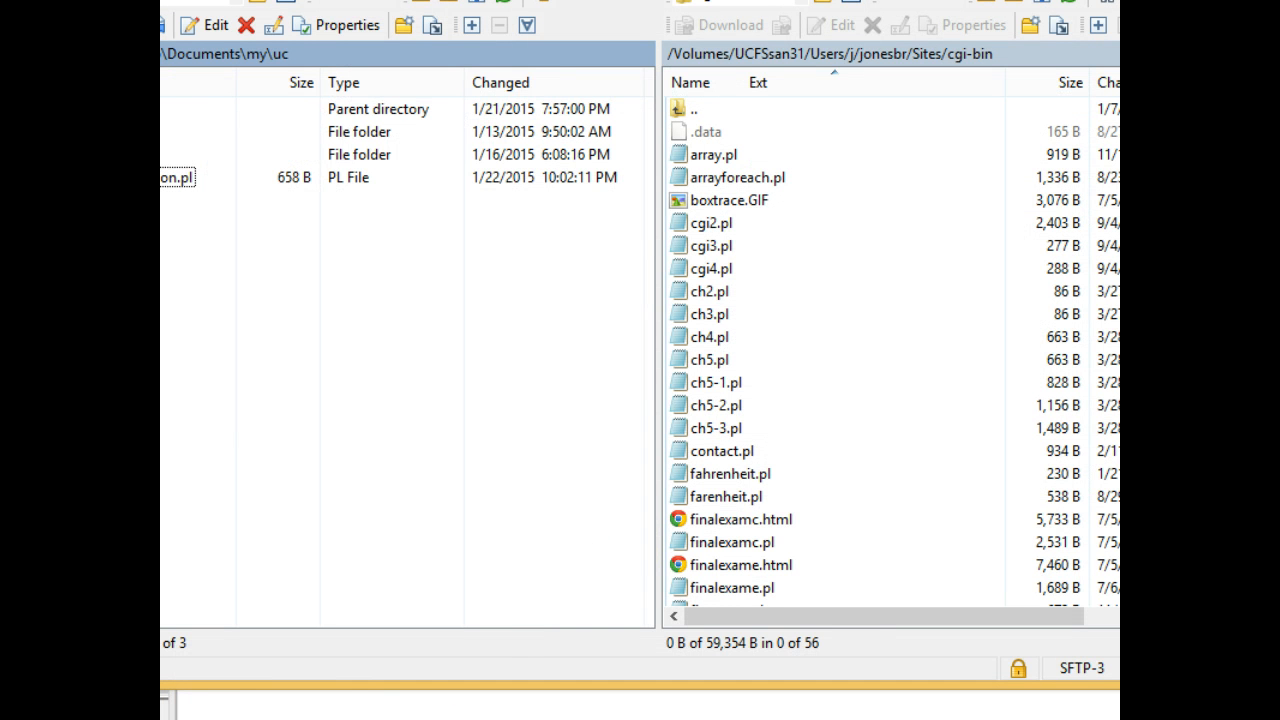
pyautogui.click(464, 16)
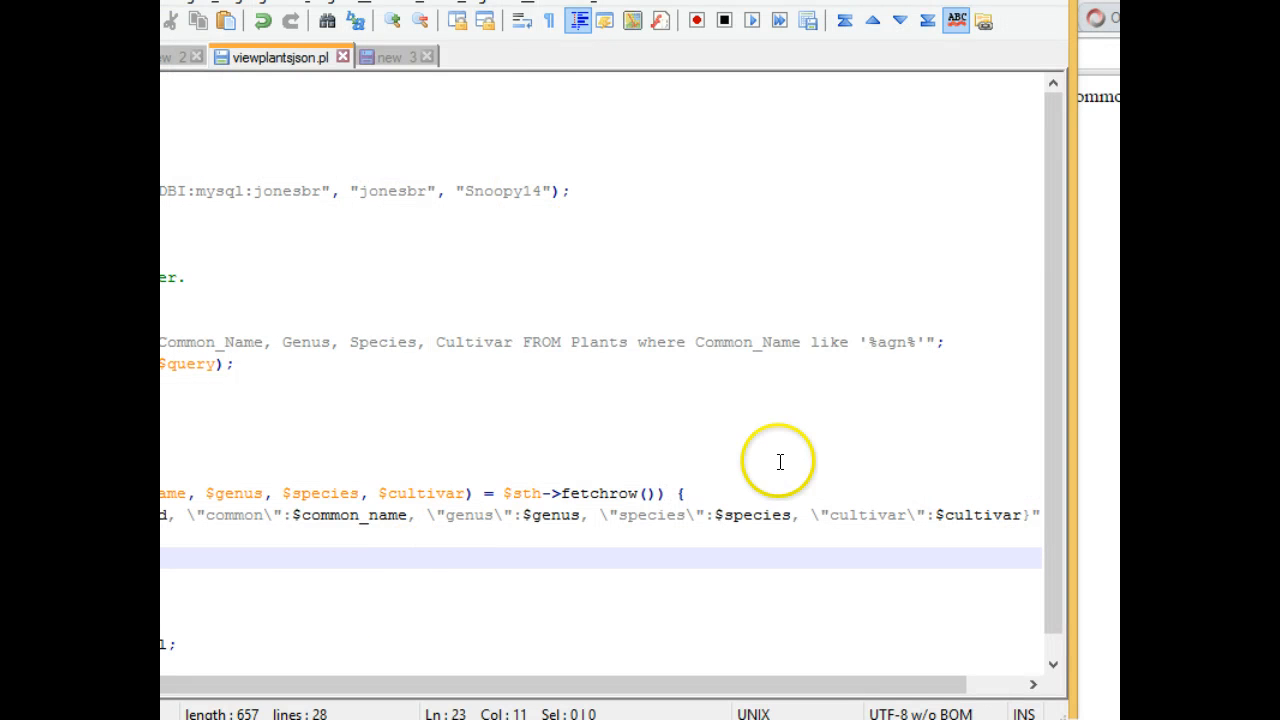
pyautogui.hscroll(3)
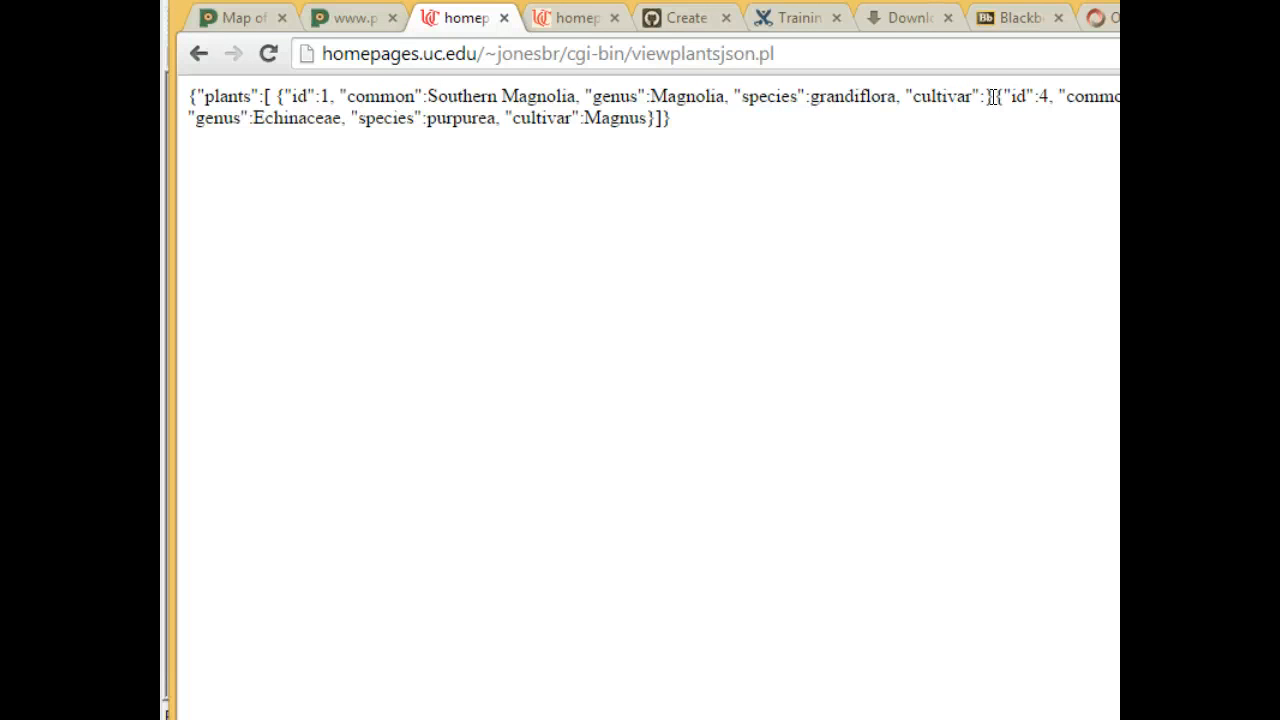
pyautogui.moveTo(958, 118)
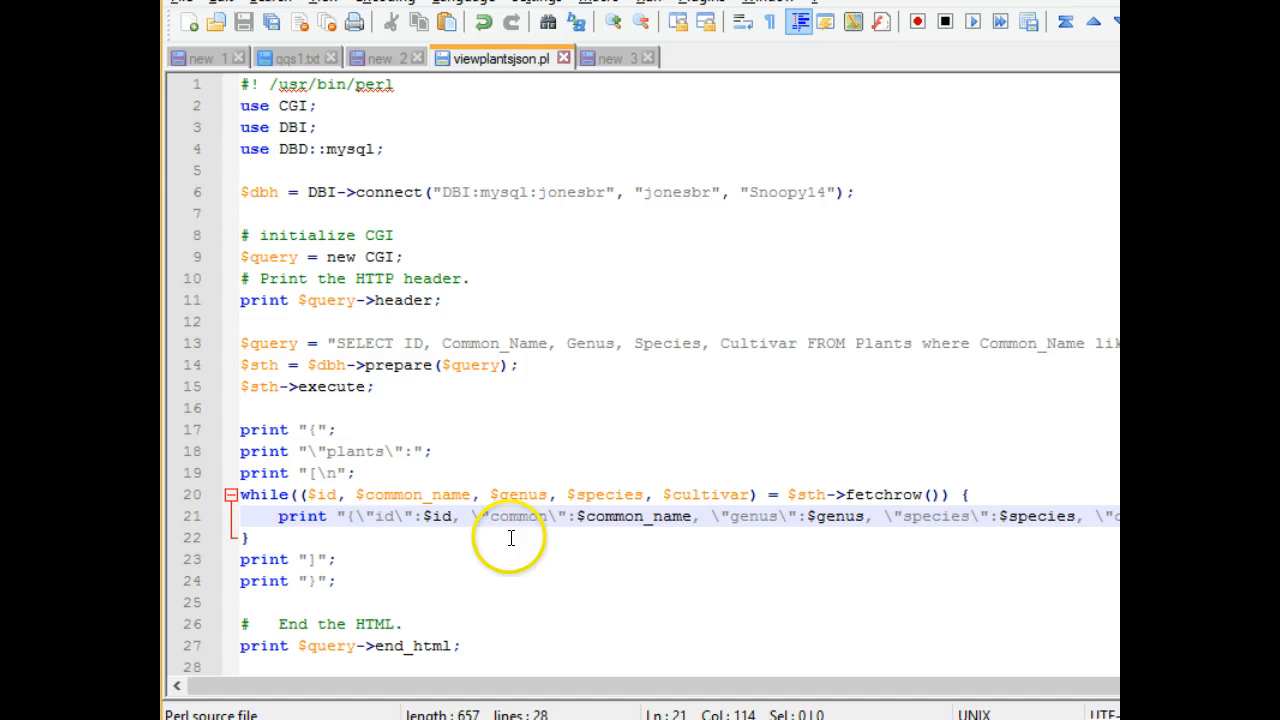
pyautogui.moveTo(652, 470)
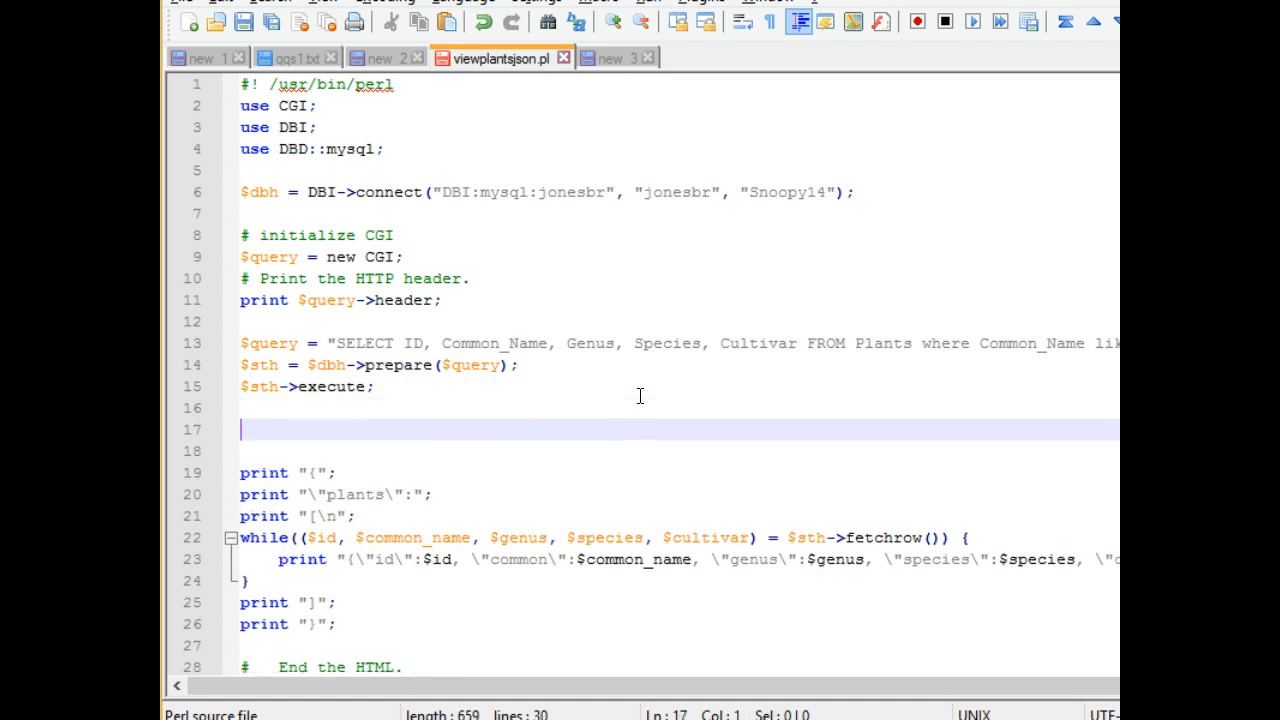
# - Declare my $count = 0; and print ",\n" in the loop when $count > 0
pyautogui.write('my $count = 0')
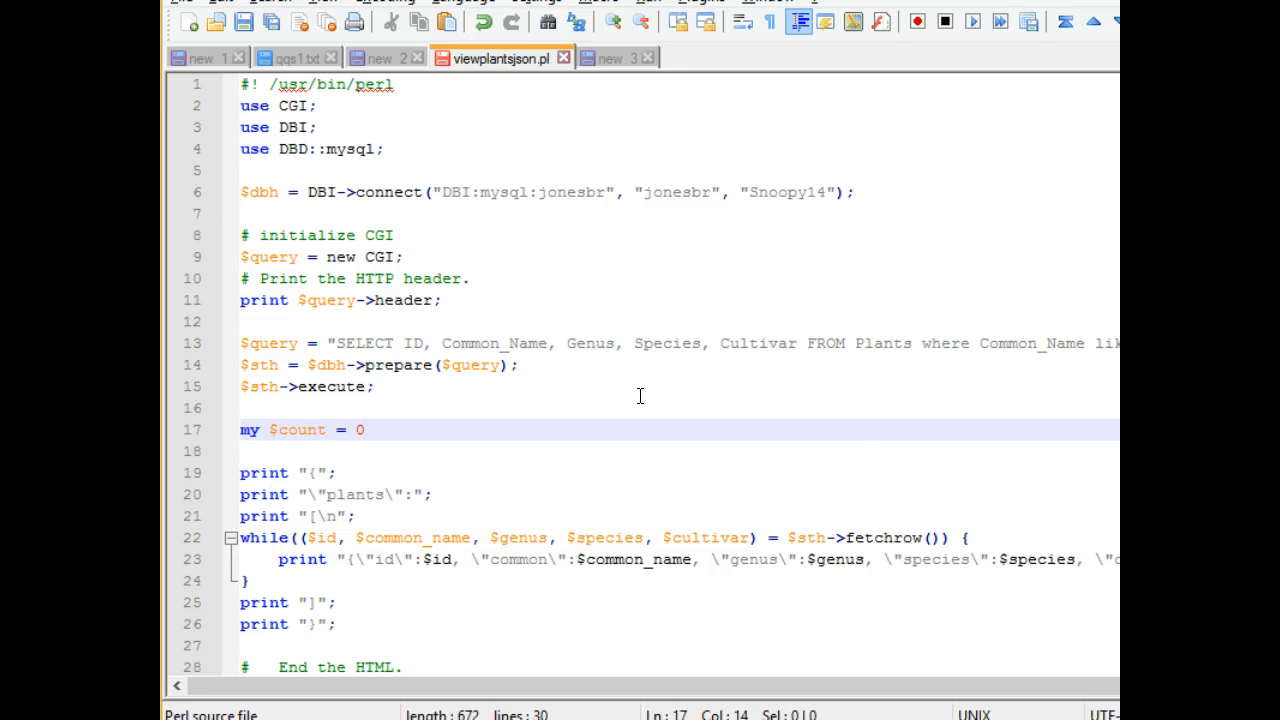
pyautogui.write(';')
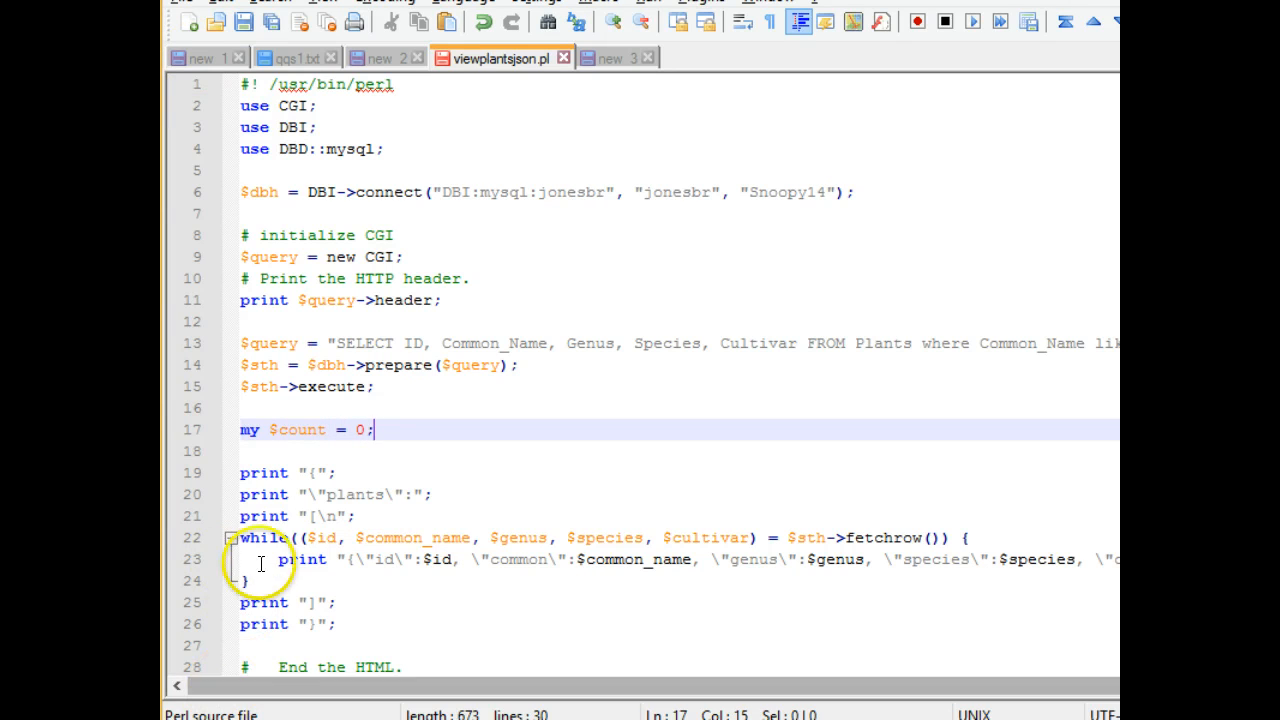
pyautogui.click(280, 560)
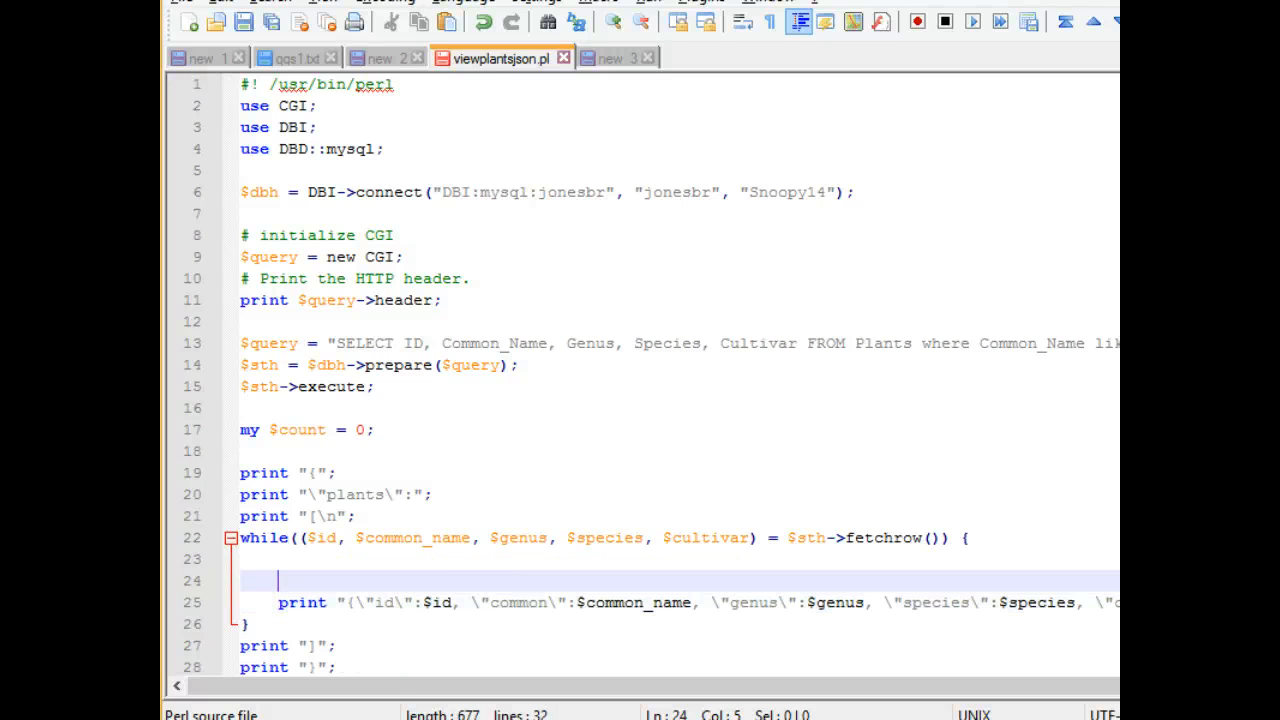
pyautogui.write('if (c')
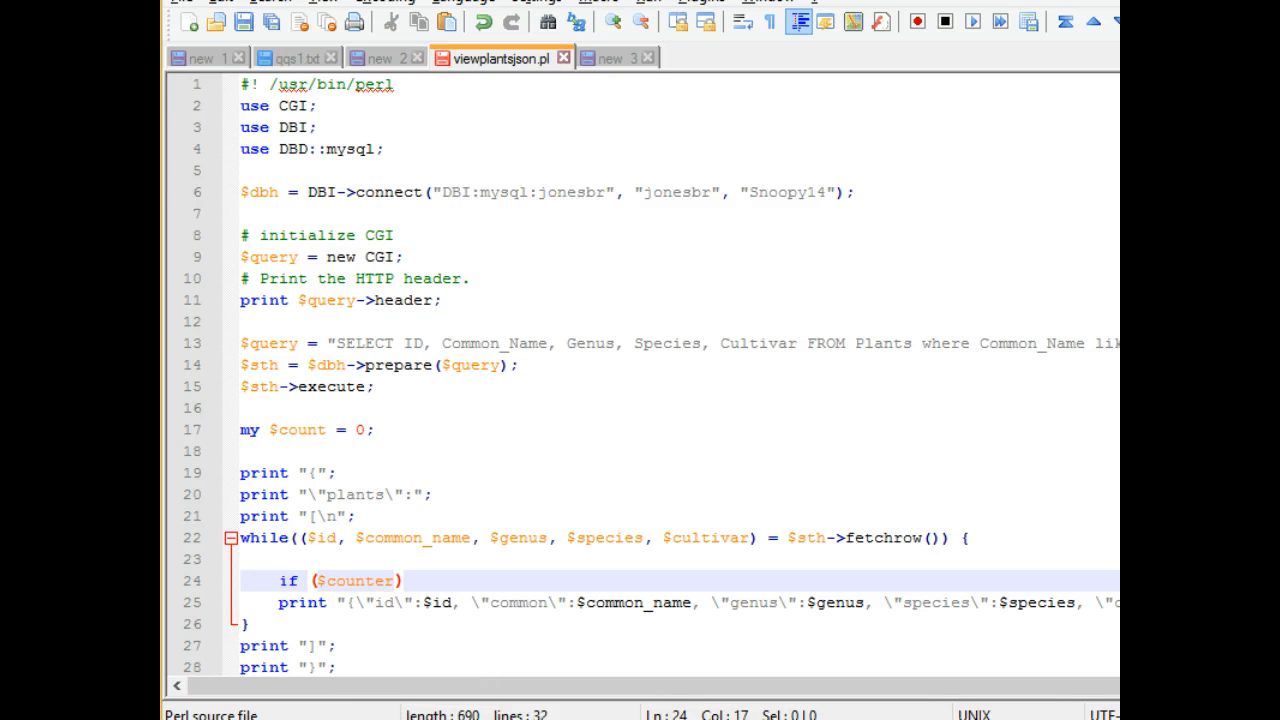
pyautogui.press('BackSpace')
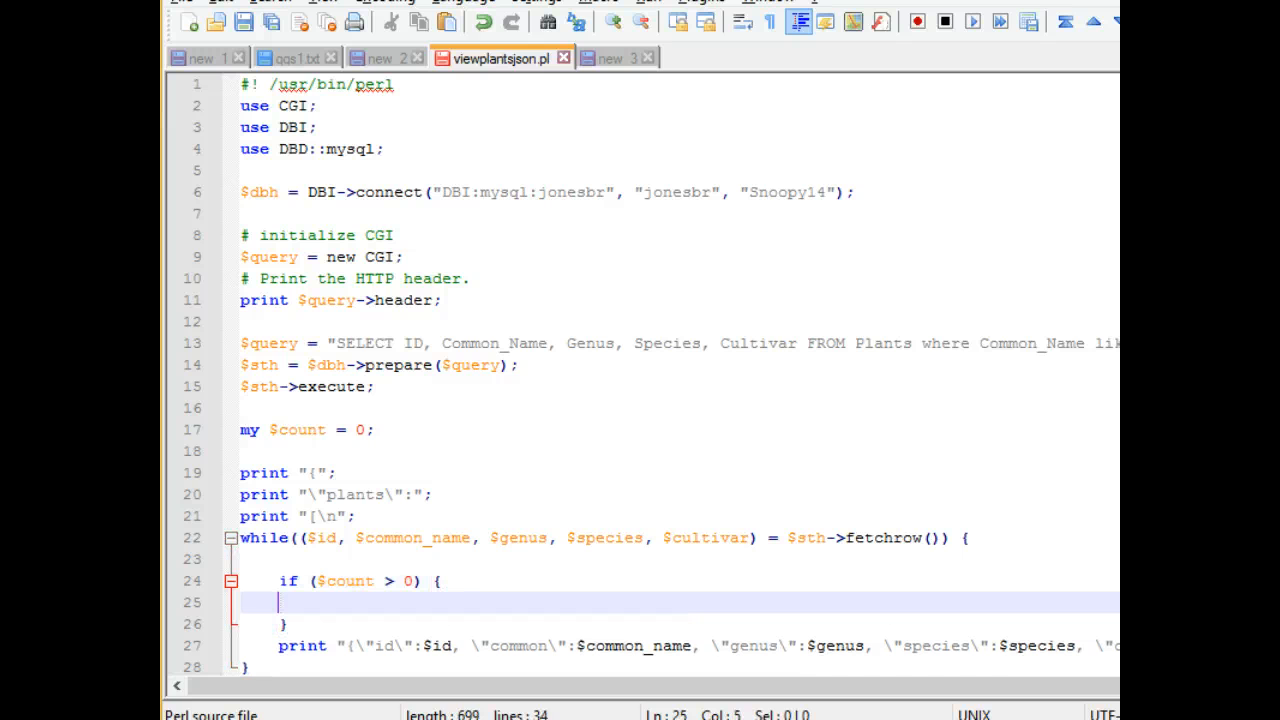
pyautogui.write('print "')
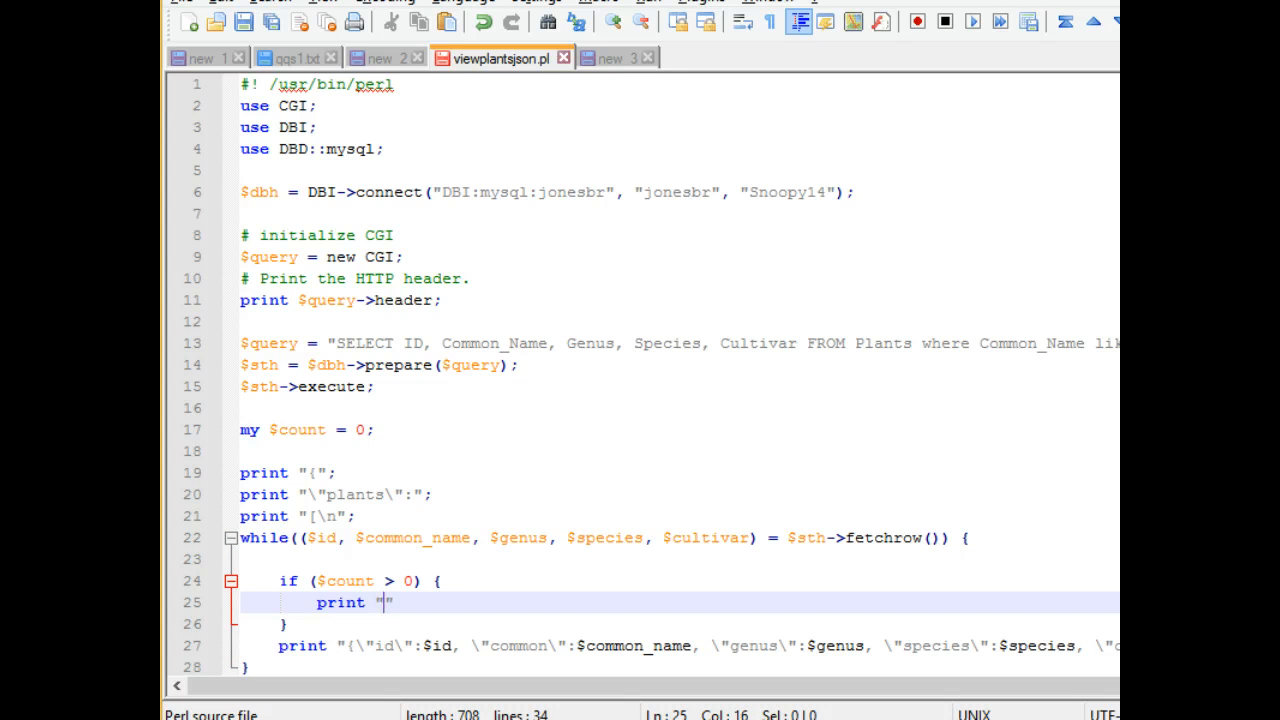
pyautogui.write(',\\')
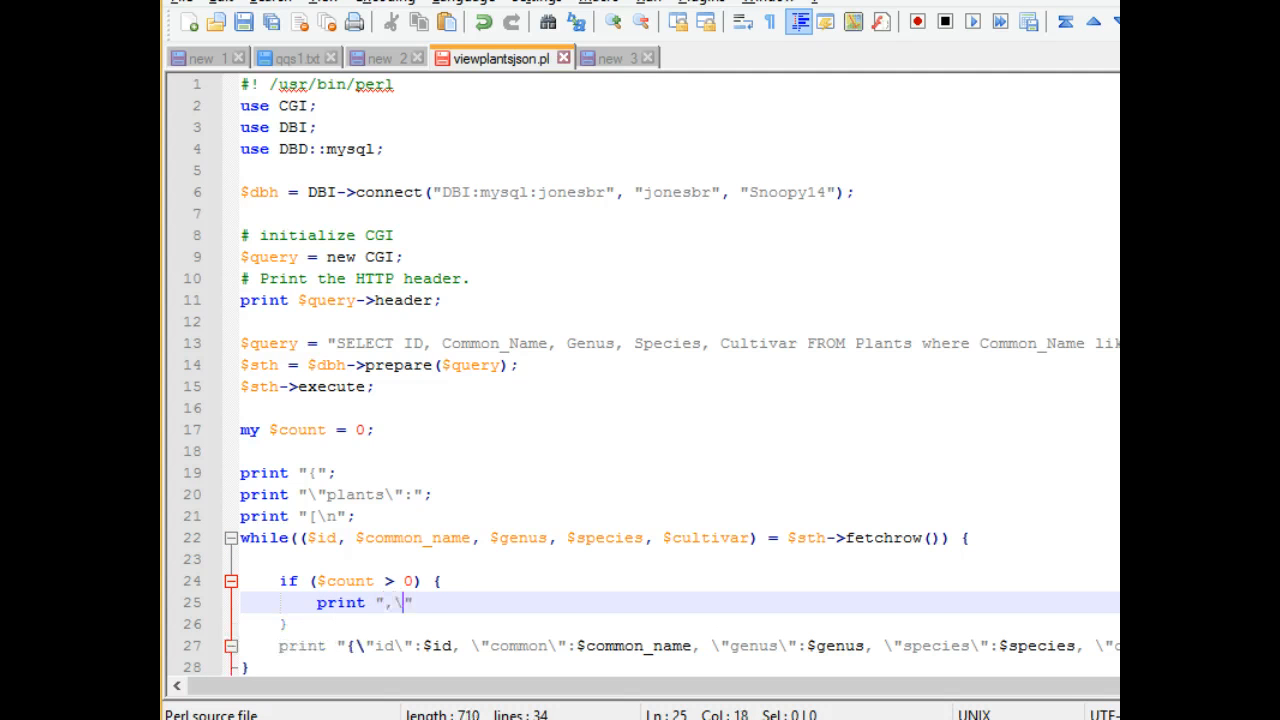
pyautogui.write('n"')
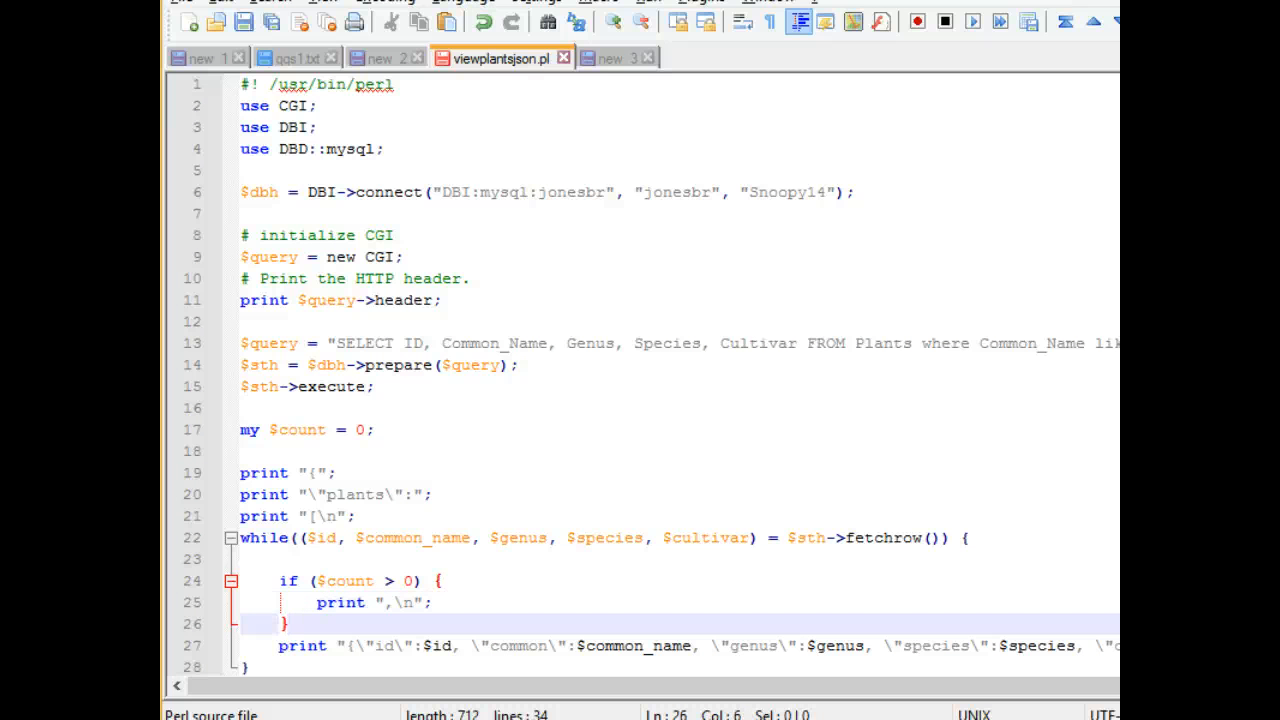
# - Increment count++ after each record is printed
pyautogui.scroll(-3)
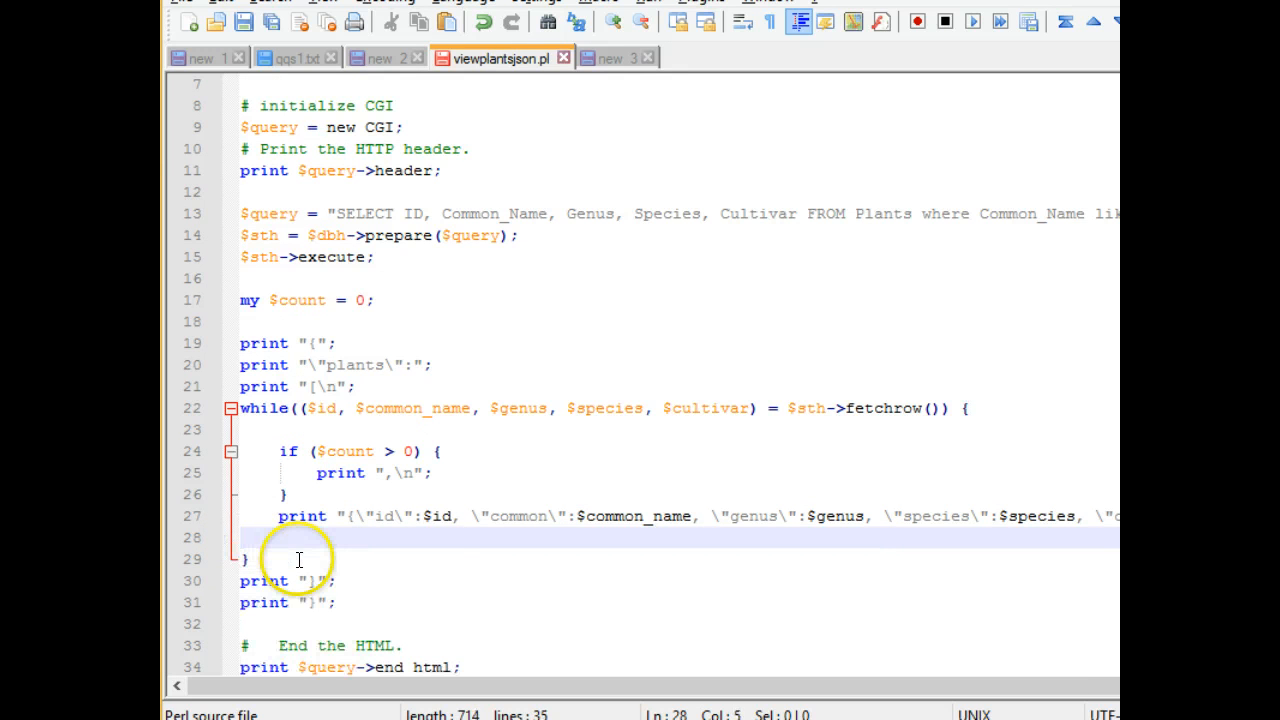
pyautogui.write('count++')
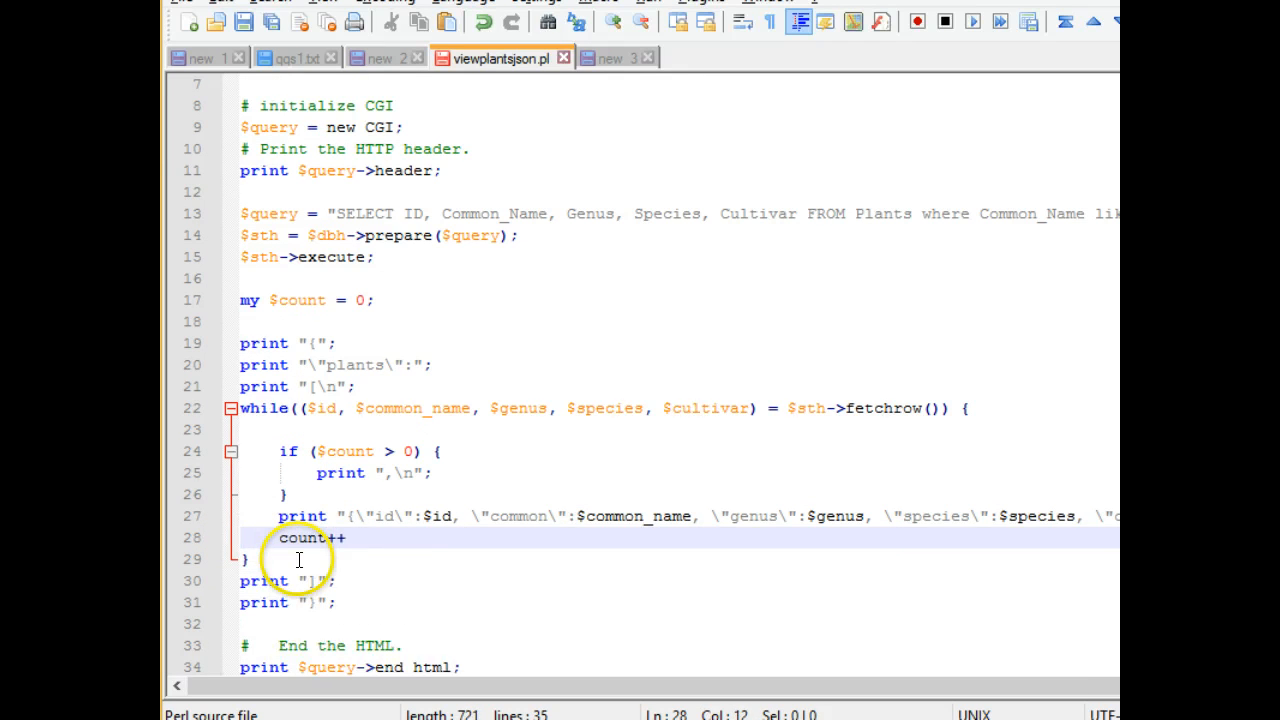
pyautogui.write(';')
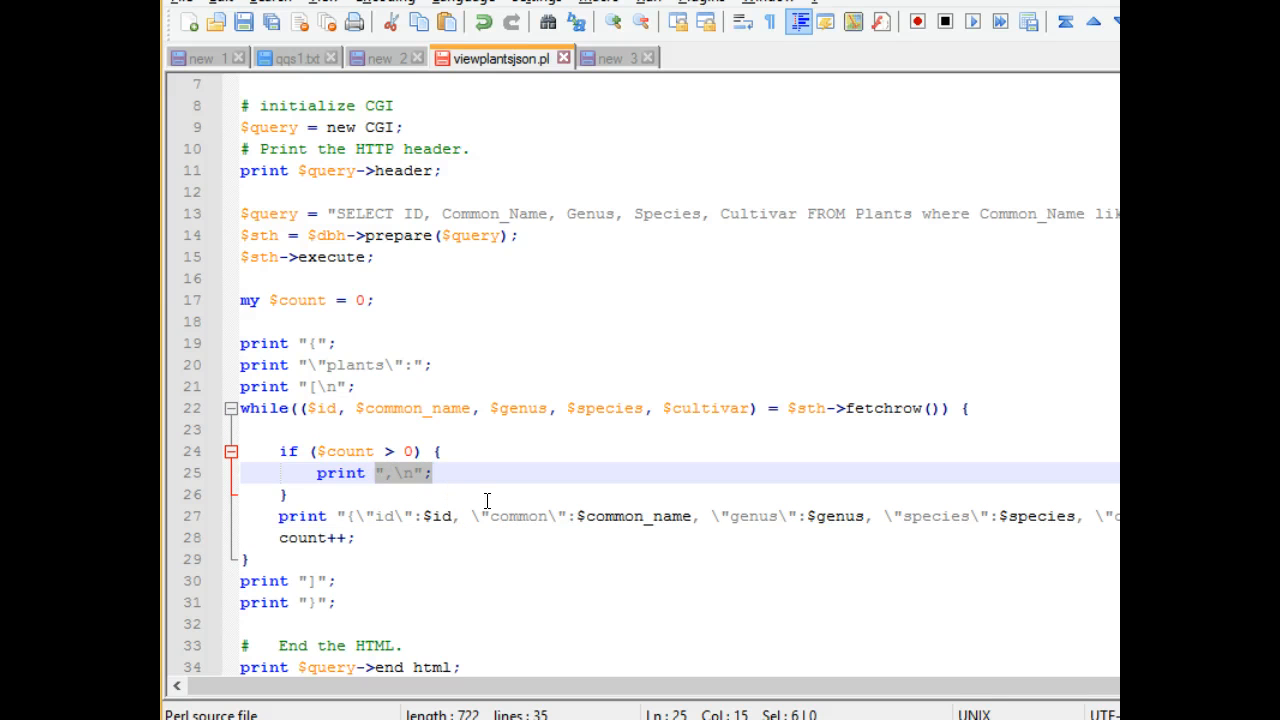
pyautogui.moveTo(442, 500)
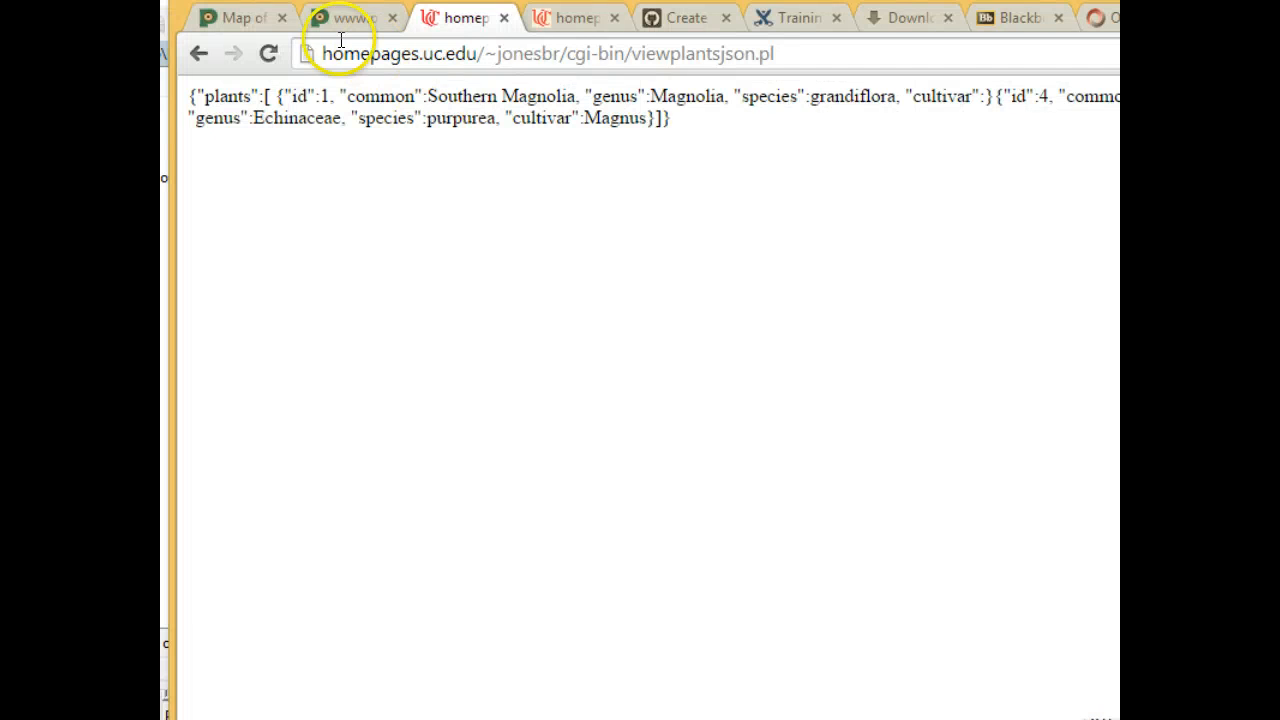
# - Return to the script in Notepad++ after checking the still comma-less output
pyautogui.click(268, 54)
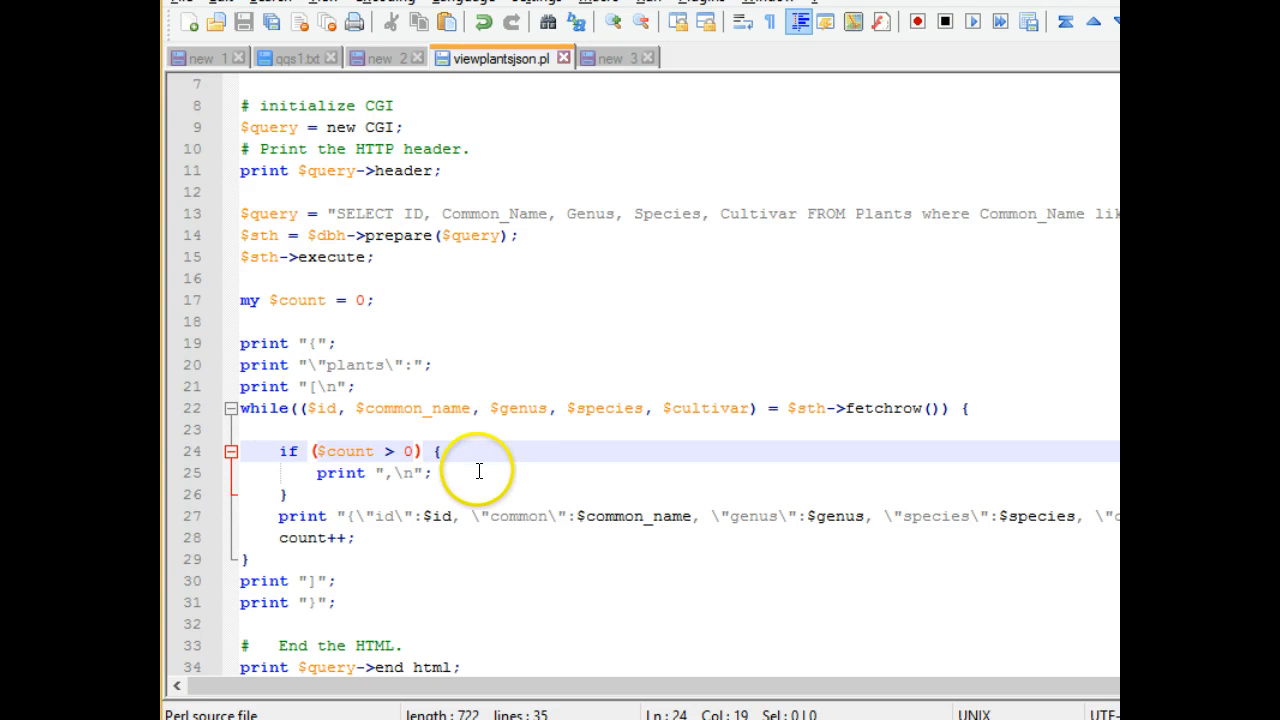
pyautogui.moveTo(362, 300)
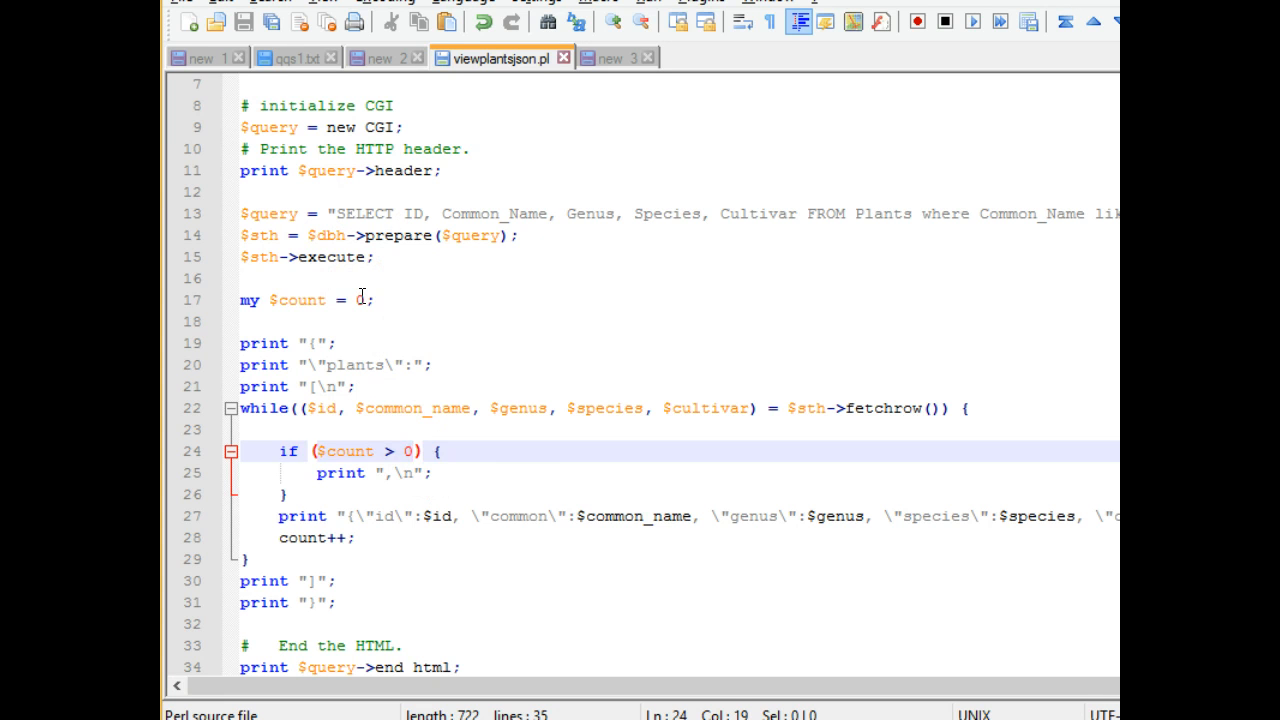
# - Fix the loop increment to '$count++;' and save the script for upload
pyautogui.click(364, 300)
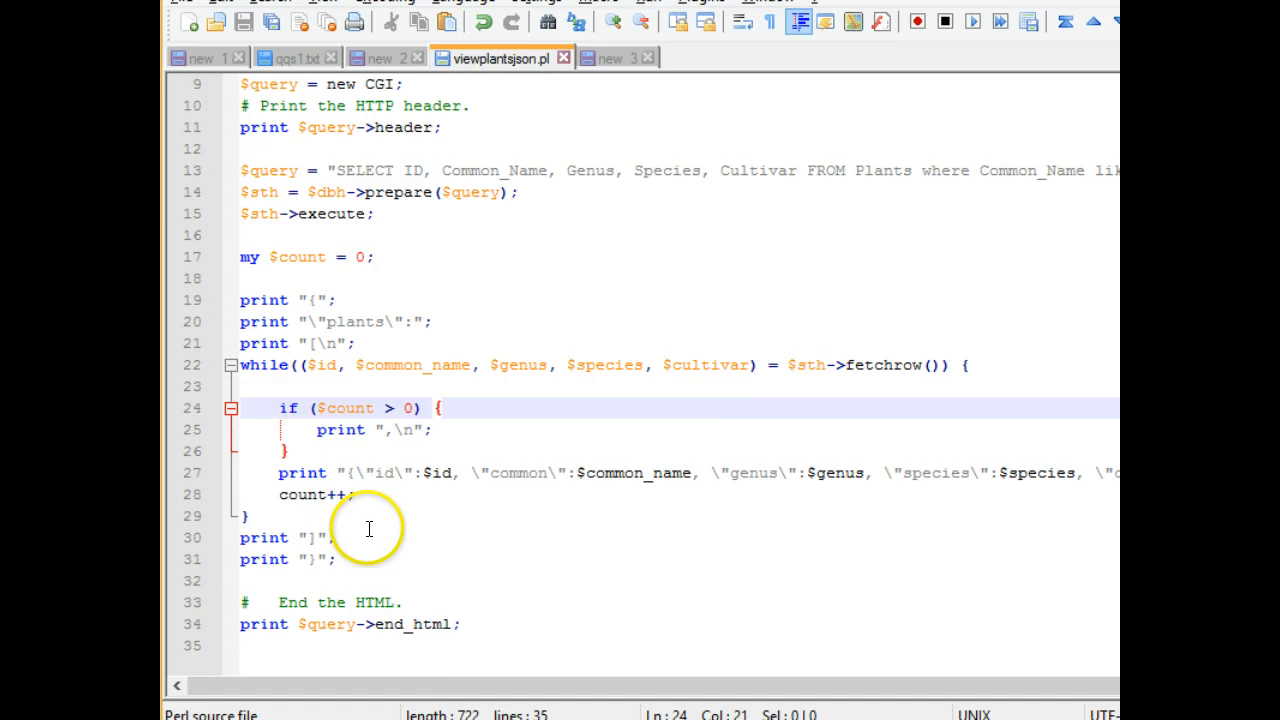
pyautogui.click(356, 494)
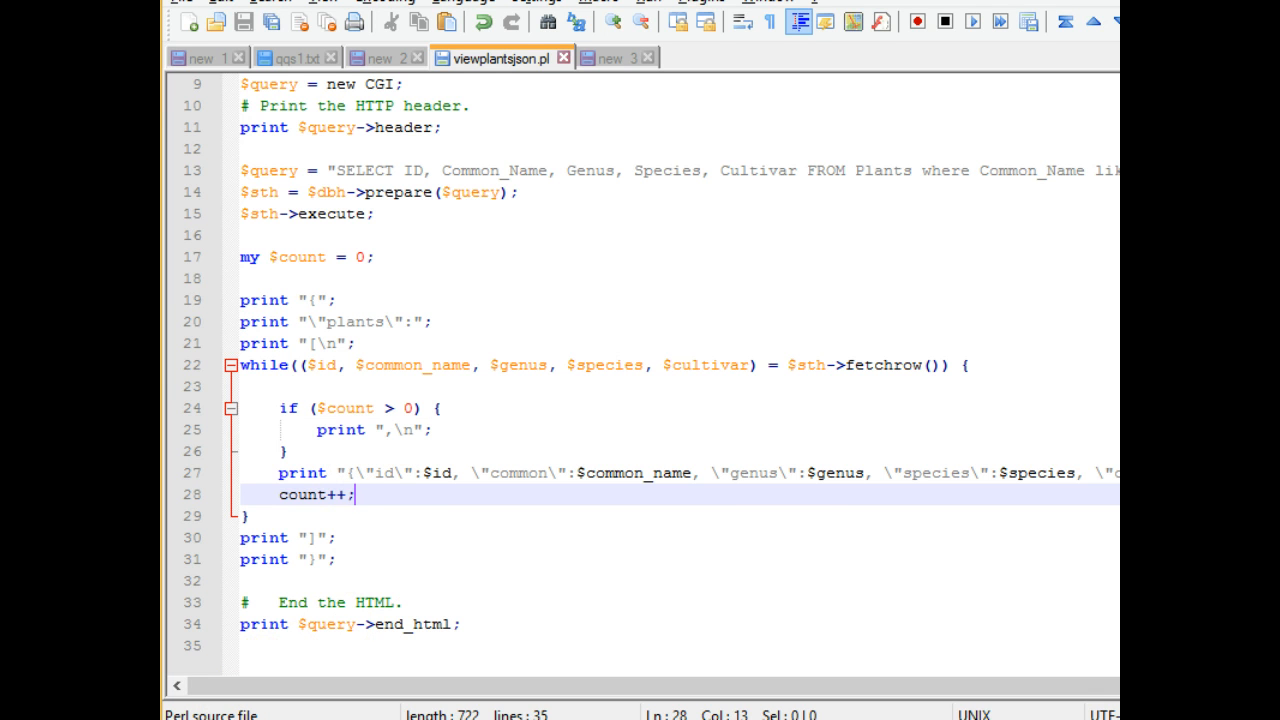
pyautogui.write('$')
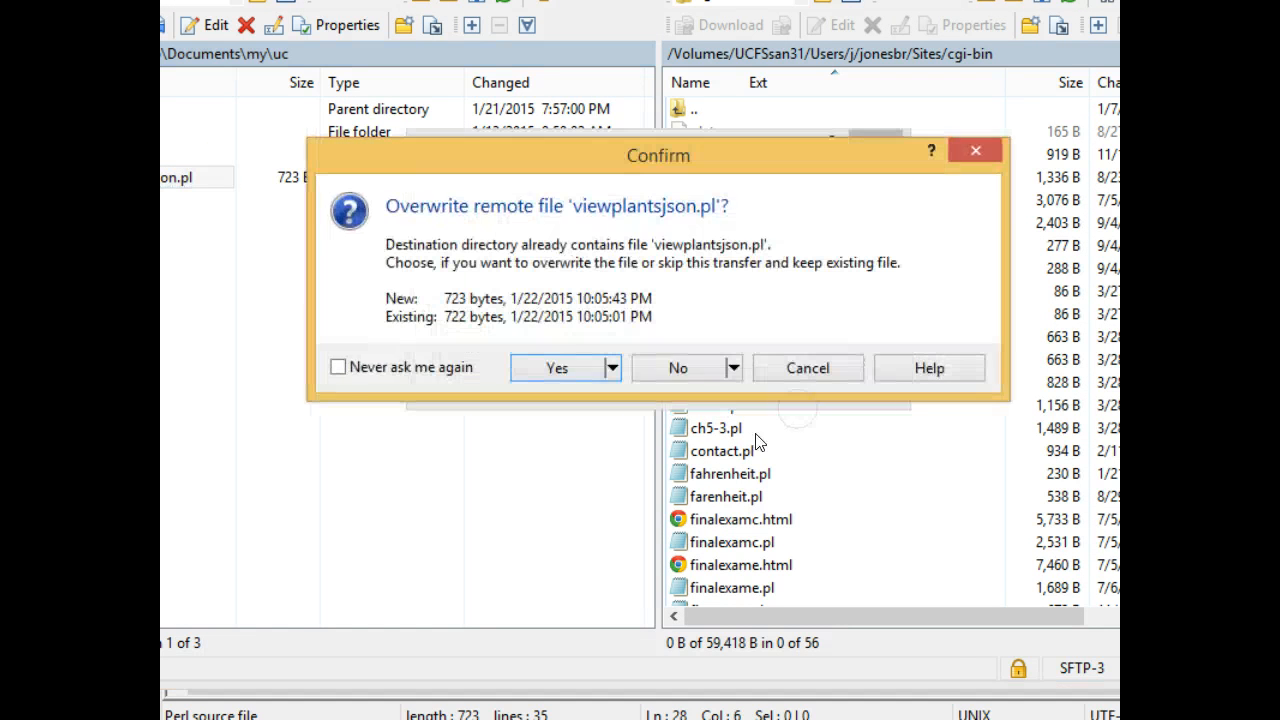
# - Overwrite the server copy, reload the page source and copy the two-record JSON output
pyautogui.press('alt+tab')
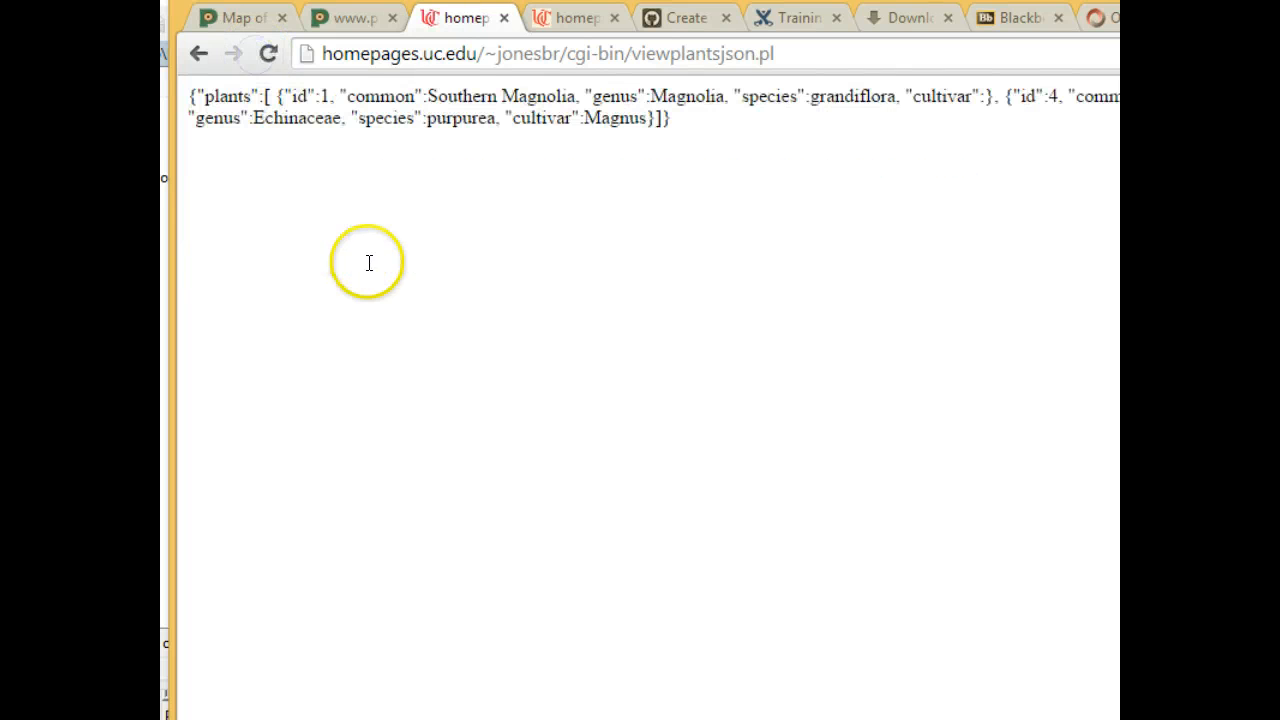
pyautogui.moveTo(730, 236)
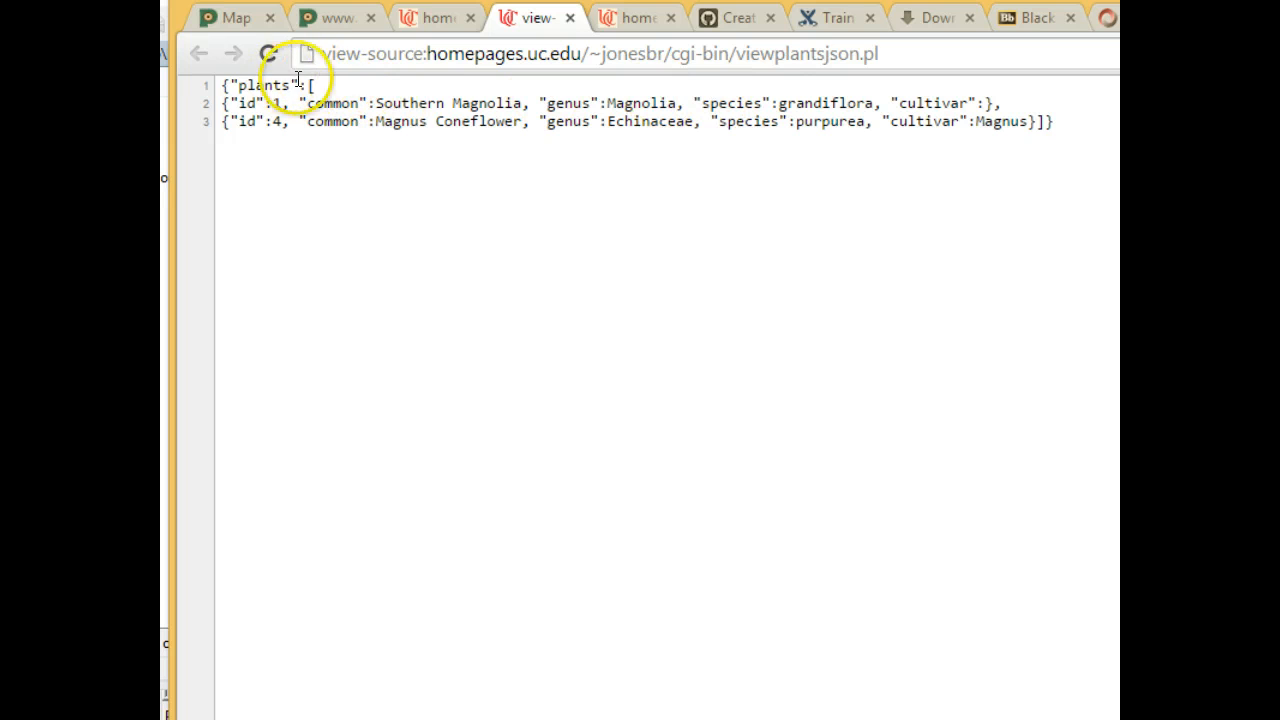
pyautogui.doubleClick(262, 84)
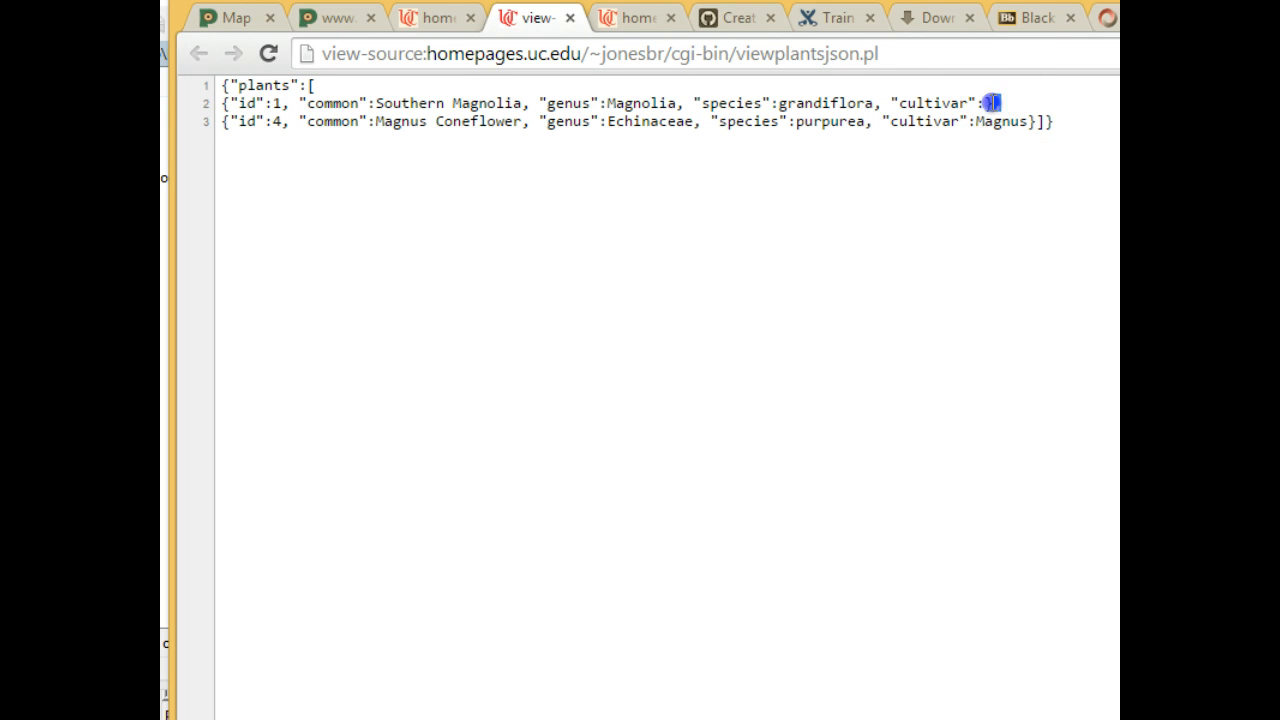
pyautogui.moveTo(1070, 124)
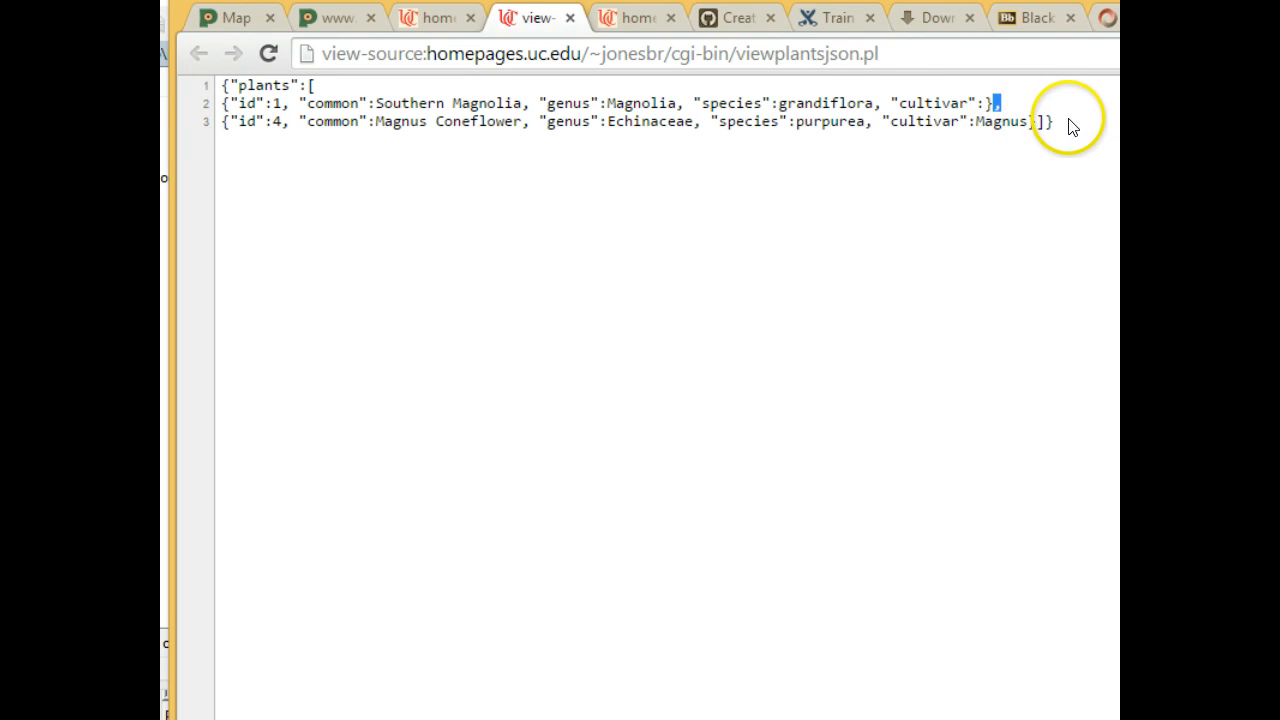
pyautogui.press('ctrl+a')
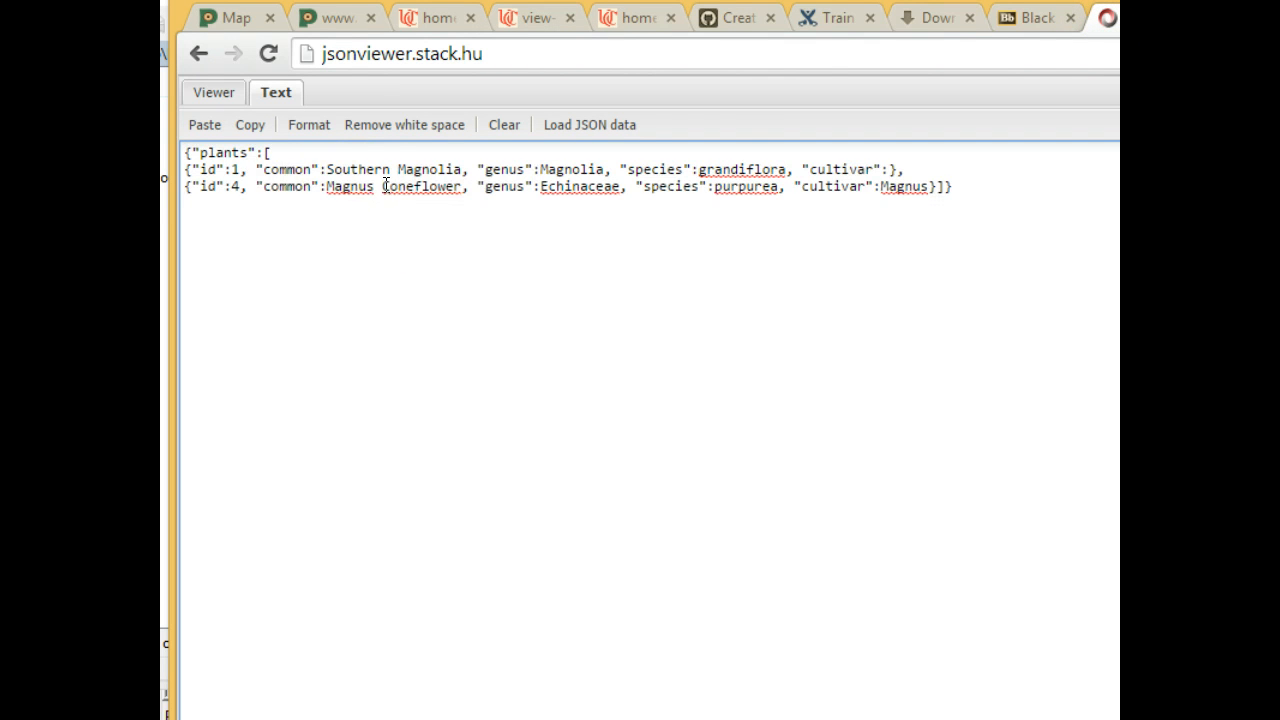
# - View the pasted plants JSON as a tree and dismiss the 'Invalid JSON variable' error
pyautogui.click(212, 92)
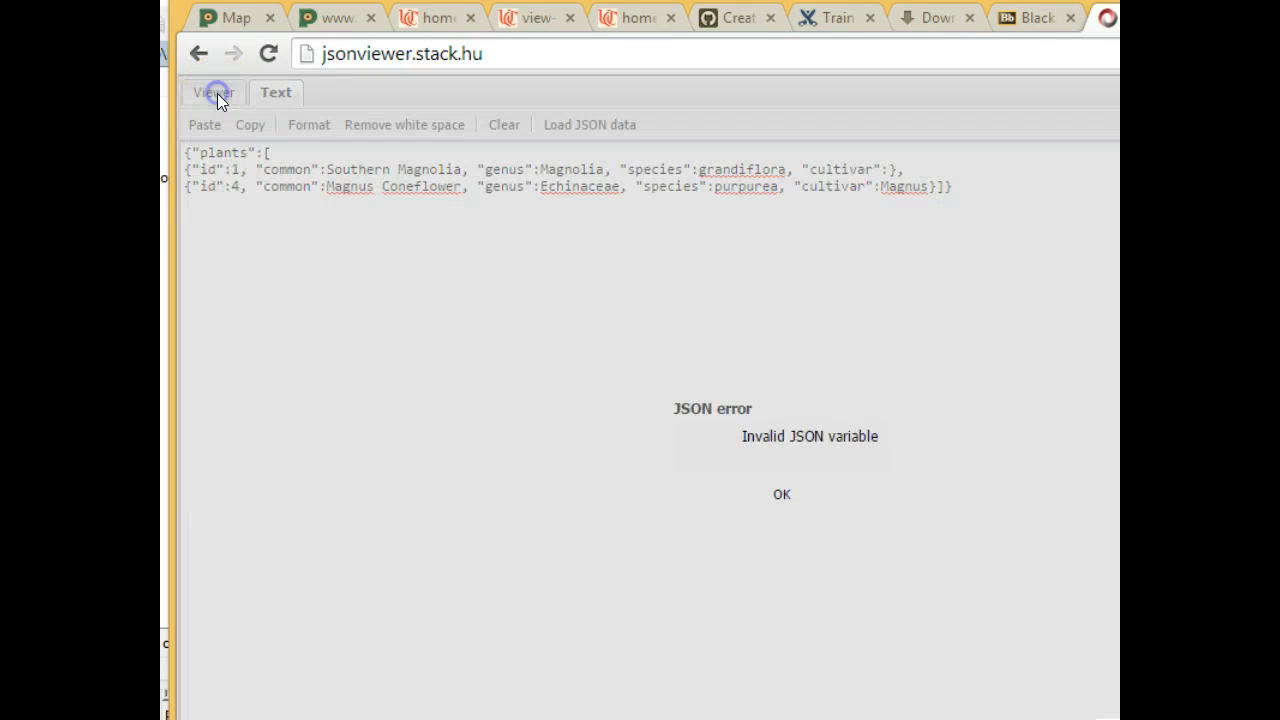
pyautogui.click(212, 92)
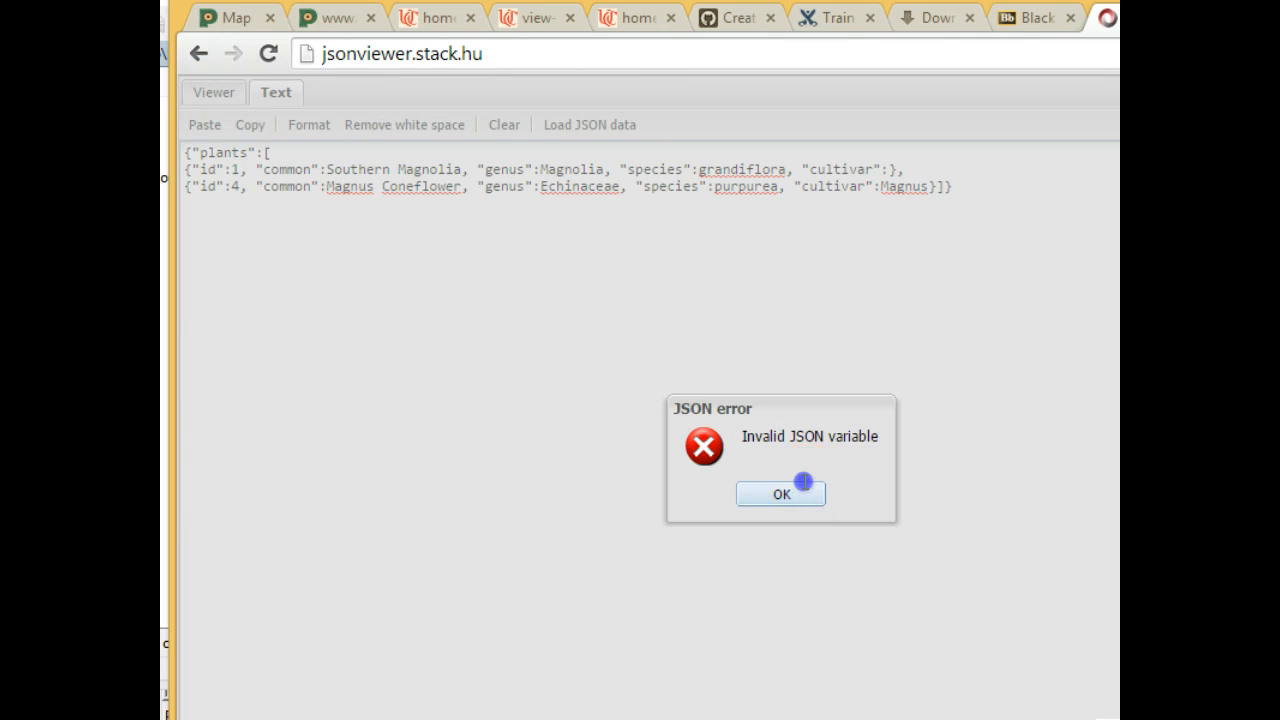
pyautogui.click(780, 496)
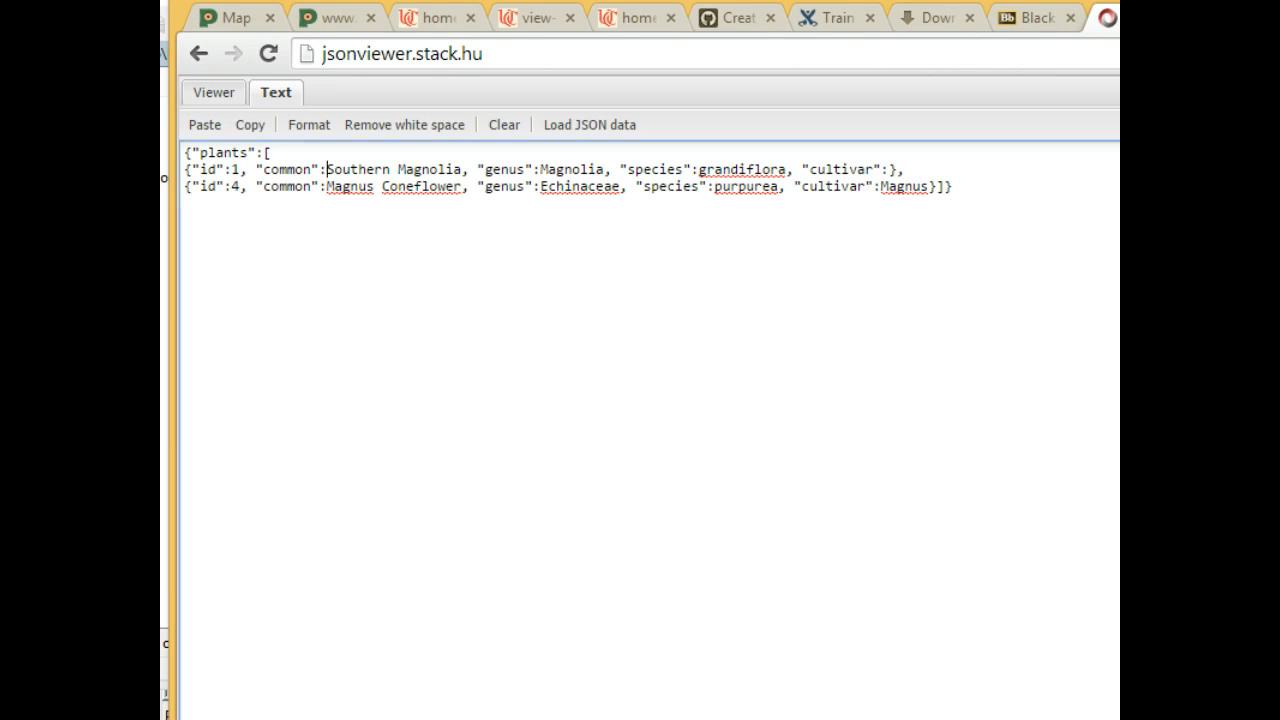
pyautogui.moveTo(600, 152)
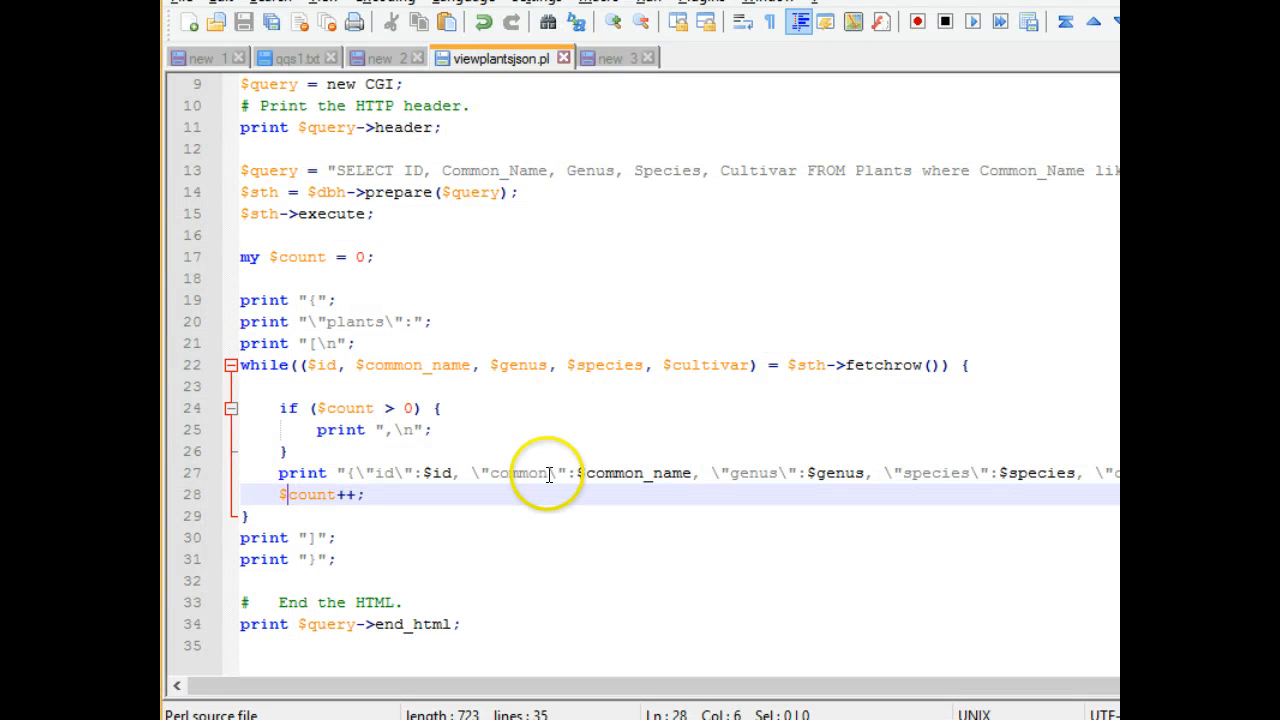
# - Wrap each printed value in escaped quotes, e.g. \"$id\" and \"$common_name\"
pyautogui.click(380, 472)
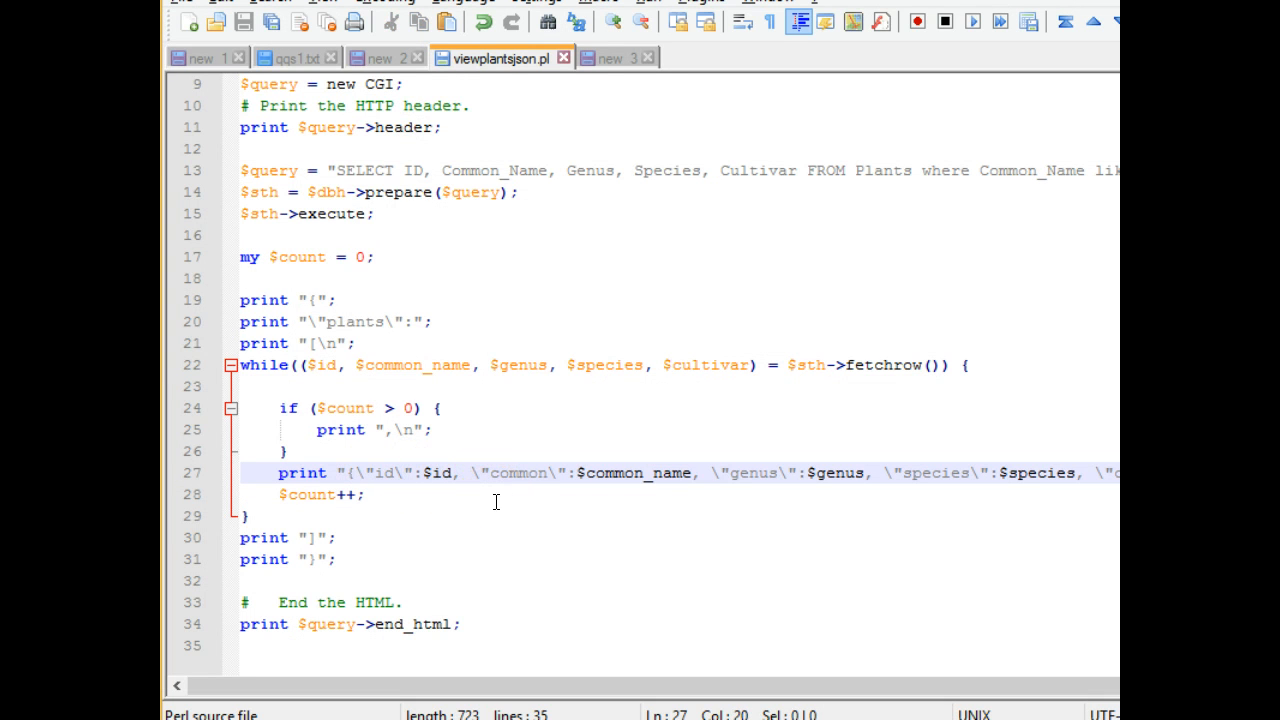
pyautogui.write('\\"')
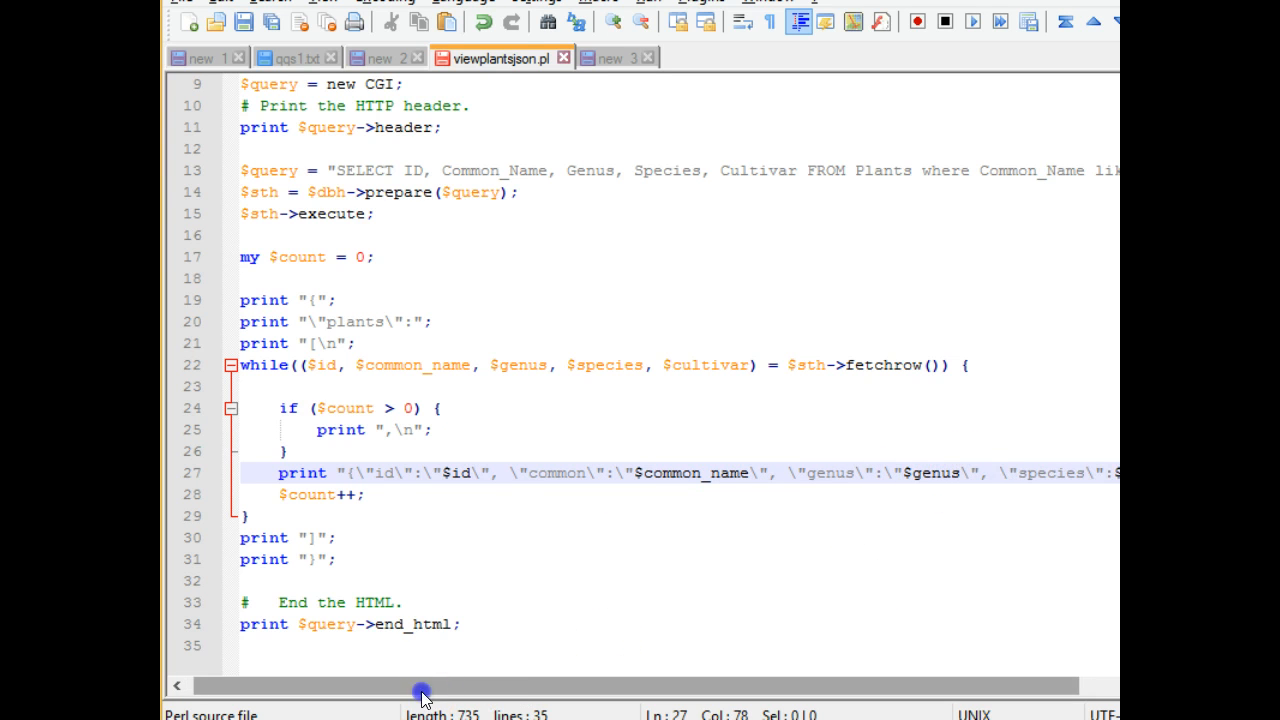
pyautogui.hscroll(3)
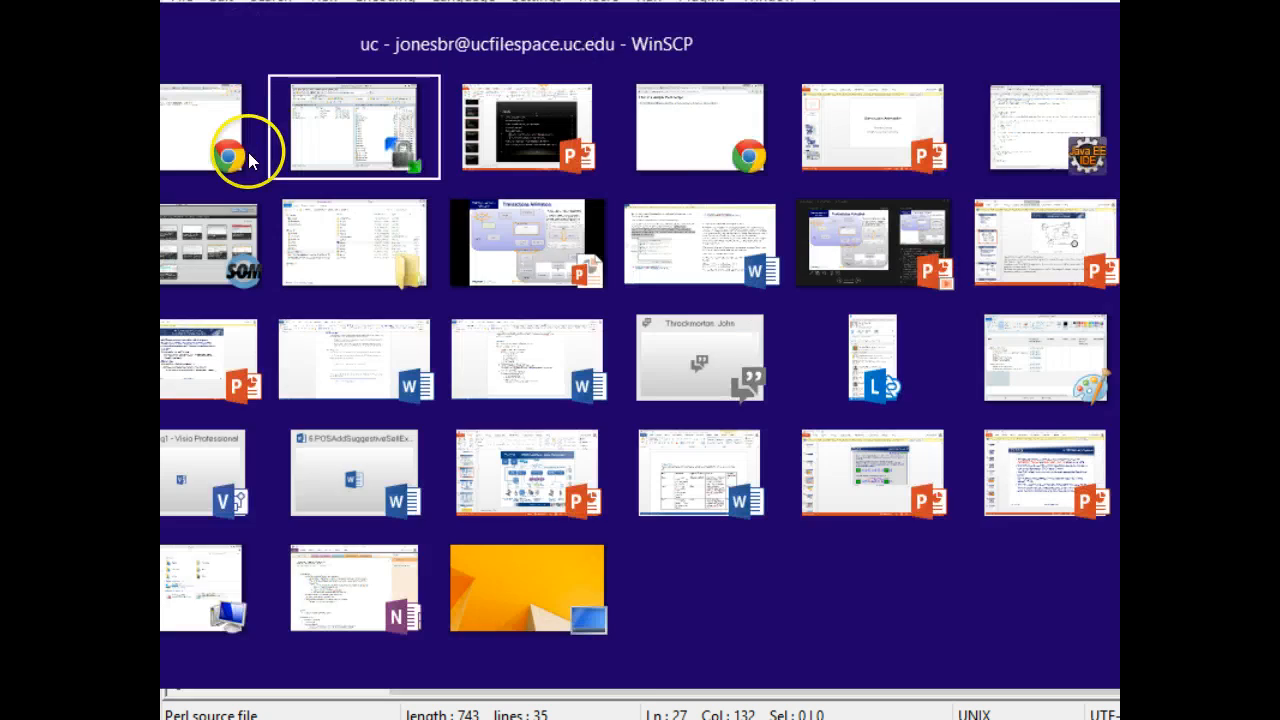
# - Sync the script via WinSCP and clear the old text in the JSON viewer
pyautogui.click(352, 124)
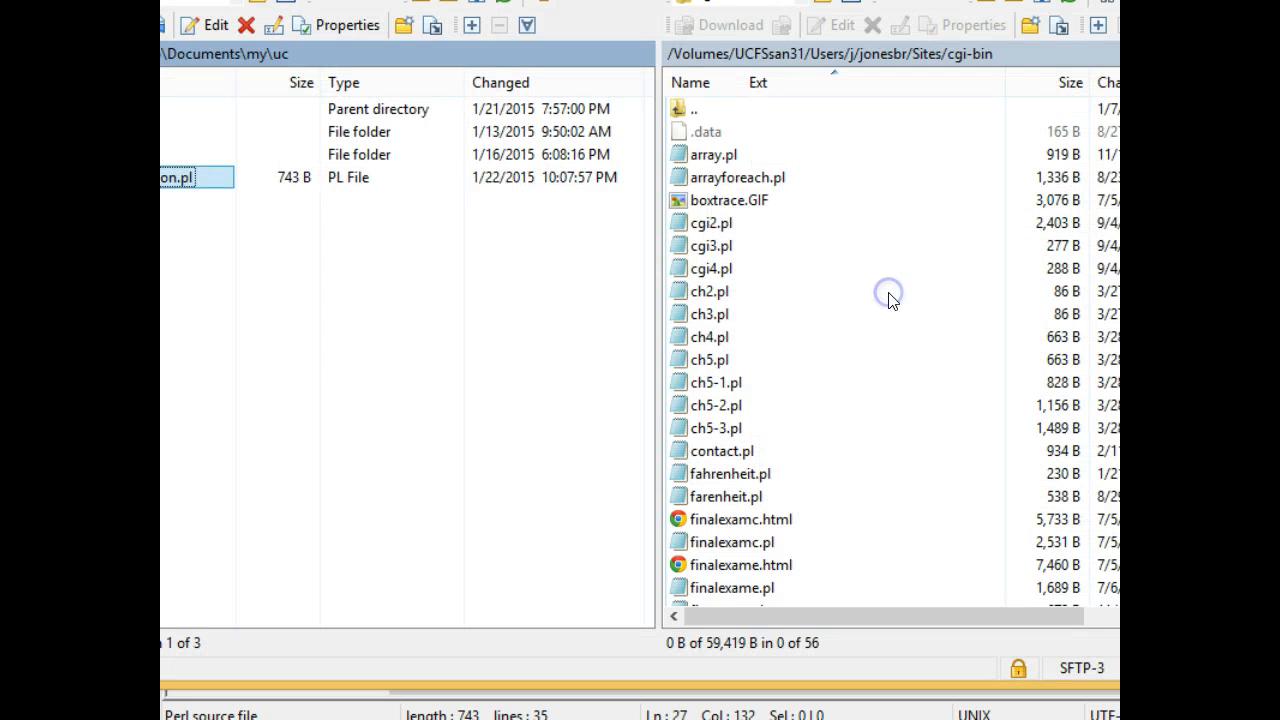
pyautogui.click(584, 374)
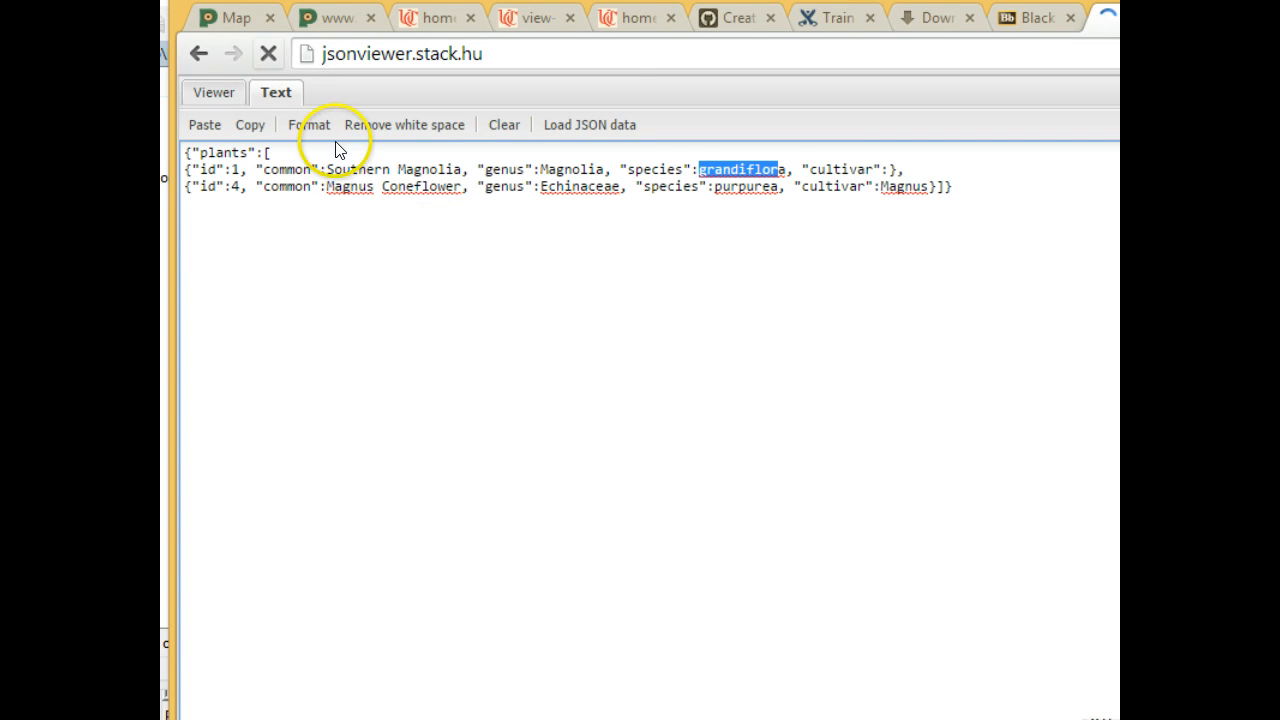
pyautogui.moveTo(816, 196)
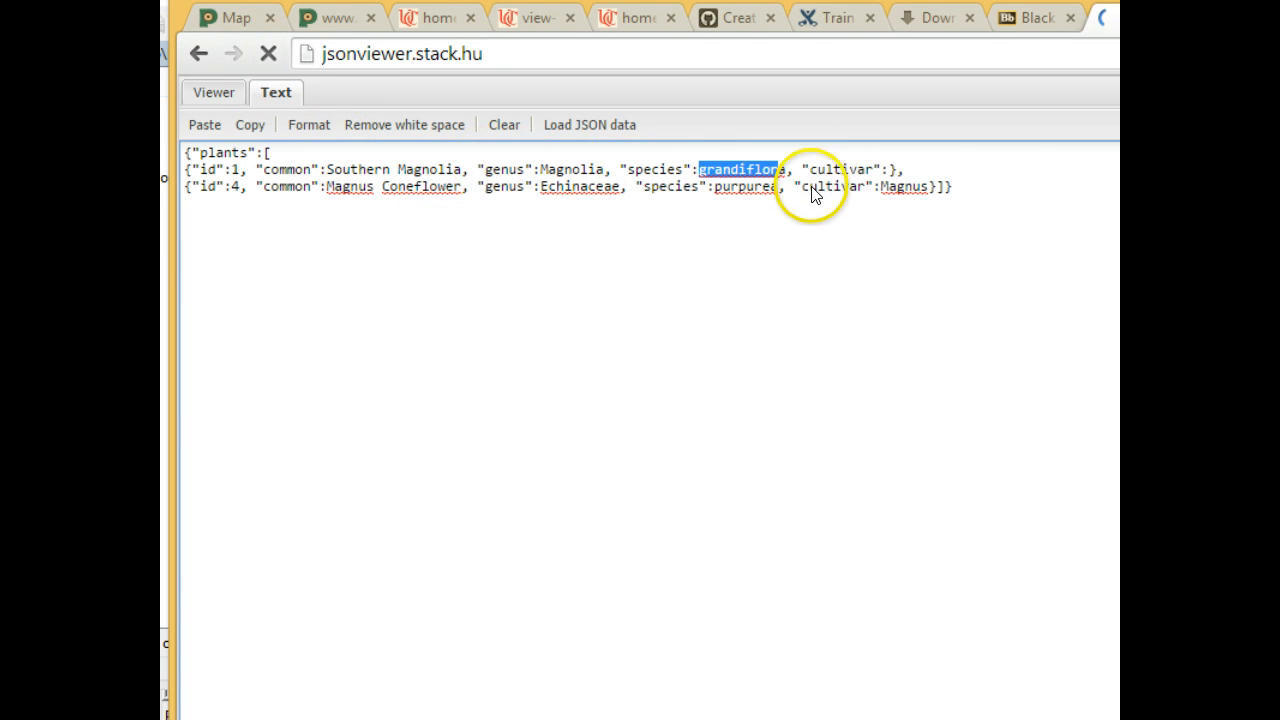
pyautogui.click(504, 124)
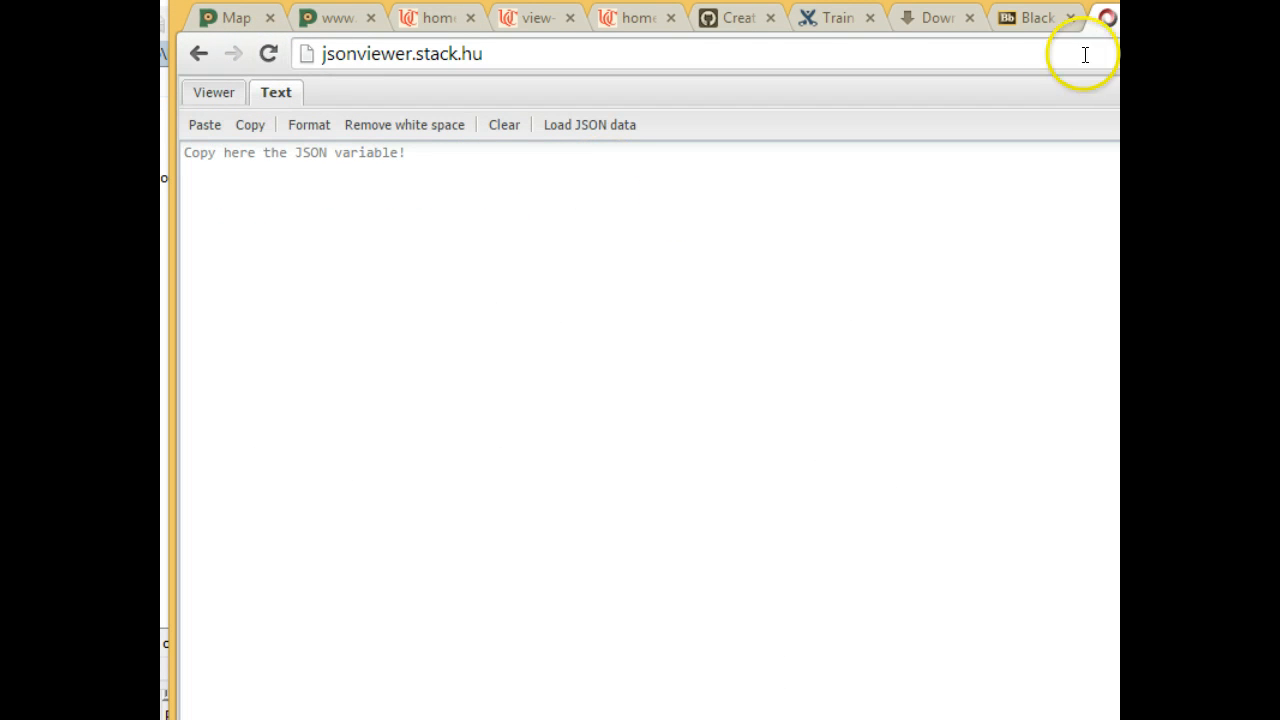
# - Reload the script's source view and copy the fully quoted JSON output
pyautogui.click(436, 16)
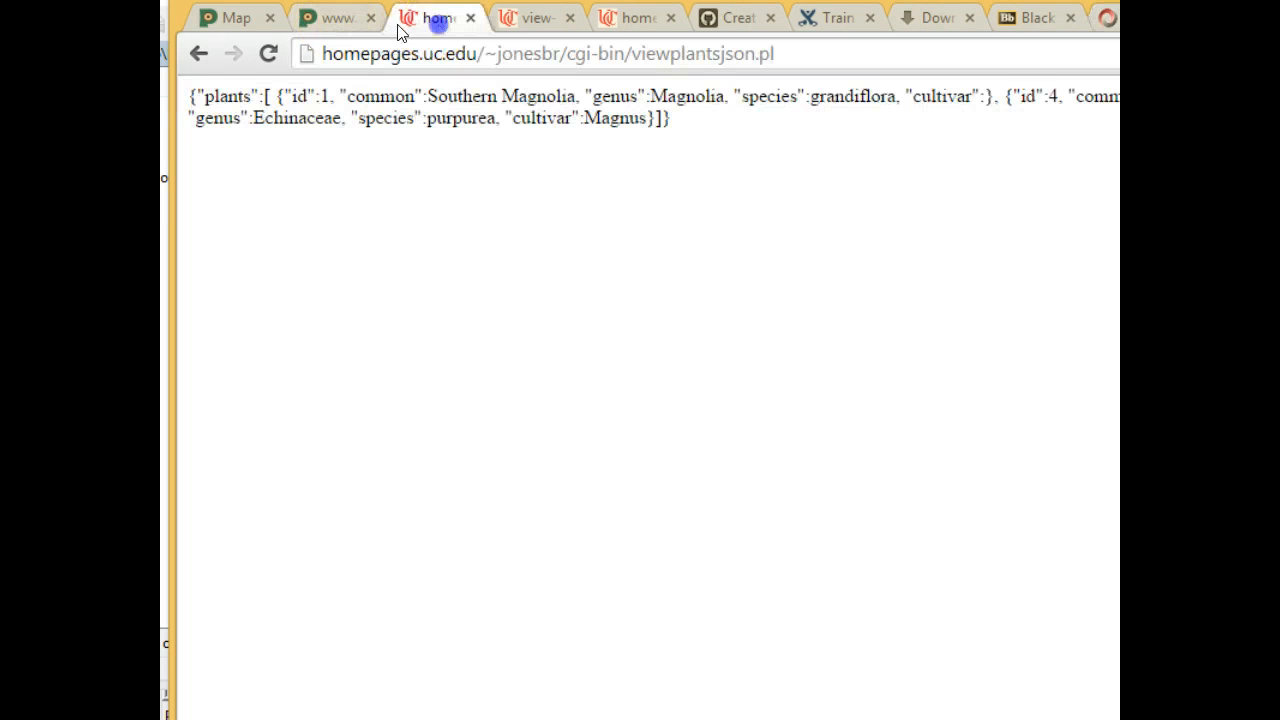
pyautogui.click(536, 16)
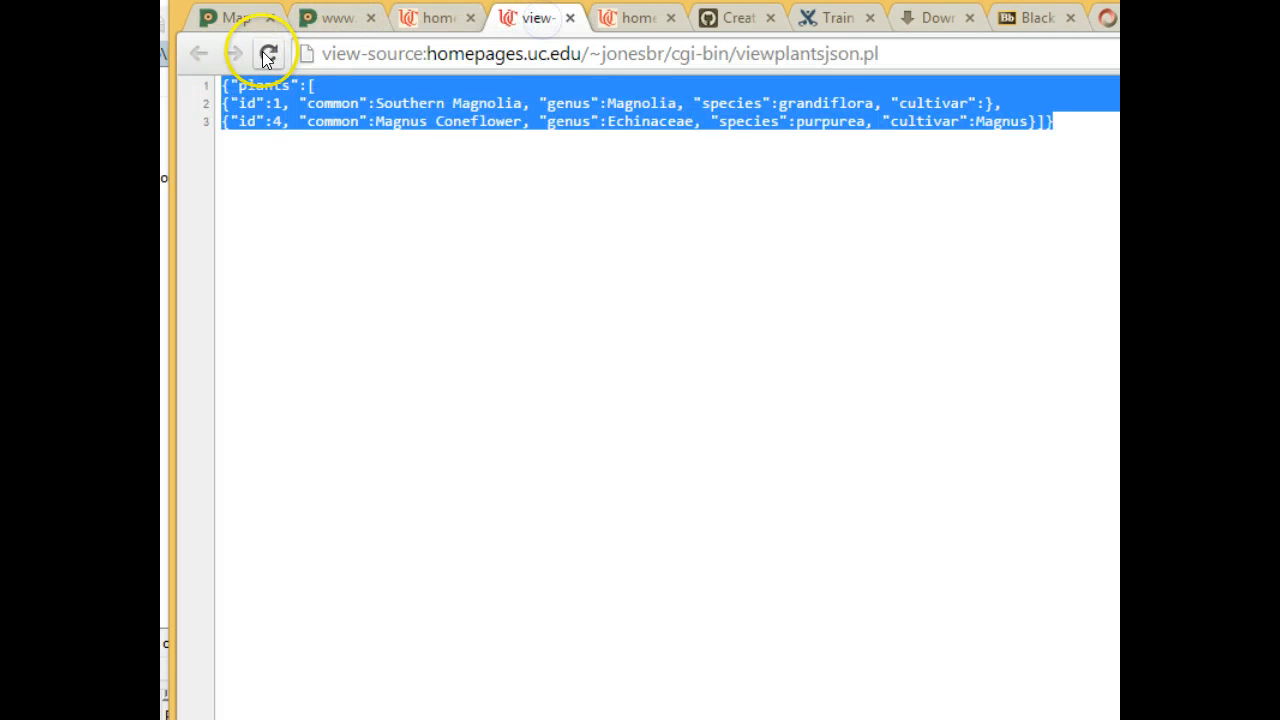
pyautogui.click(268, 52)
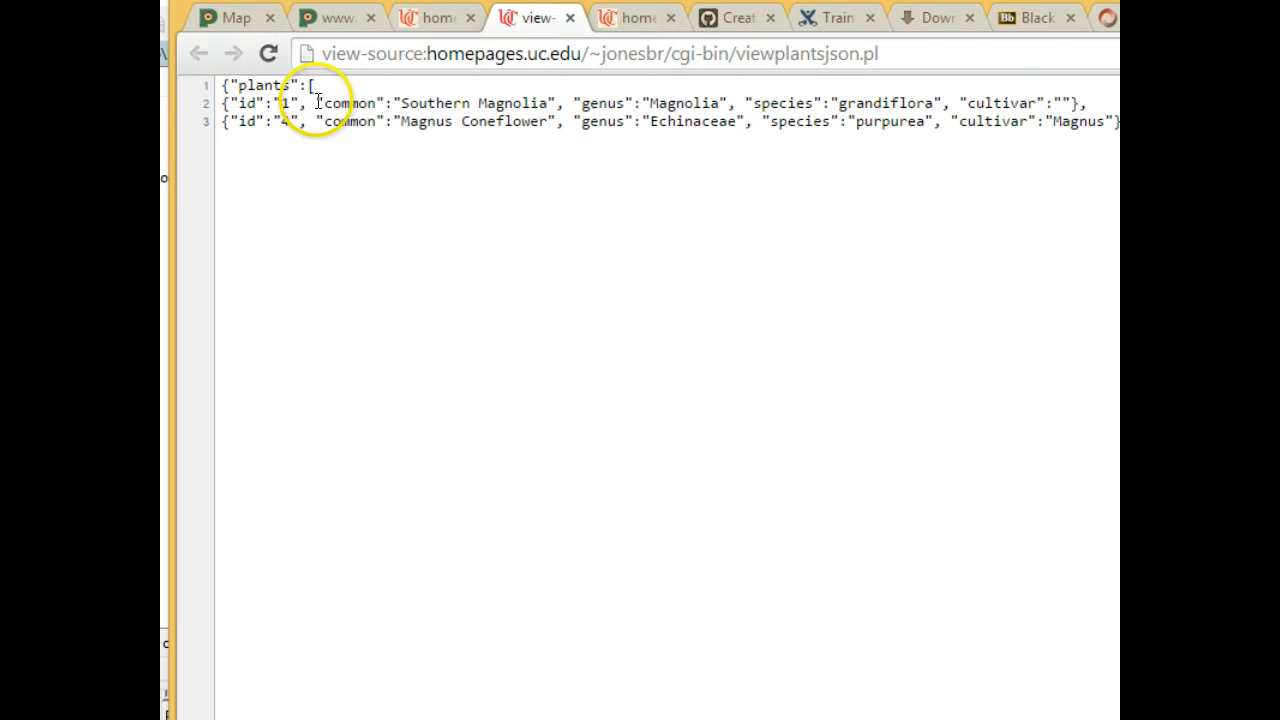
pyautogui.doubleClick(348, 102)
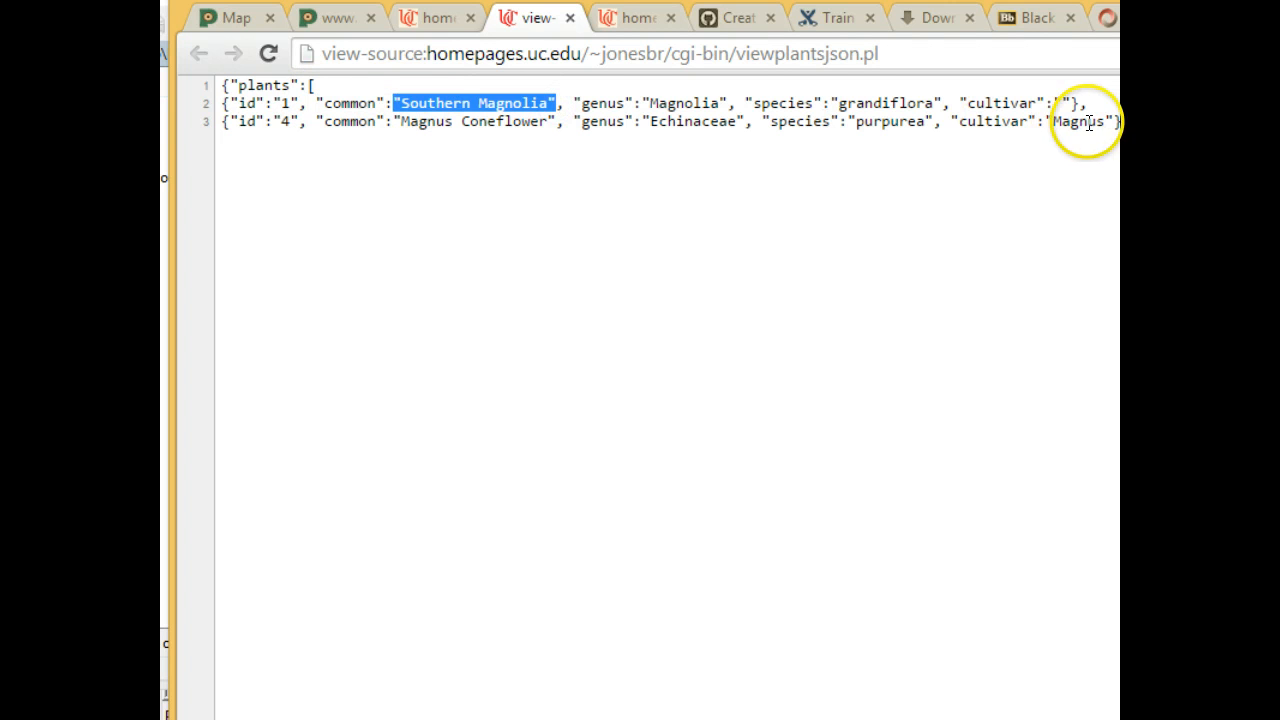
pyautogui.press('ctrl+a')
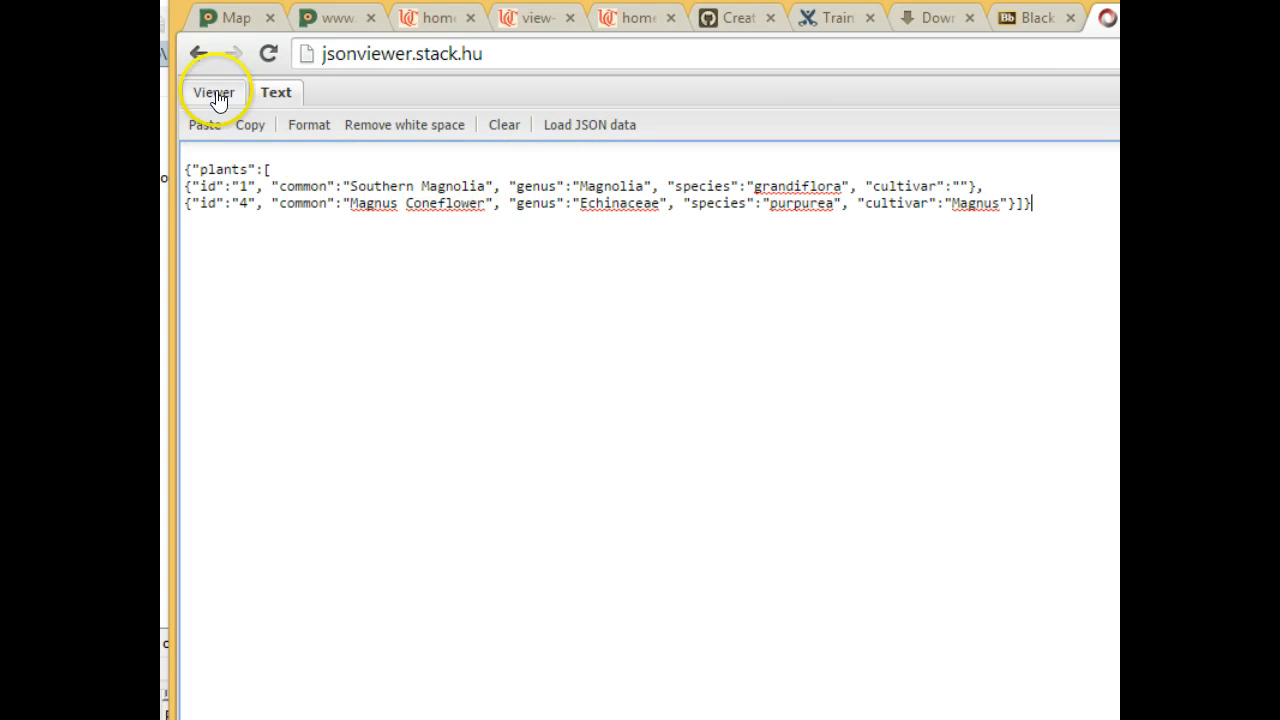
# - Show the JSON as a tree and expand plants entries 0 and 1 with their id, common, genus, species values
pyautogui.click(216, 92)
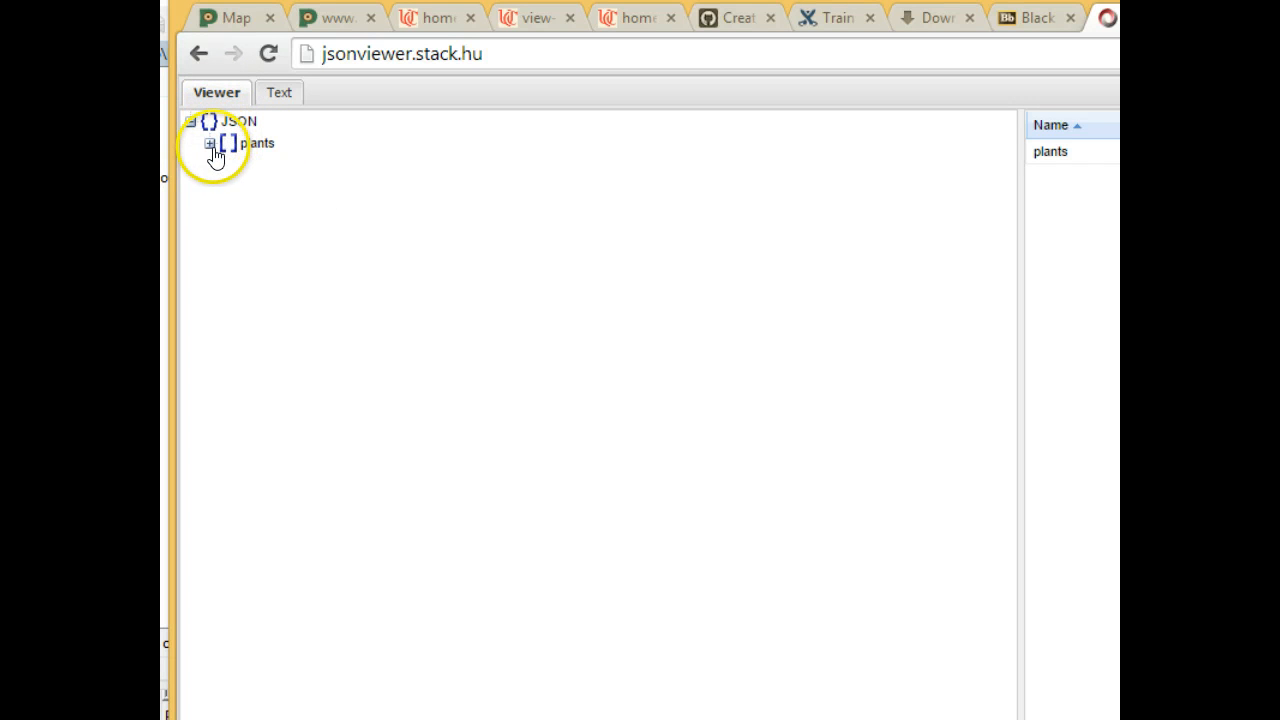
pyautogui.click(212, 144)
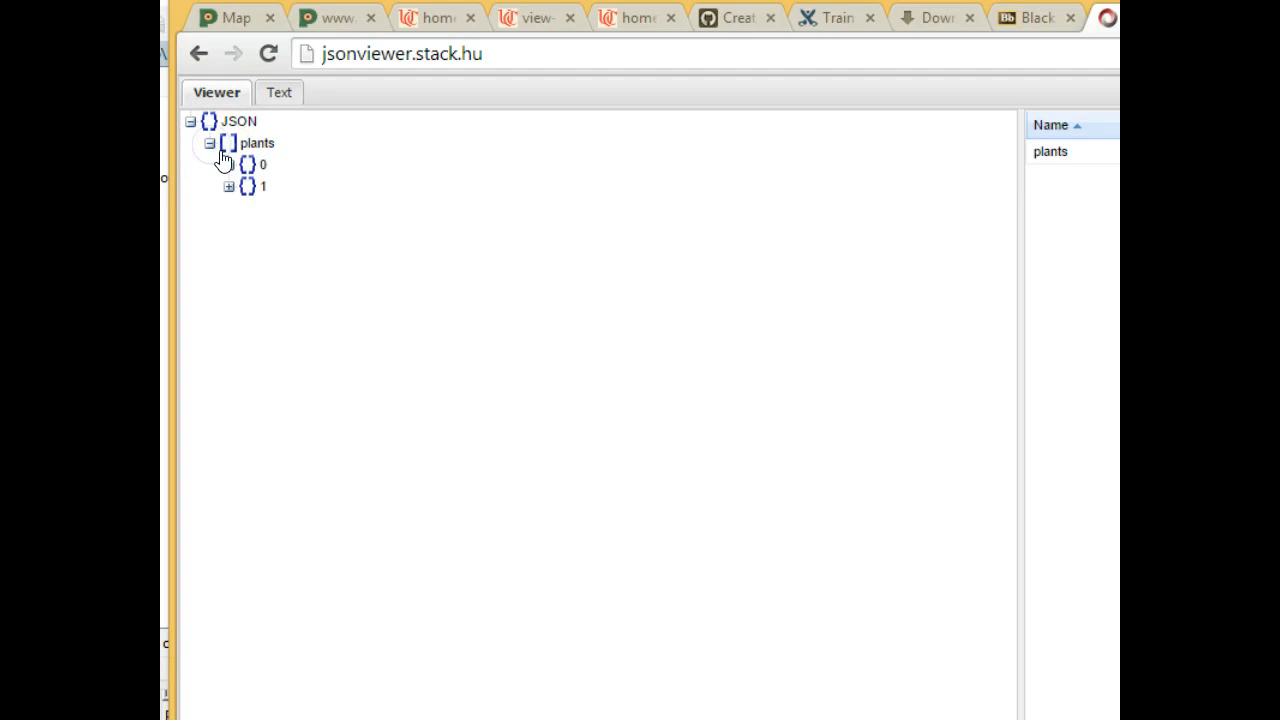
pyautogui.click(246, 164)
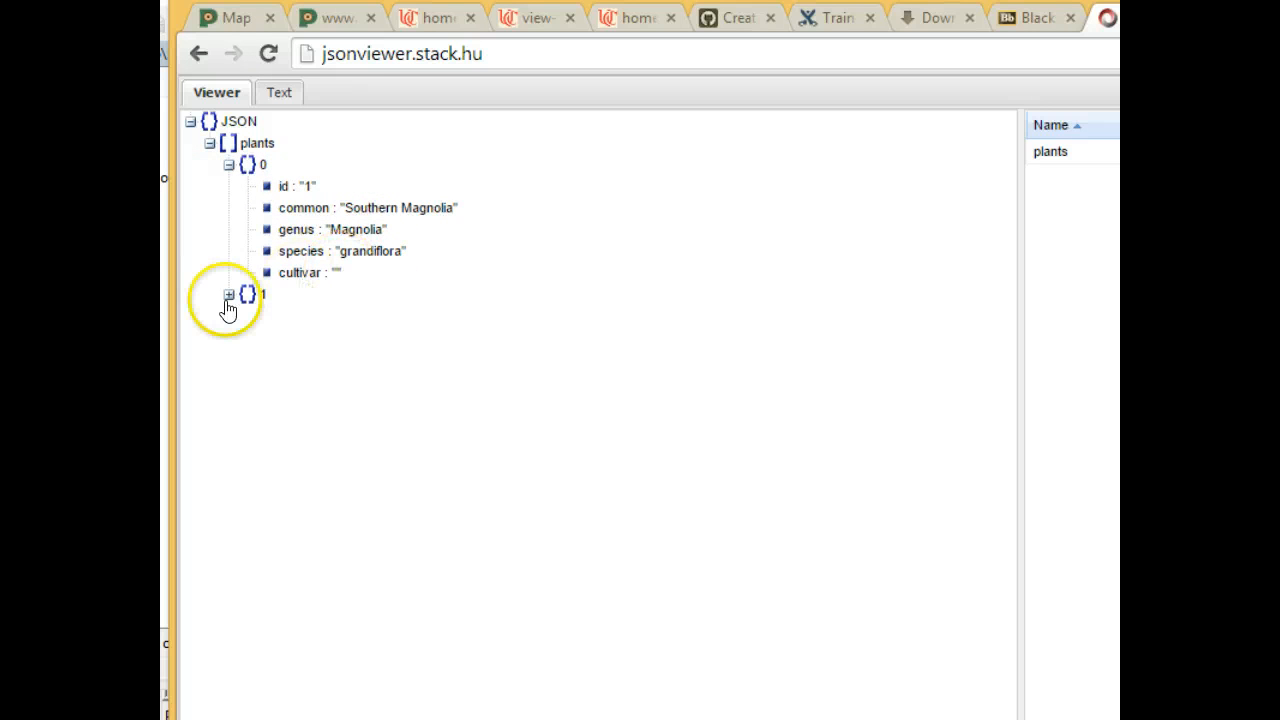
pyautogui.click(228, 294)
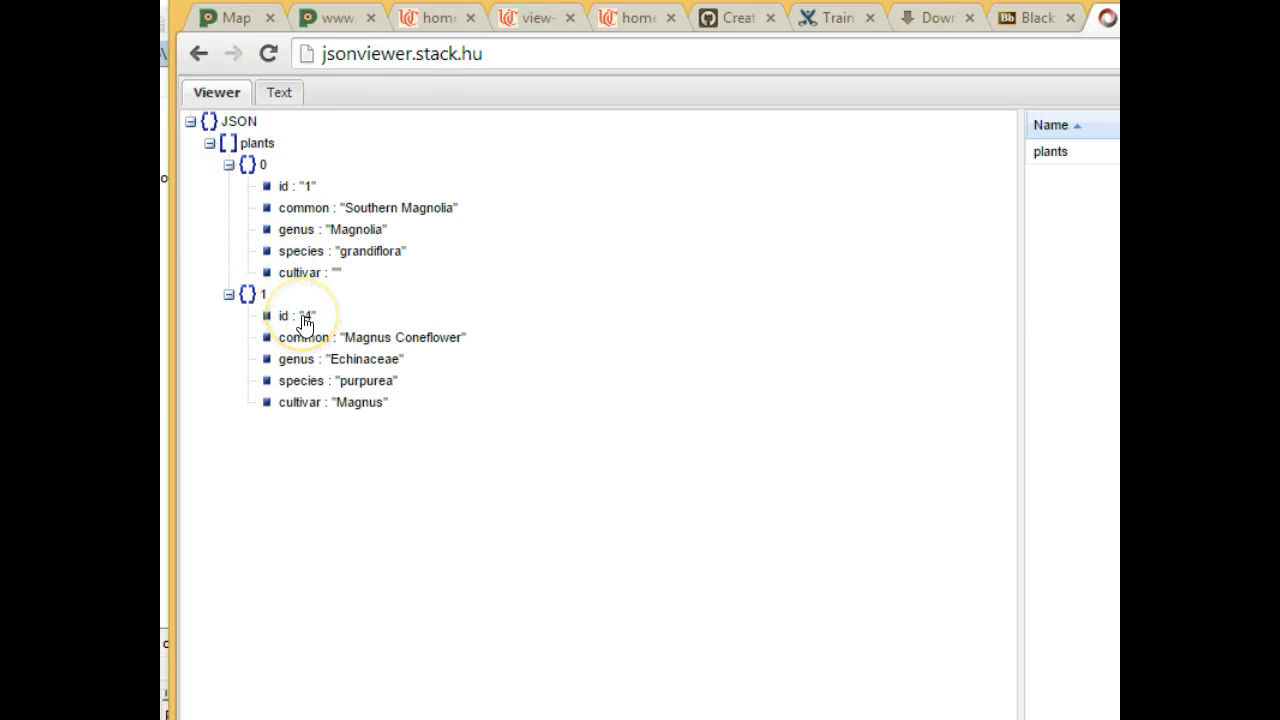
pyautogui.moveTo(416, 344)
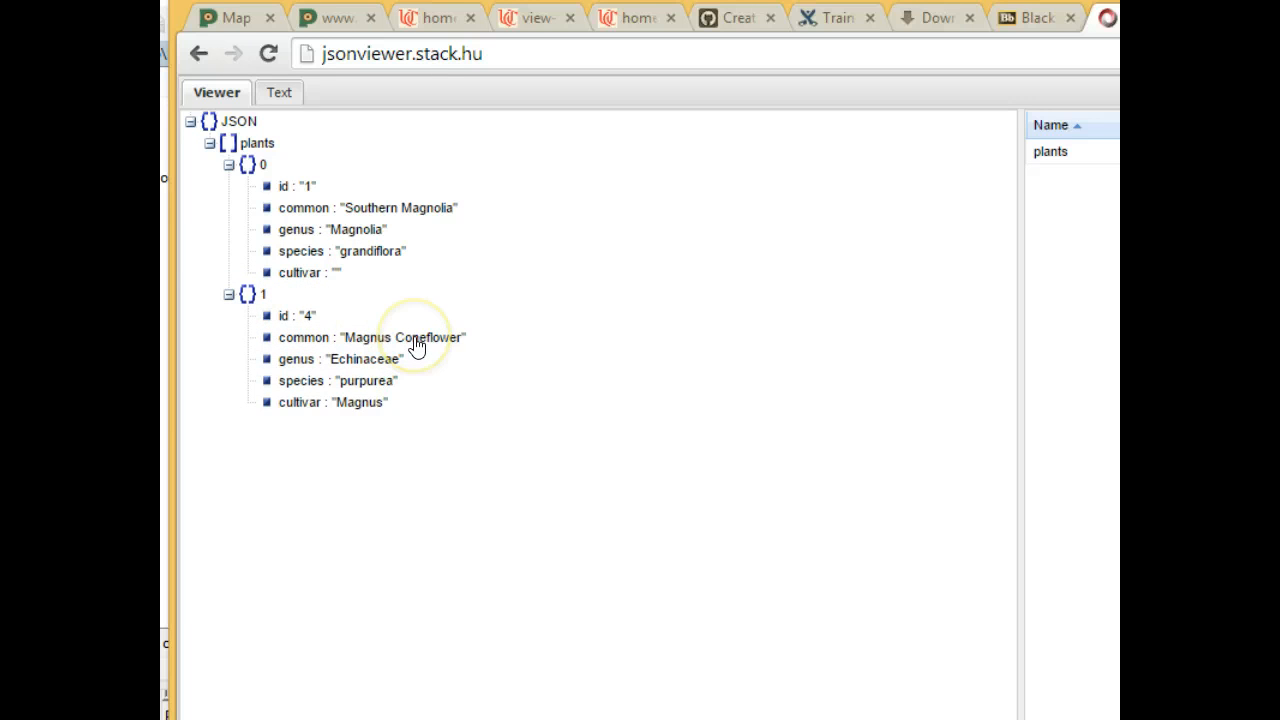
pyautogui.moveTo(380, 382)
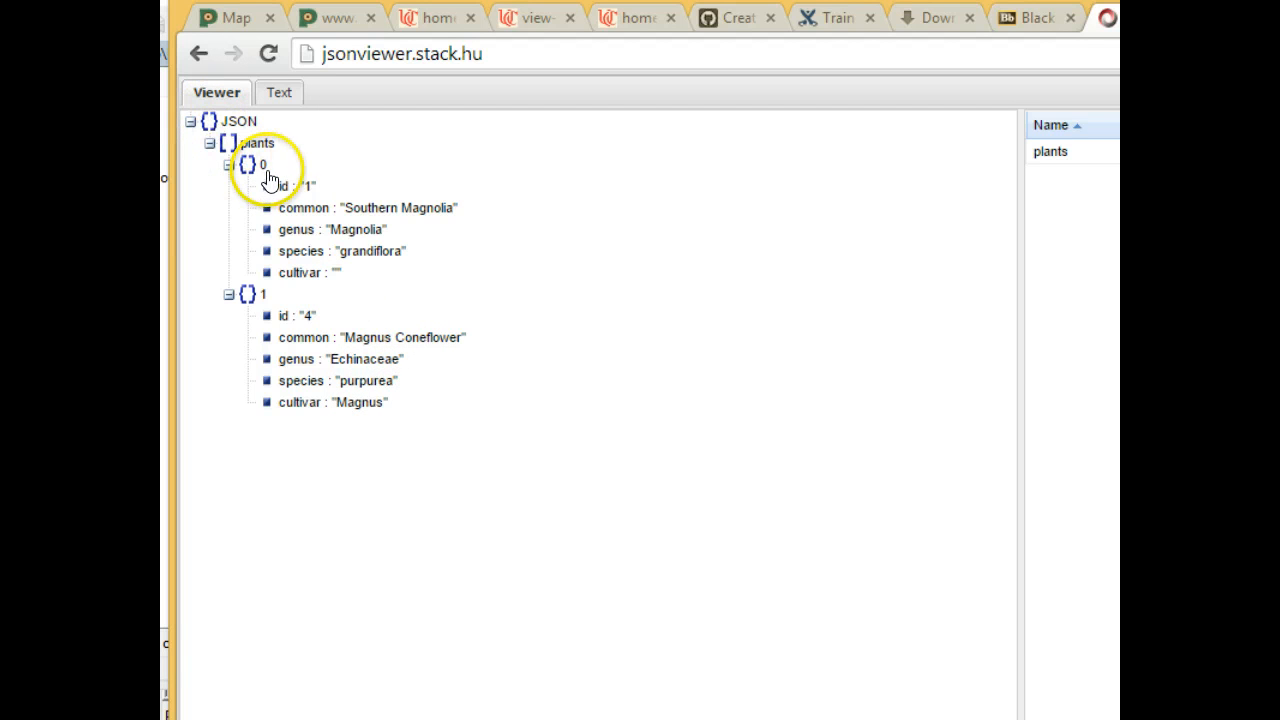
pyautogui.moveTo(310, 278)
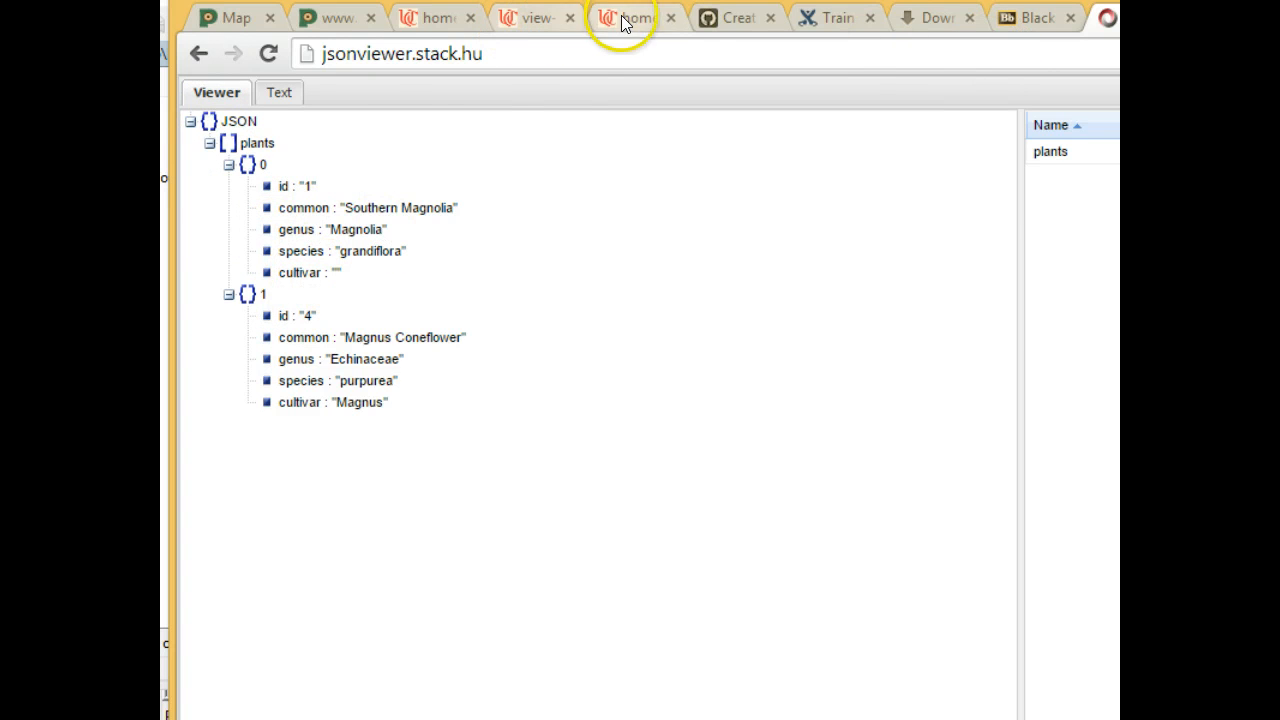
pyautogui.click(536, 16)
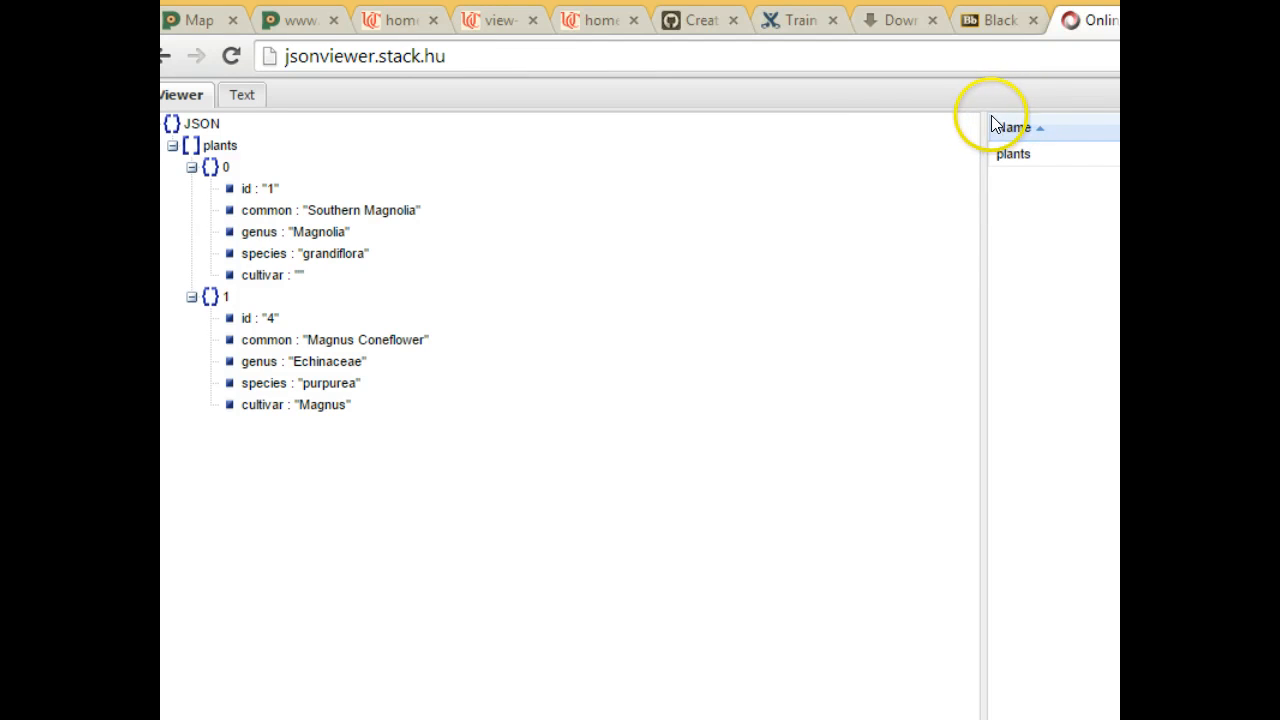
# - Reload the script's source view with a ?Name=agn query appended to its address
pyautogui.click(496, 20)
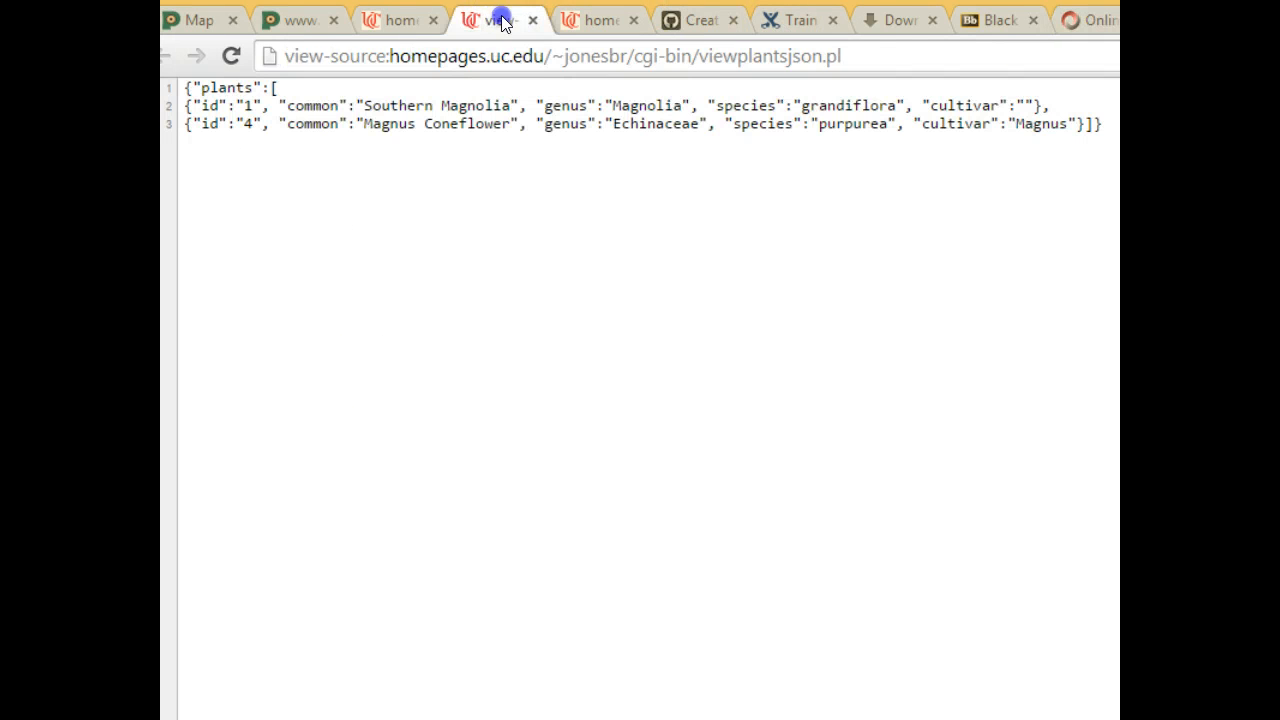
pyautogui.click(556, 56)
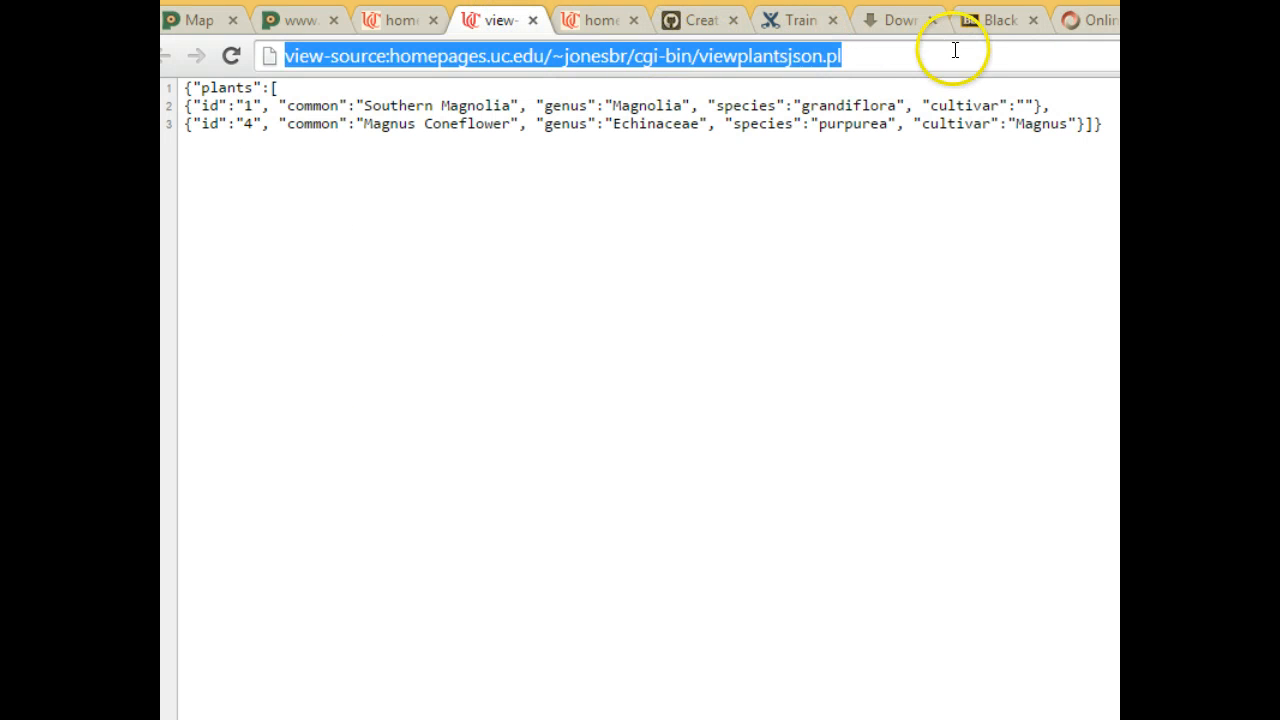
pyautogui.write('?')
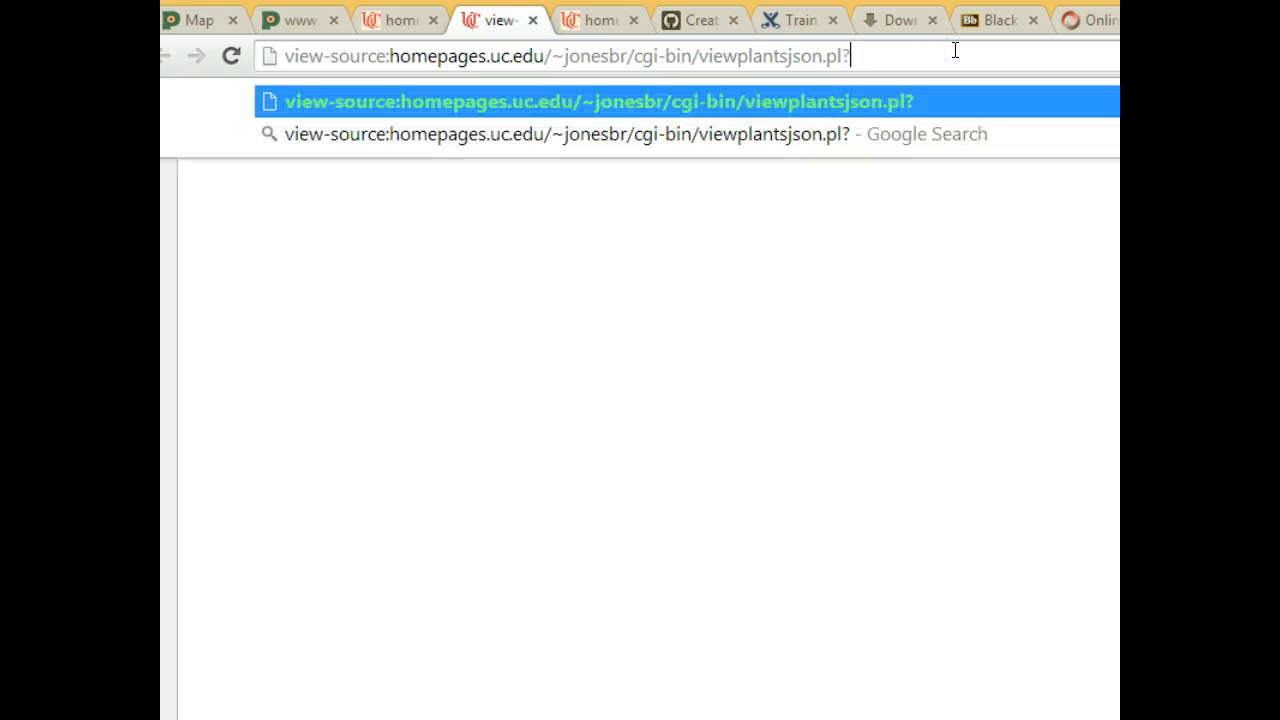
pyautogui.write('Name=agn?Name=agn')
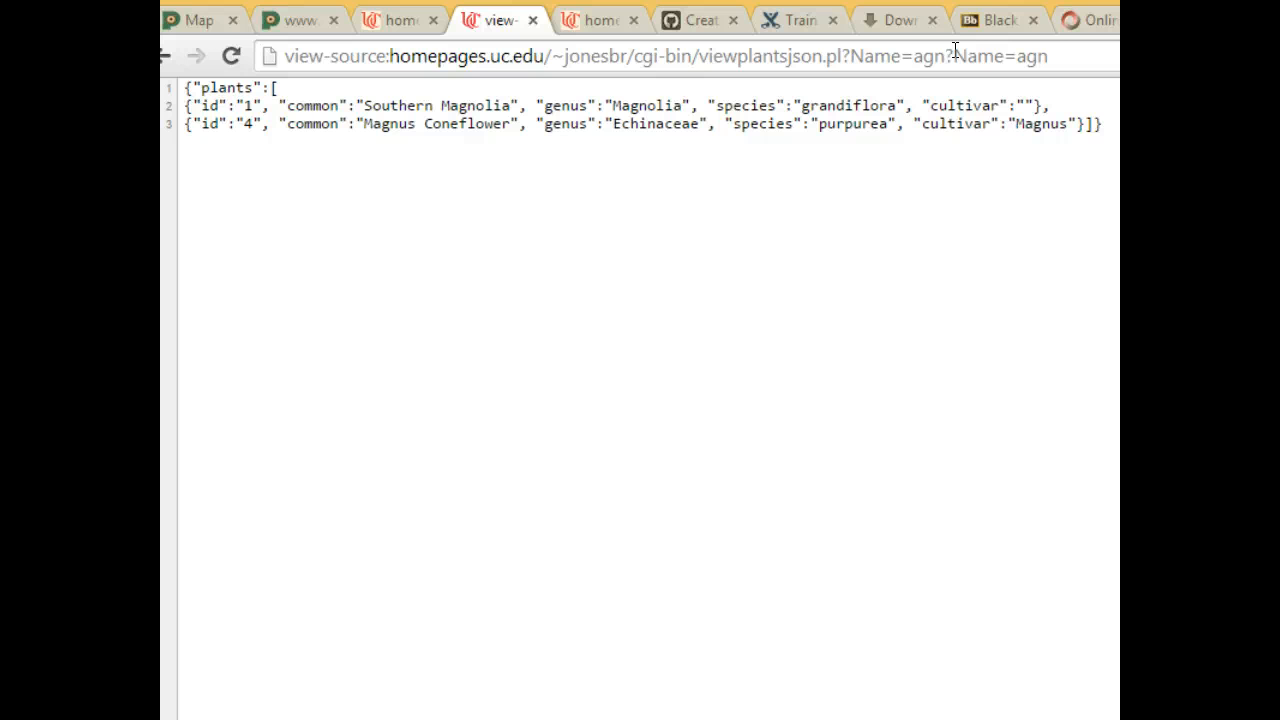
pyautogui.moveTo(976, 50)
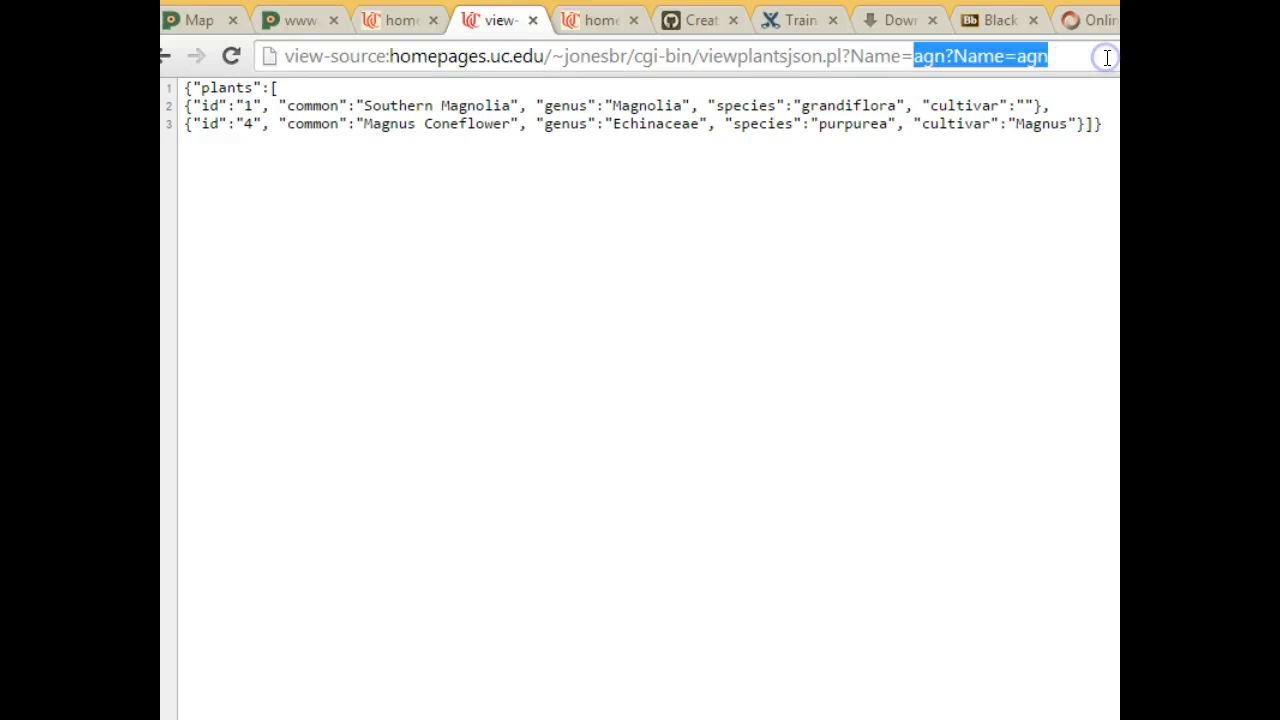
pyautogui.moveTo(1104, 56)
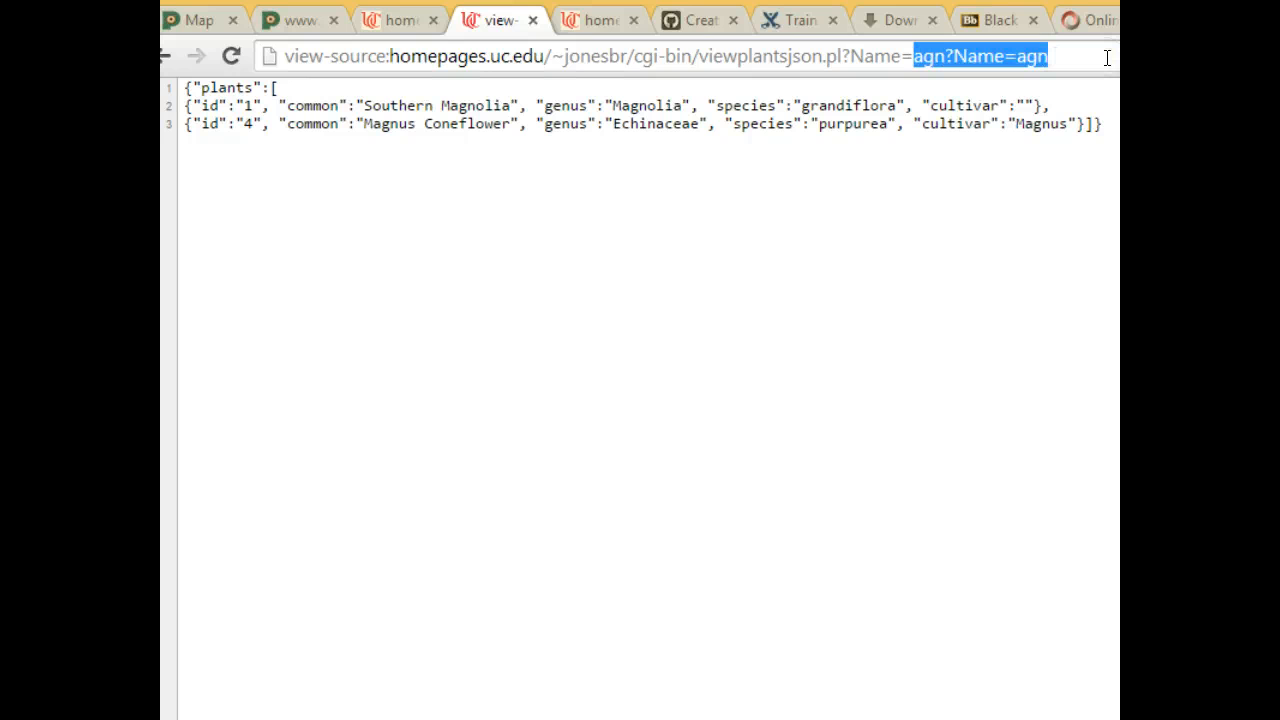